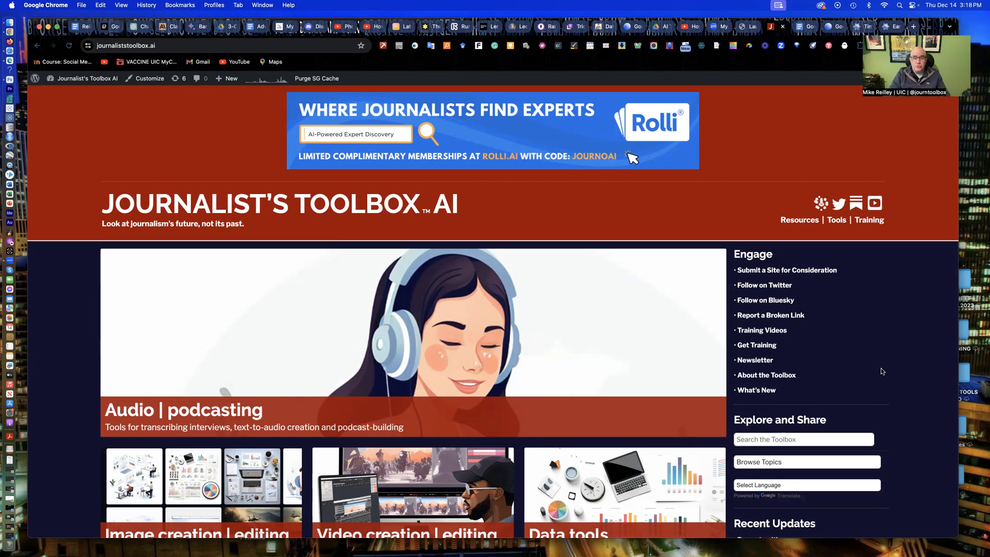
Browse the Journalist's Toolbox AI homepage and open the Video creation | editing topic
{"action": "scroll", "scroll_direction": "down", "scroll_amount": 3}
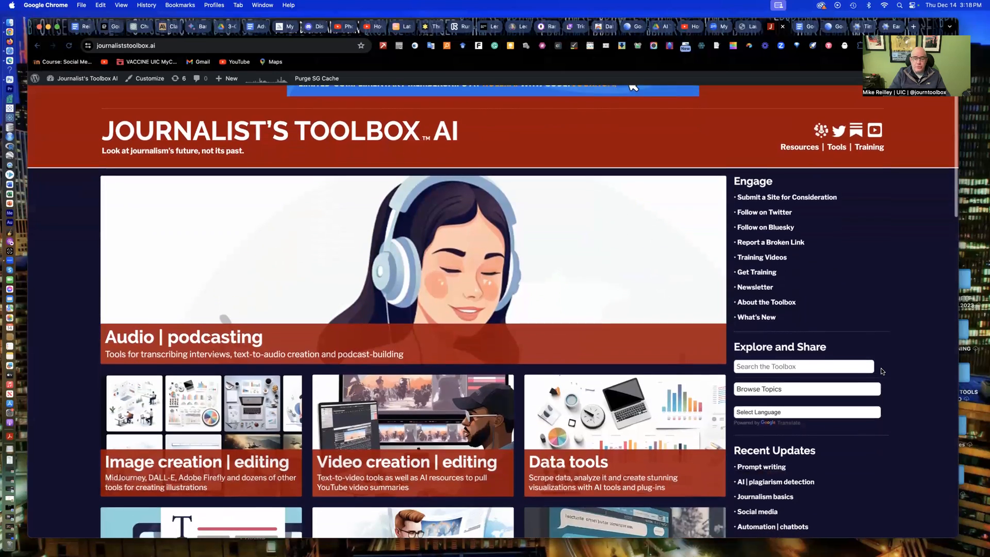
{"action": "scroll", "scroll_direction": "down", "scroll_amount": 3}
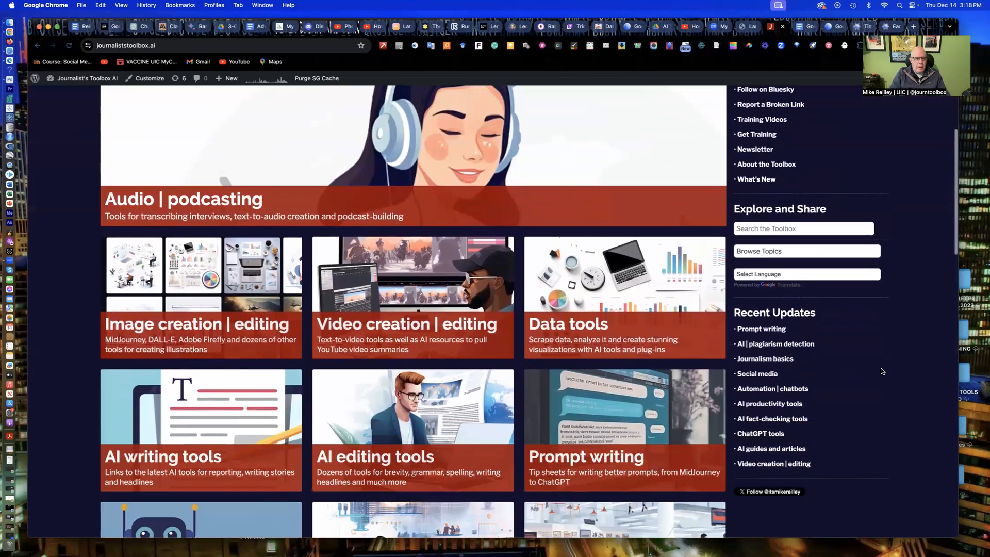
{"action": "scroll", "scroll_direction": "down", "scroll_amount": 3}
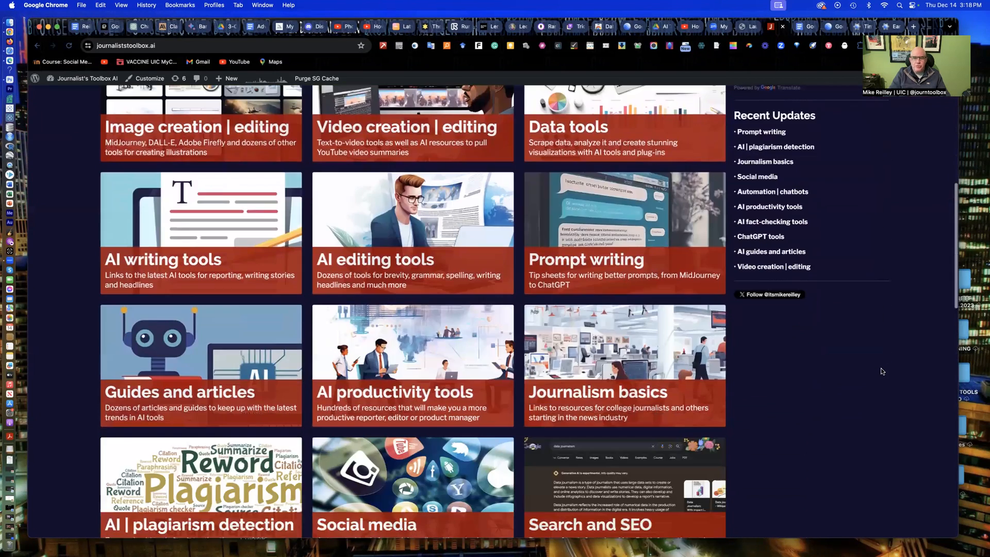
{"action": "scroll", "scroll_direction": "down", "scroll_amount": 3}
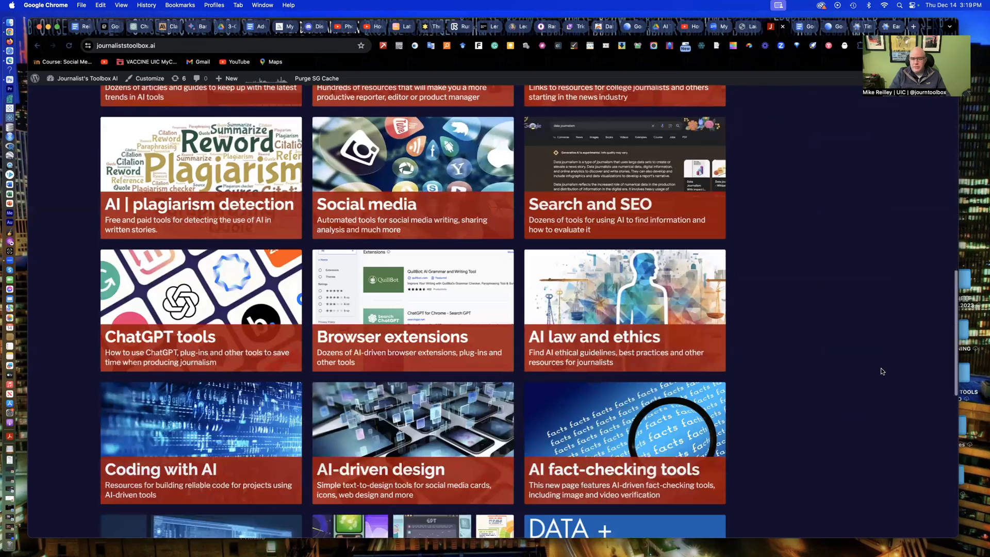
{"action": "scroll", "scroll_direction": "down", "scroll_amount": 3}
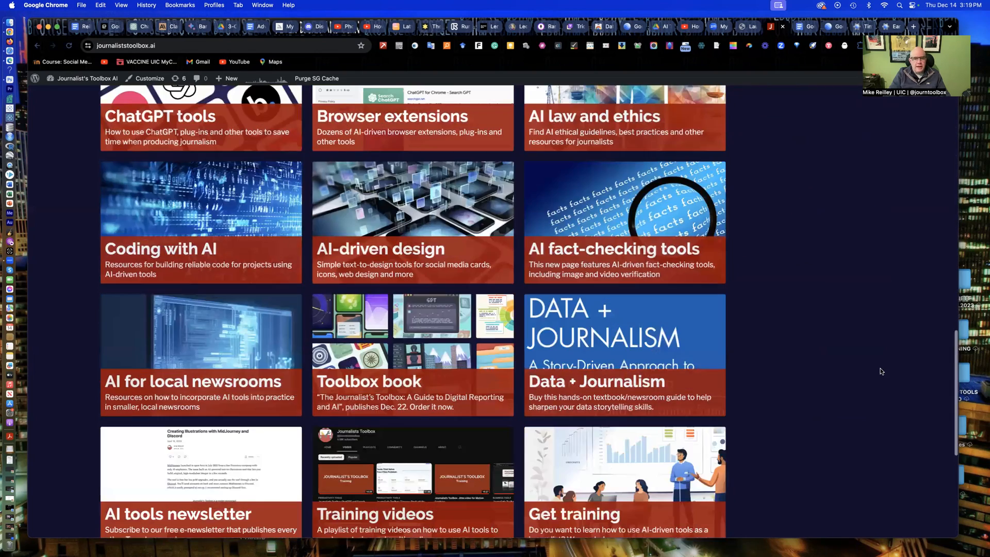
{"action": "scroll", "scroll_direction": "up", "scroll_amount": 3}
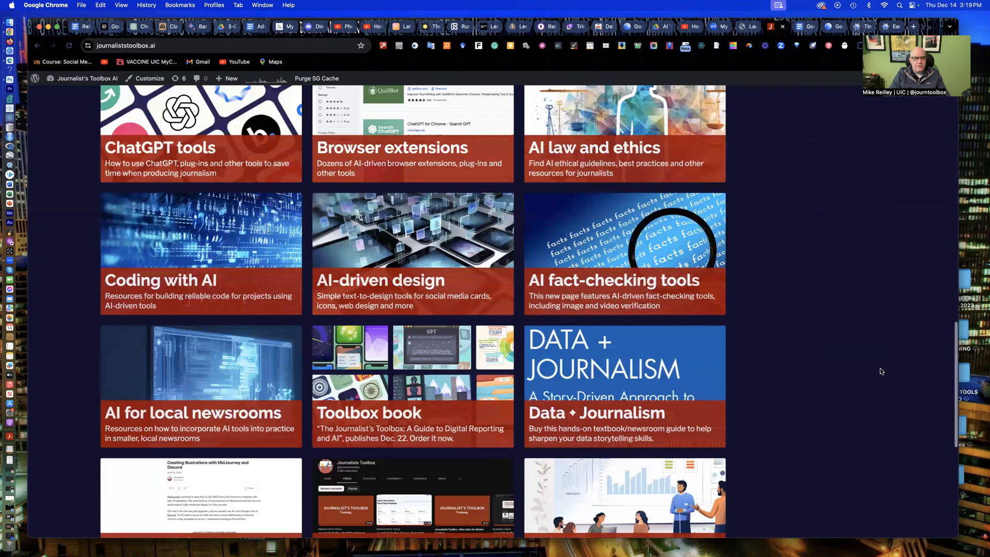
{"action": "scroll", "scroll_direction": "up", "scroll_amount": 3}
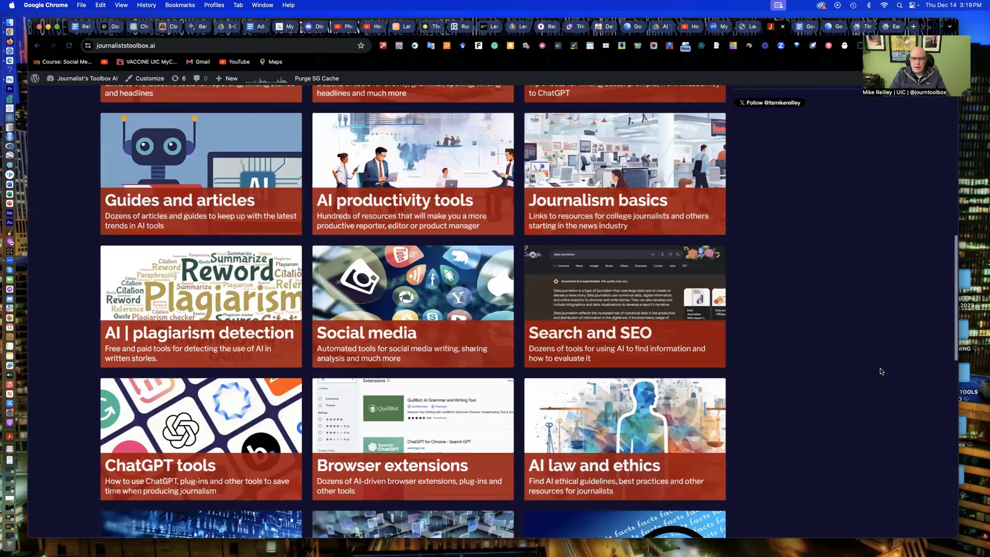
{"action": "scroll", "scroll_direction": "up", "scroll_amount": 3}
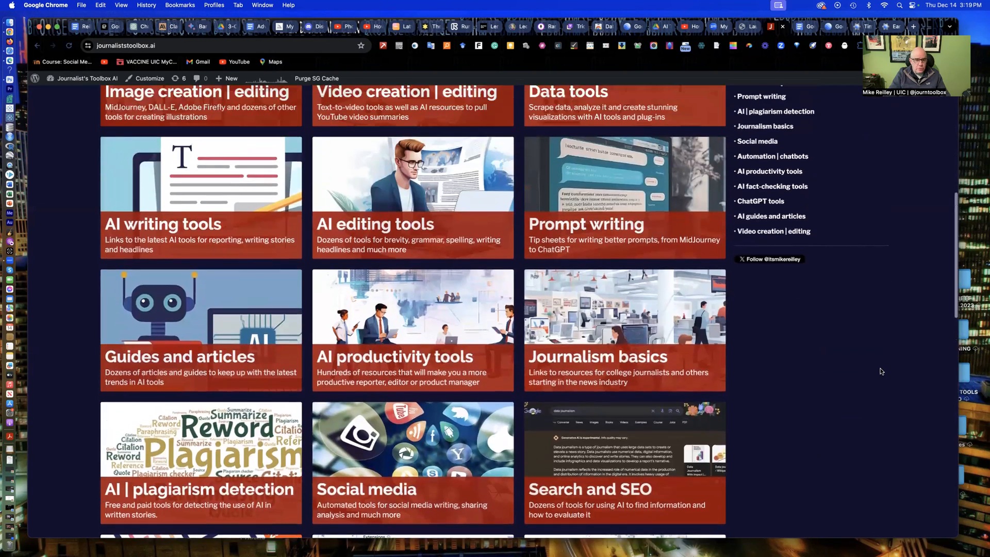
{"action": "scroll", "scroll_direction": "up", "scroll_amount": 3}
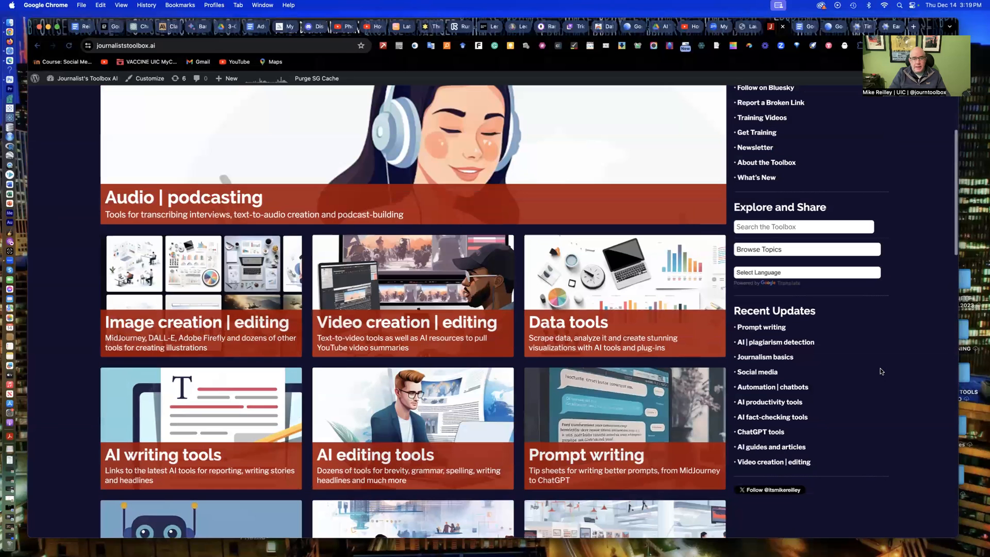
{"action": "scroll", "scroll_direction": "up", "scroll_amount": 3}
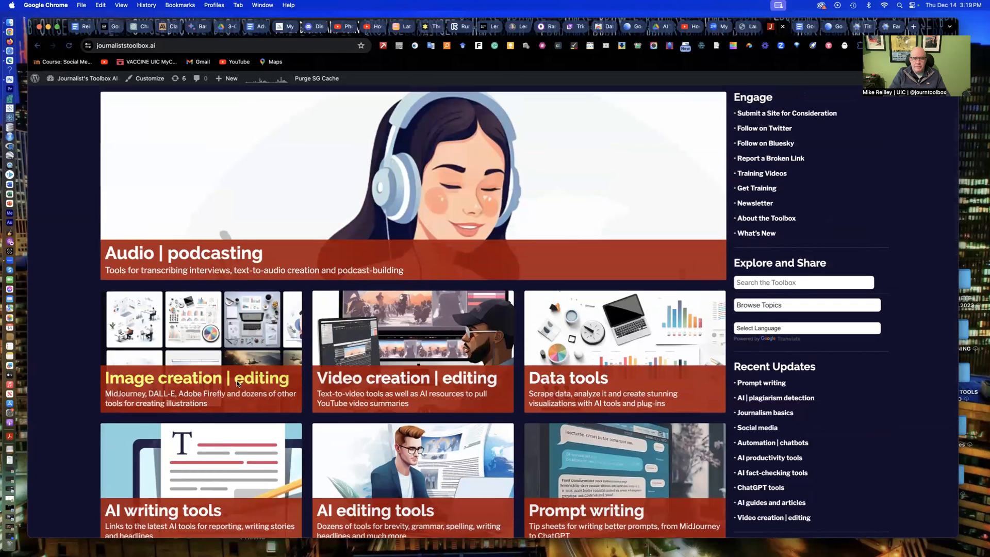
{"action": "mouse_move", "coordinate": [405, 377]}
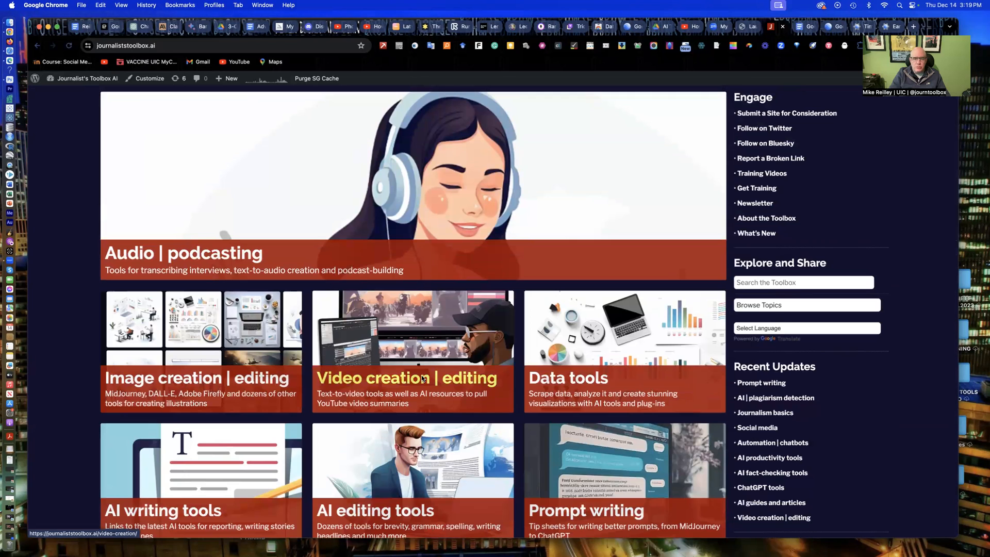
{"action": "left_click", "coordinate": [406, 377]}
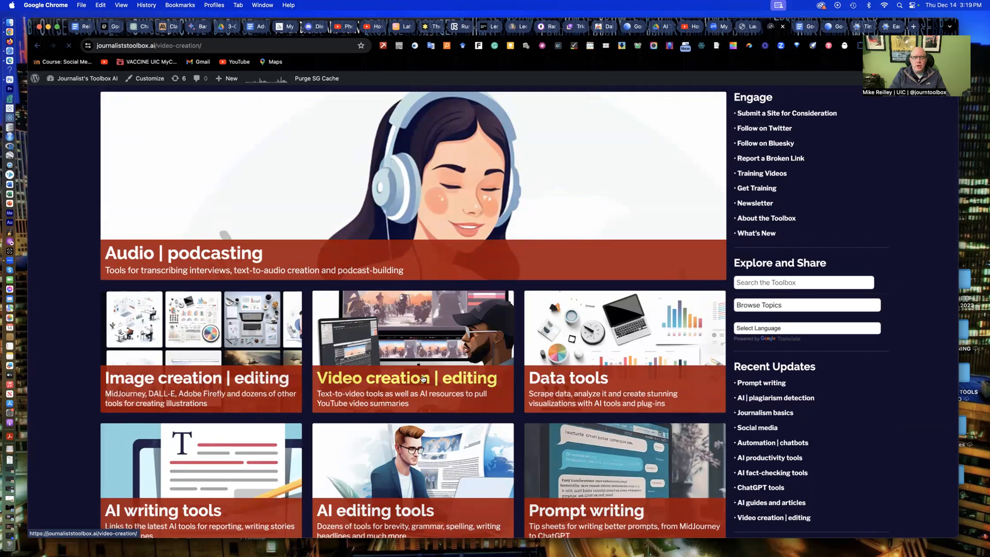
{"action": "left_click", "coordinate": [405, 377]}
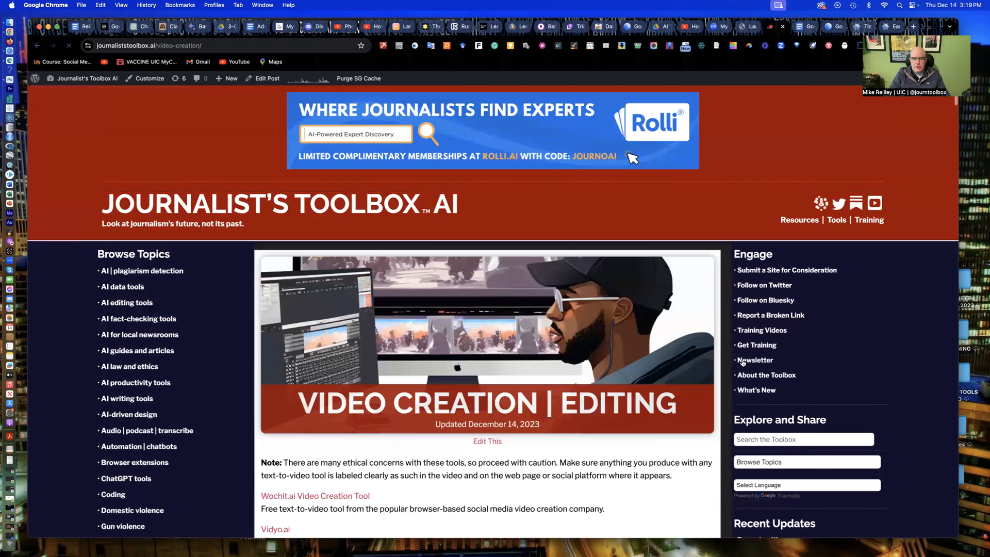
{"action": "mouse_move", "coordinate": [760, 329]}
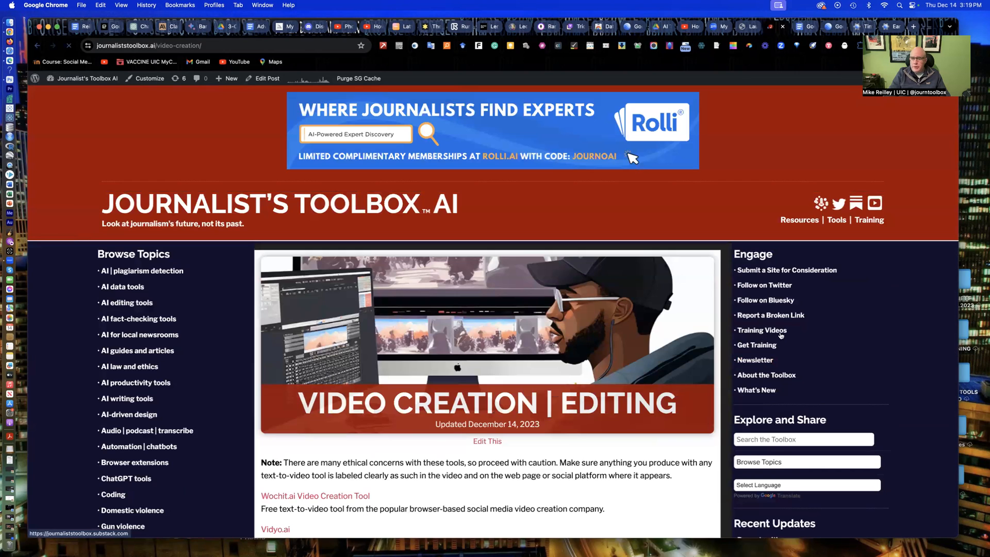
{"action": "mouse_move", "coordinate": [761, 329]}
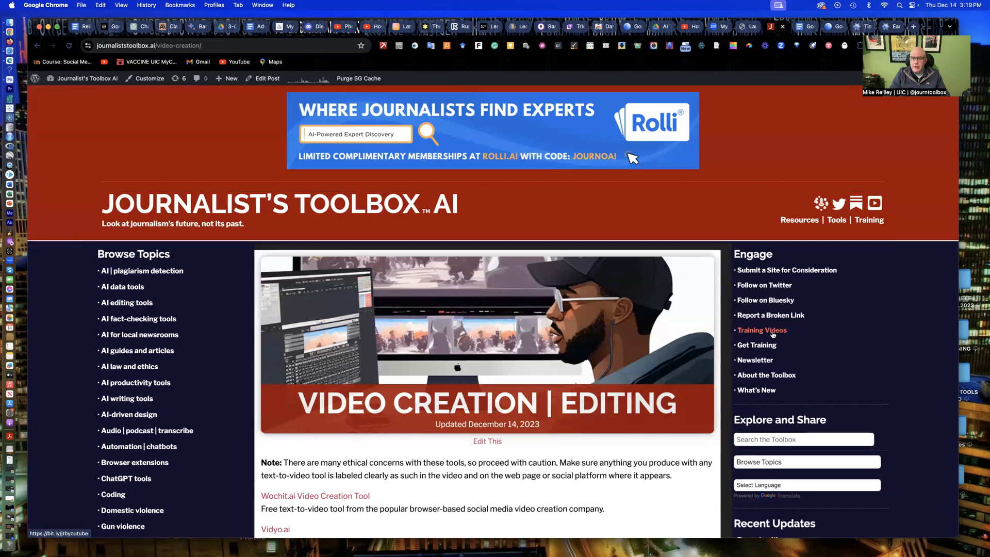
{"action": "mouse_move", "coordinate": [754, 360]}
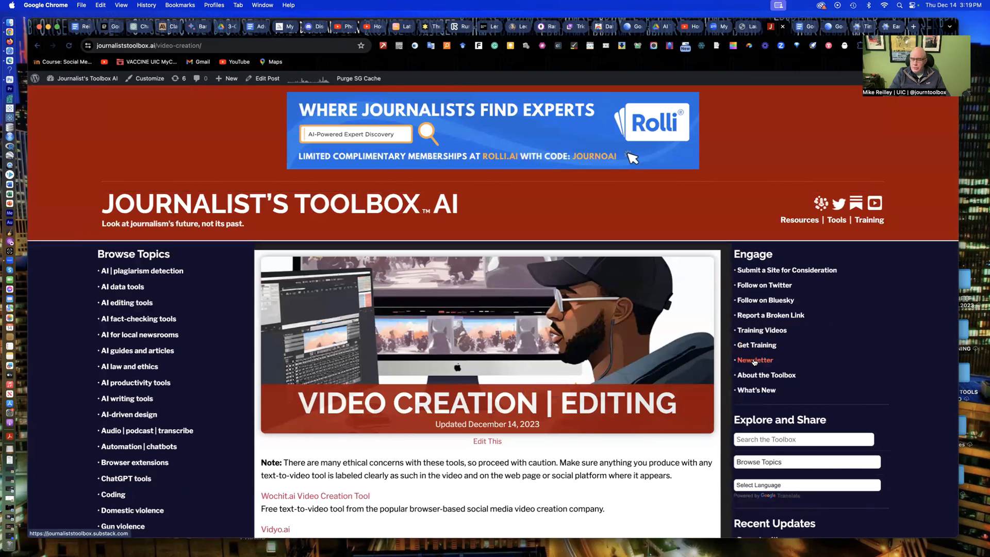
Open the JournalistsToolbox.ai Substack newsletter from the Engage sidebar
{"action": "left_click", "coordinate": [754, 360]}
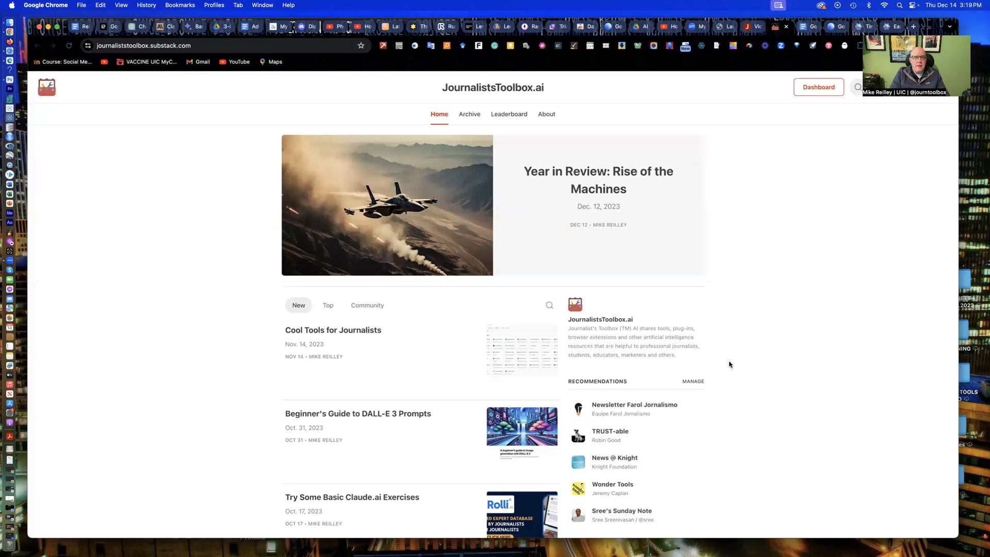
{"action": "mouse_move", "coordinate": [321, 298]}
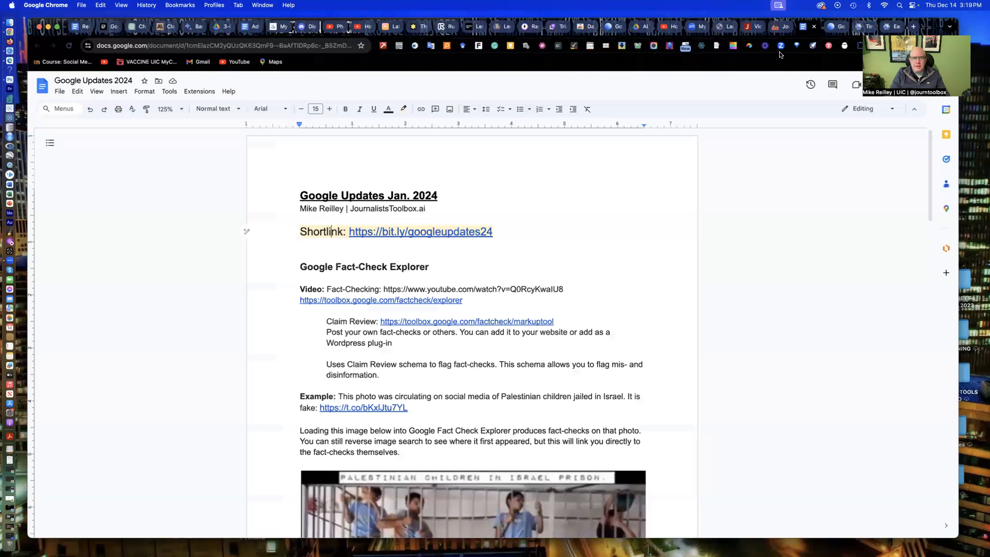
{"action": "mouse_move", "coordinate": [779, 45]}
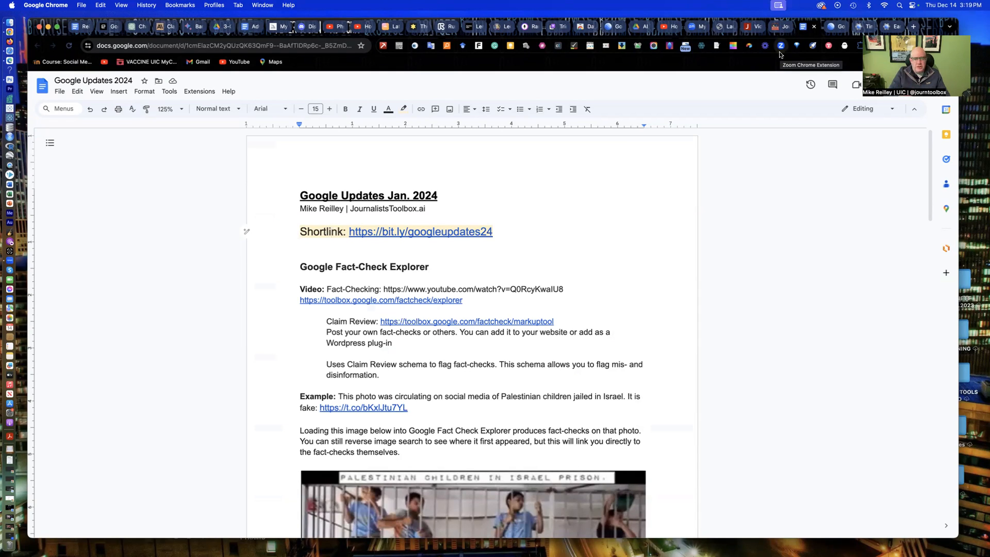
{"action": "mouse_move", "coordinate": [439, 214]}
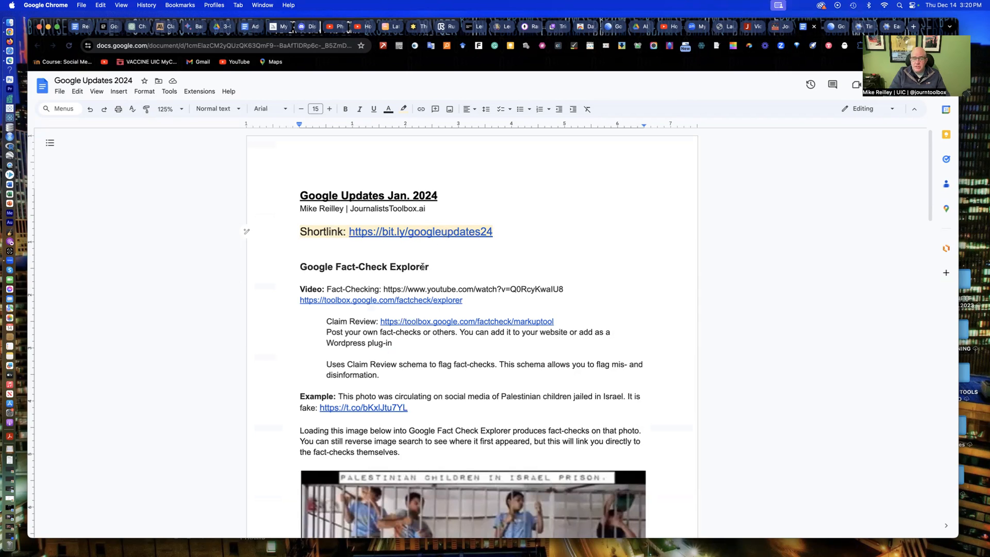
{"action": "scroll", "scroll_direction": "down", "scroll_amount": 3}
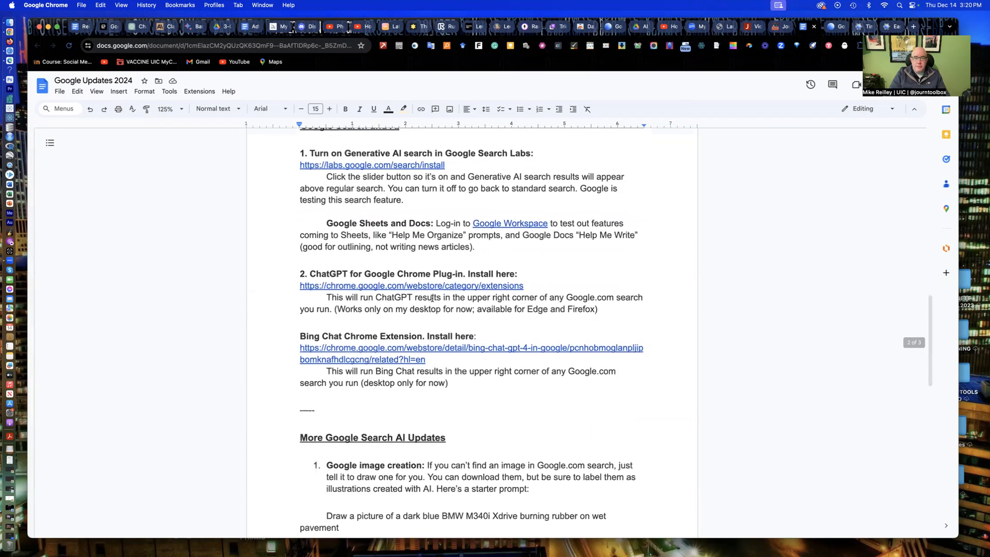
{"action": "scroll", "scroll_direction": "up", "scroll_amount": 3}
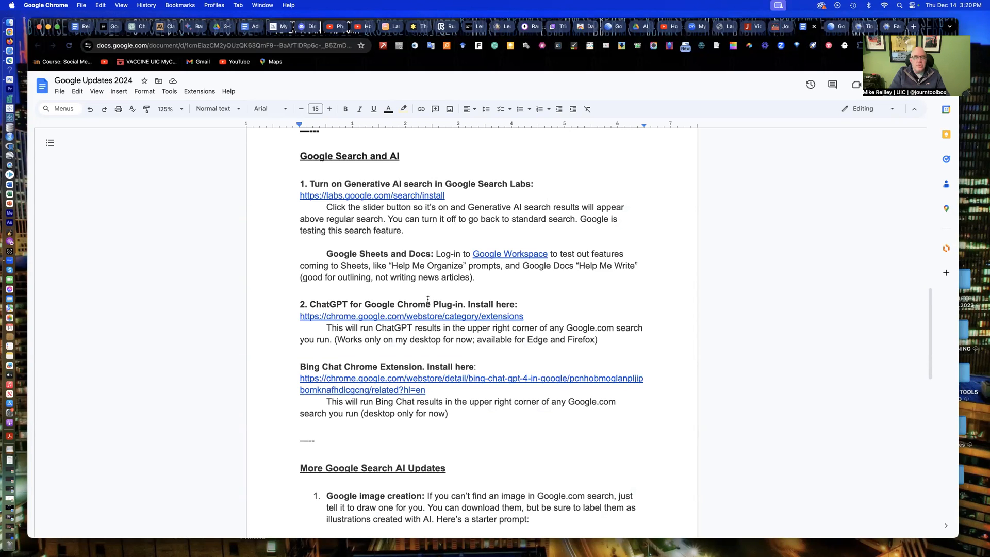
{"action": "scroll", "scroll_direction": "down", "scroll_amount": 3}
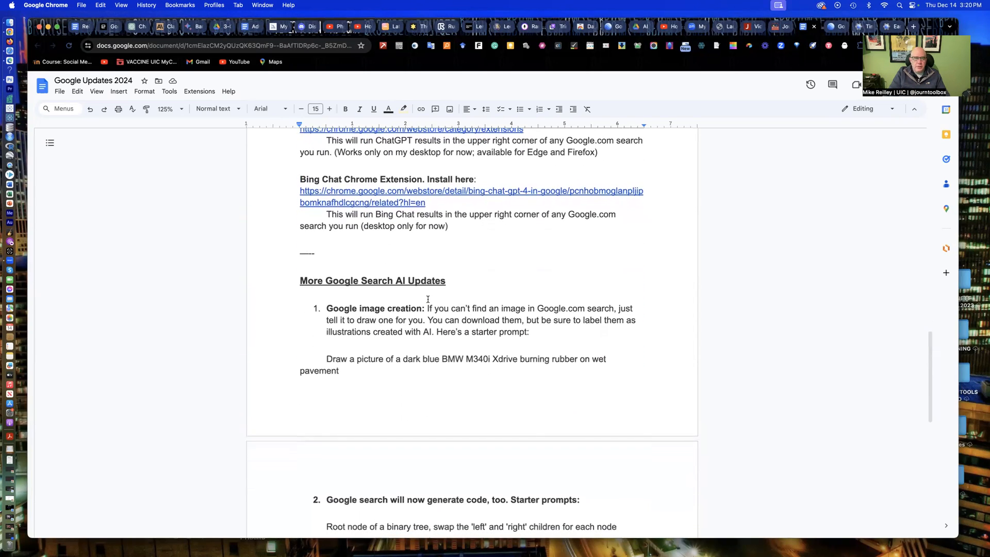
{"action": "scroll", "scroll_direction": "down", "scroll_amount": 3}
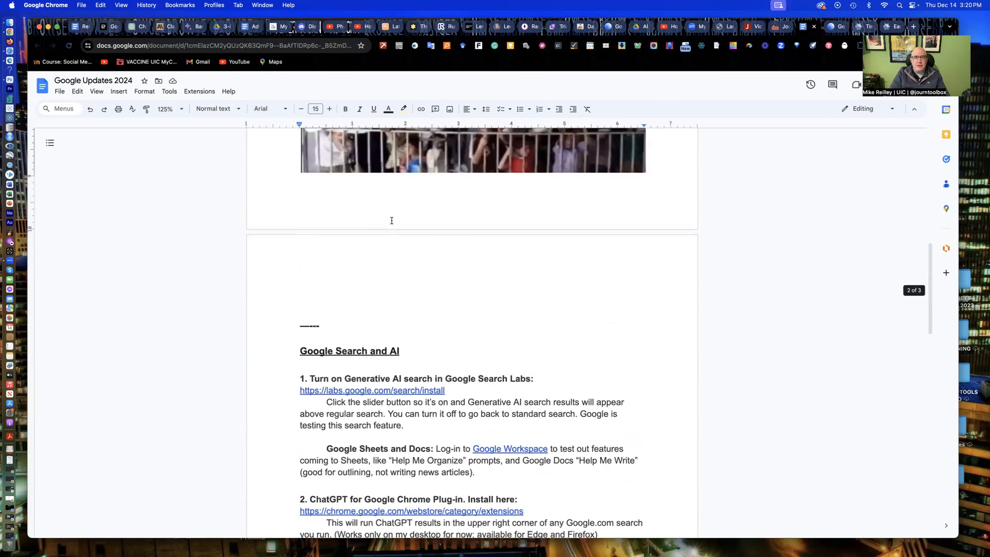
{"action": "scroll", "scroll_direction": "up", "scroll_amount": 3}
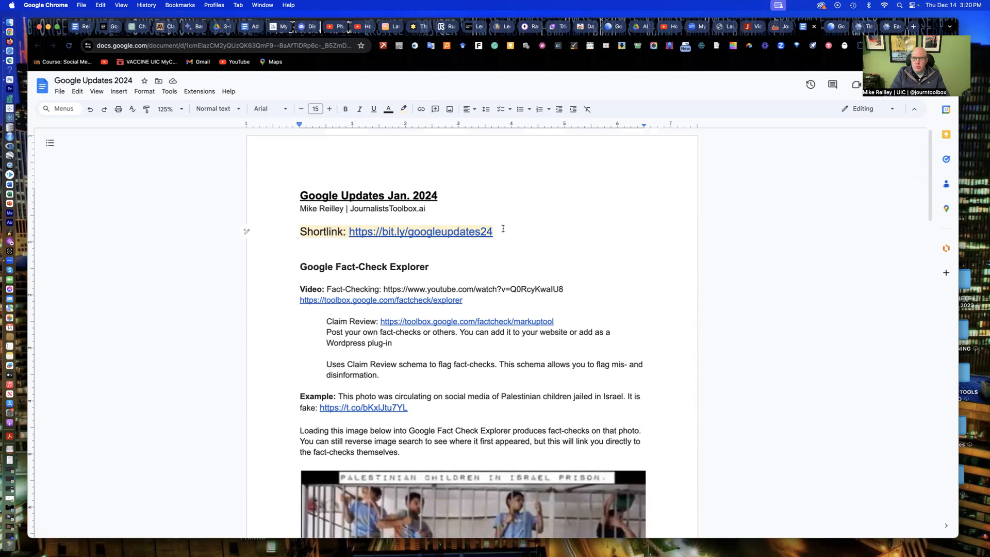
{"action": "scroll", "scroll_direction": "down", "scroll_amount": 3}
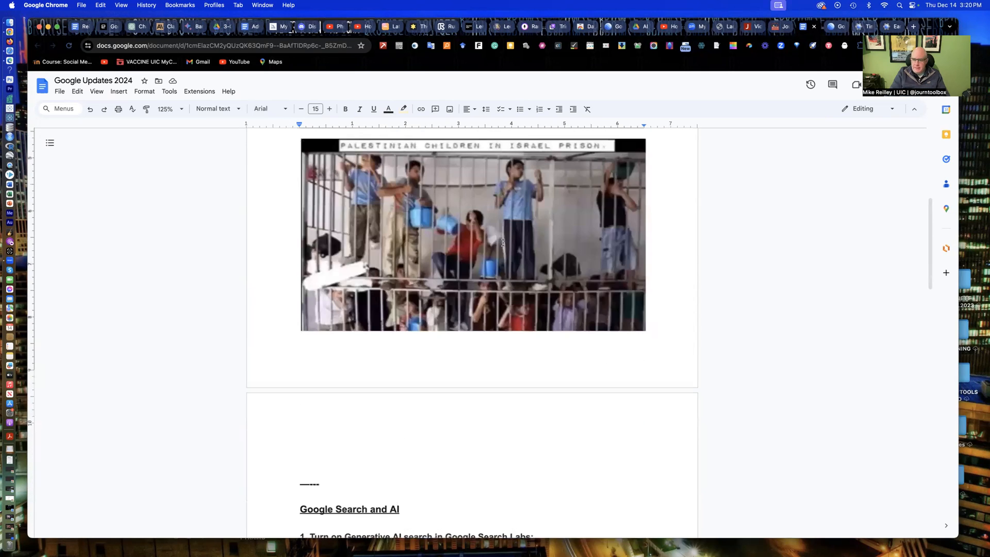
{"action": "scroll", "scroll_direction": "down", "scroll_amount": 3}
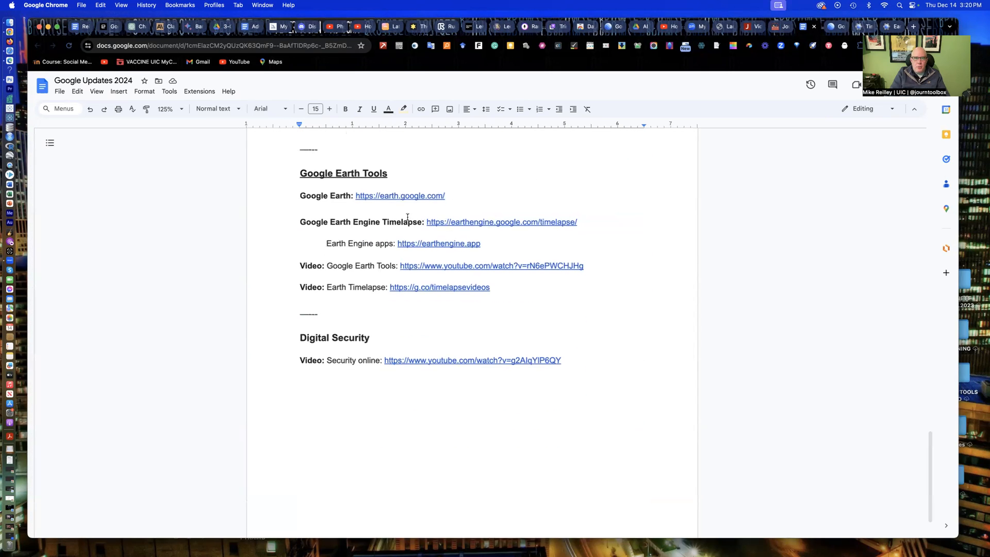
{"action": "scroll", "scroll_direction": "up", "scroll_amount": 3}
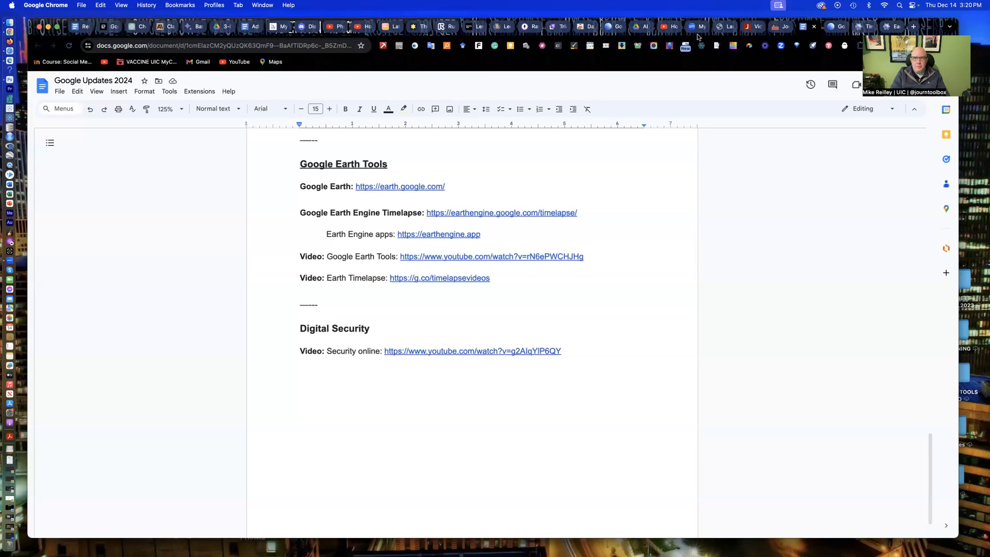
{"action": "mouse_move", "coordinate": [837, 26]}
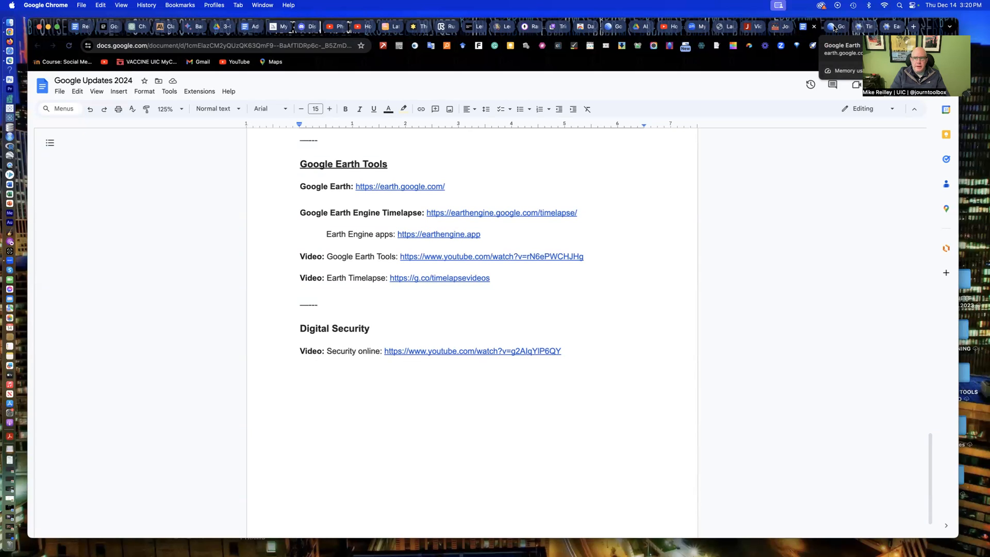
Switch to the open Google Earth web tab with the empty projects list
{"action": "left_click", "coordinate": [837, 27]}
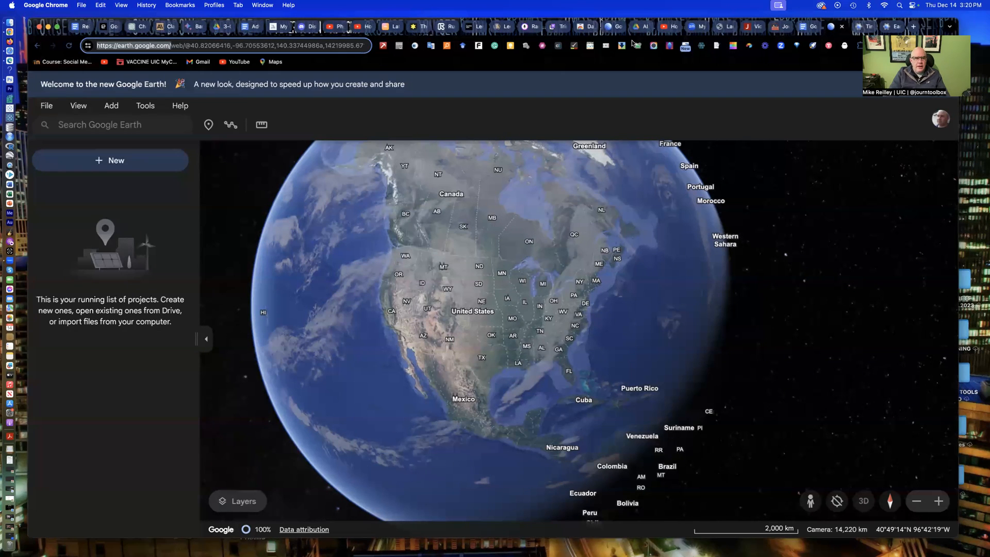
{"action": "mouse_move", "coordinate": [40, 222]}
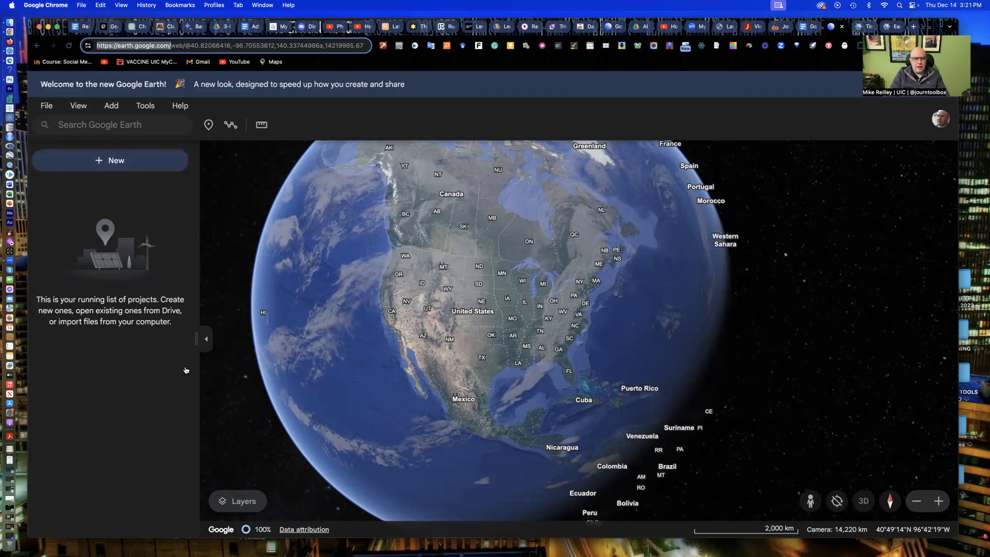
{"action": "mouse_move", "coordinate": [261, 124]}
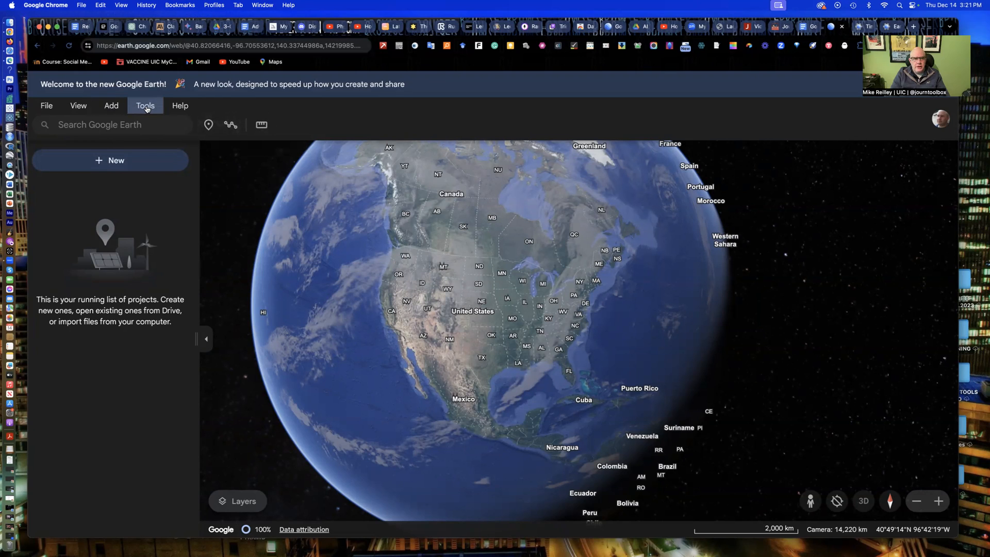
{"action": "left_click", "coordinate": [112, 106]}
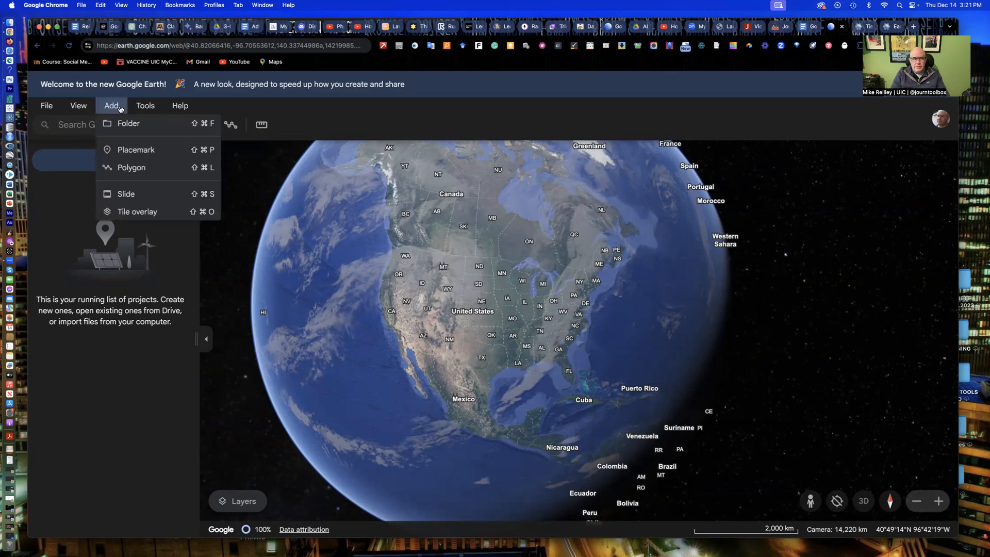
{"action": "left_click", "coordinate": [78, 105]}
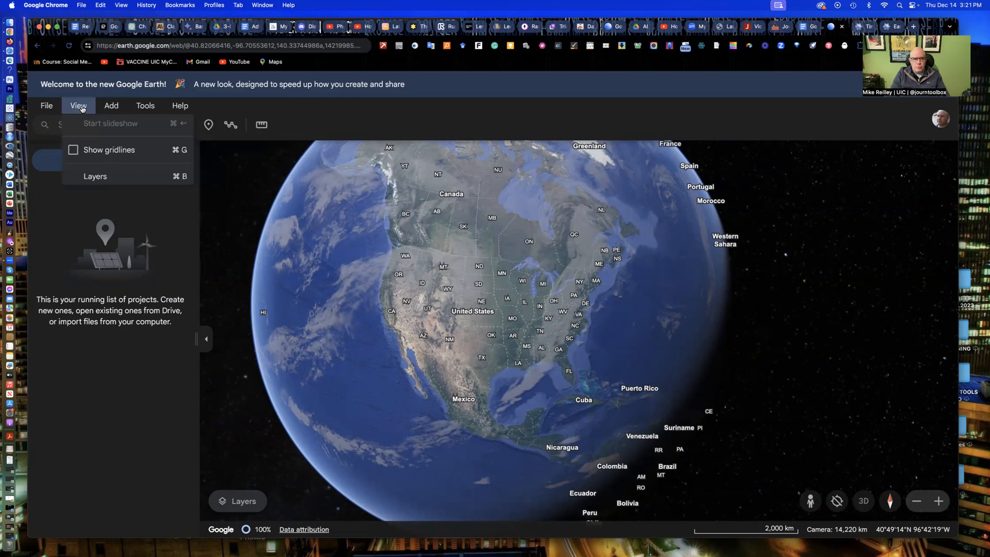
{"action": "left_click", "coordinate": [144, 105]}
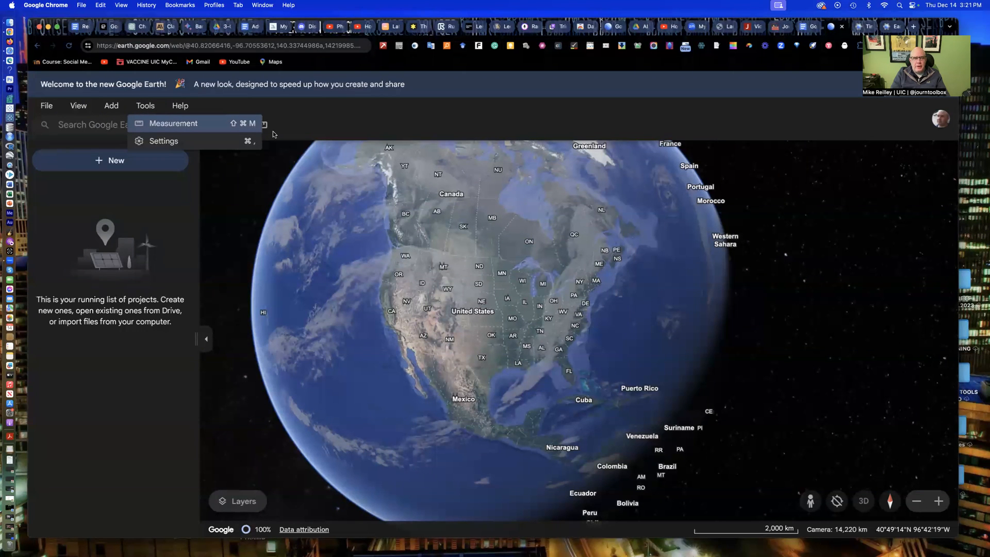
{"action": "mouse_move", "coordinate": [267, 169]}
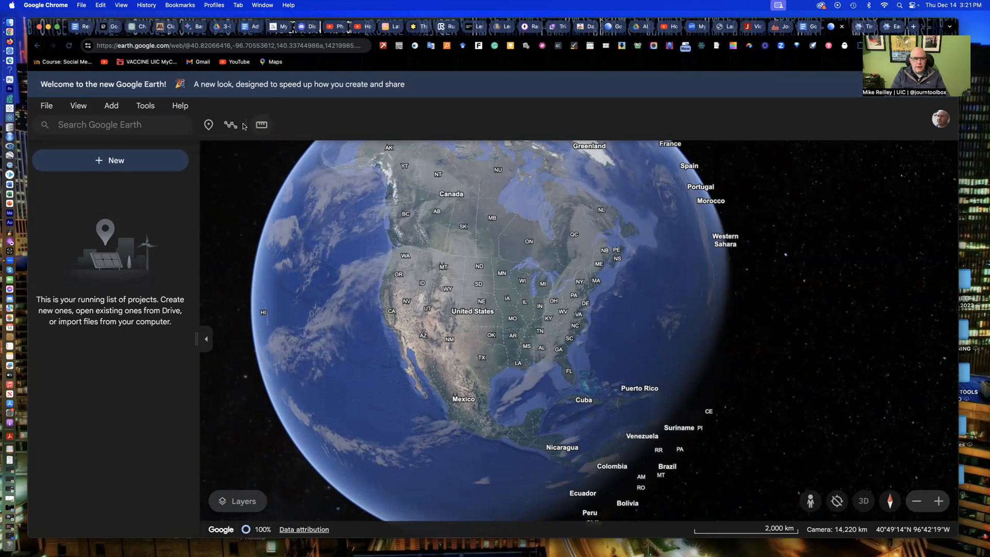
{"action": "mouse_move", "coordinate": [230, 124]}
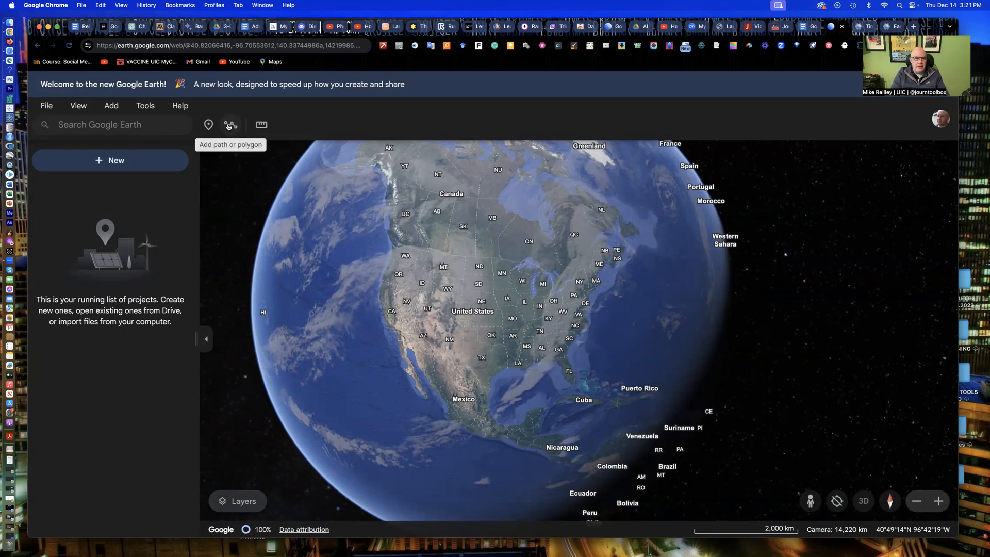
{"action": "mouse_move", "coordinate": [208, 125]}
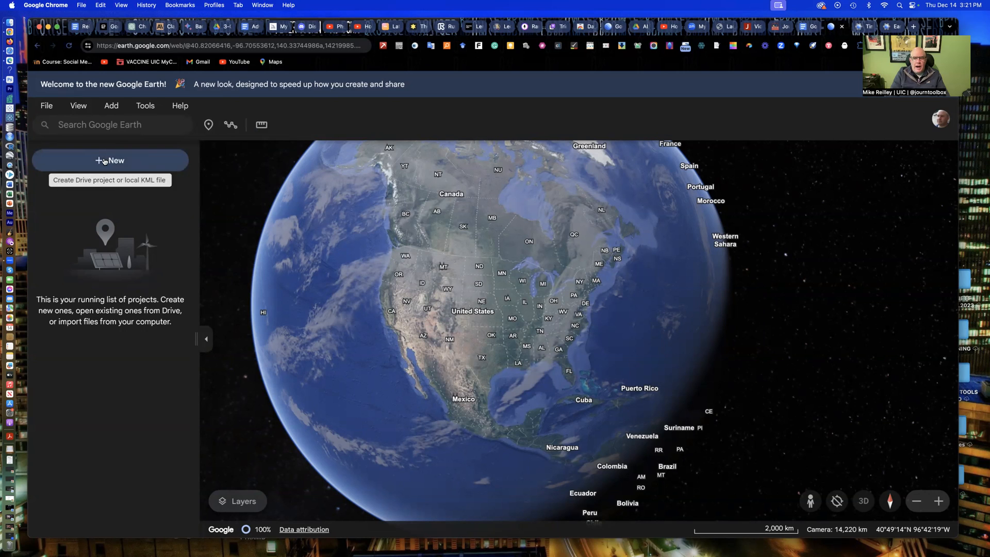
{"action": "mouse_move", "coordinate": [824, 418]}
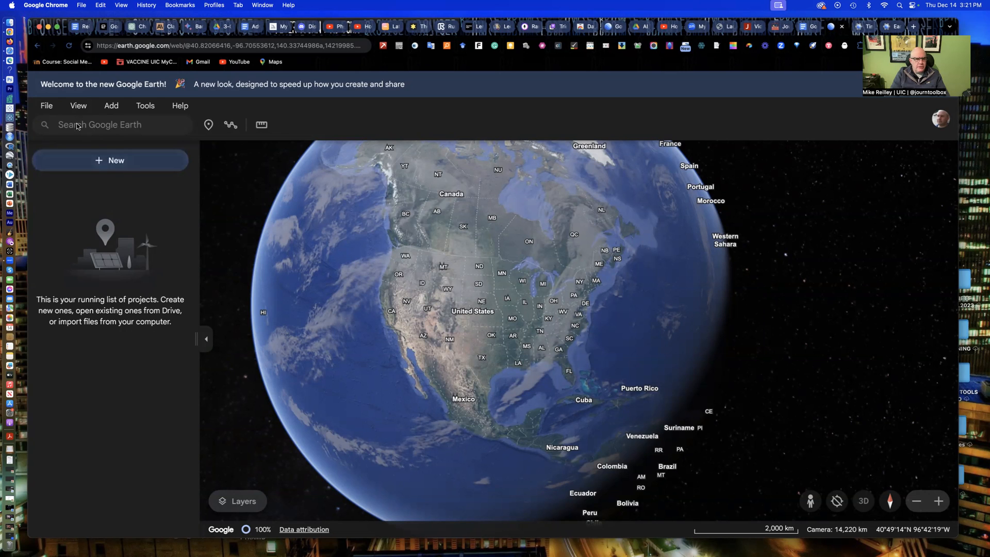
Search for Los Angeles, CA and zoom in on the west side of the city
{"action": "left_click", "coordinate": [113, 124]}
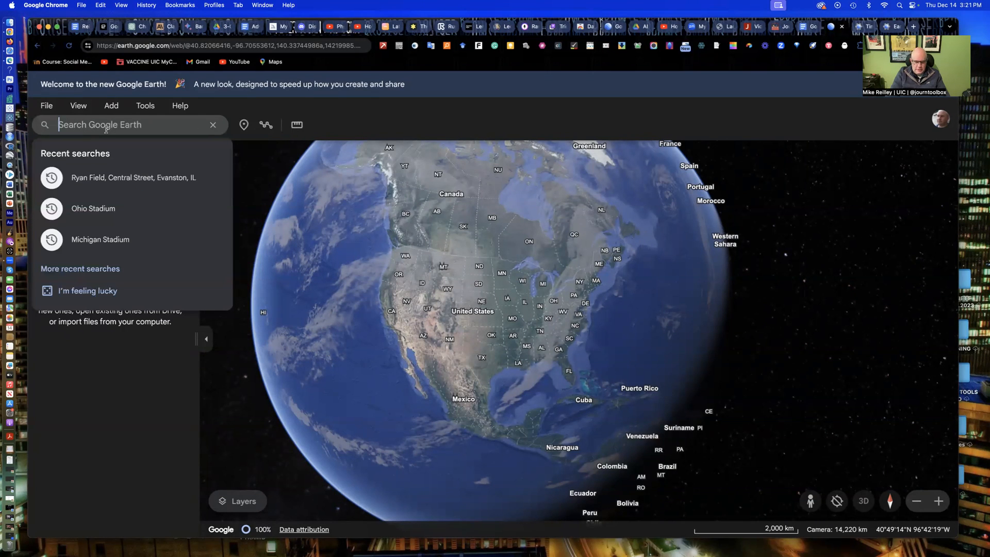
{"action": "type", "text": "Los"}
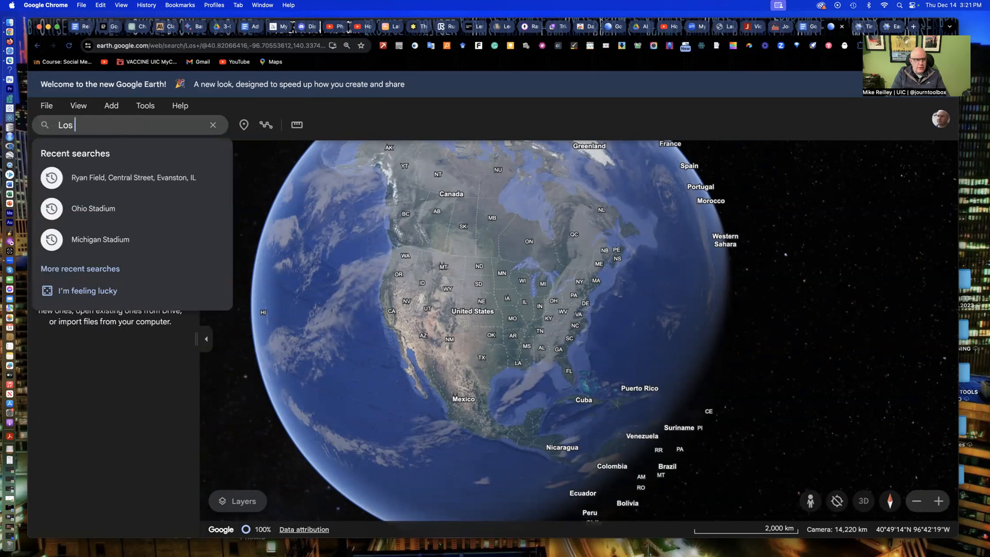
{"action": "type", "text": "Angle"}
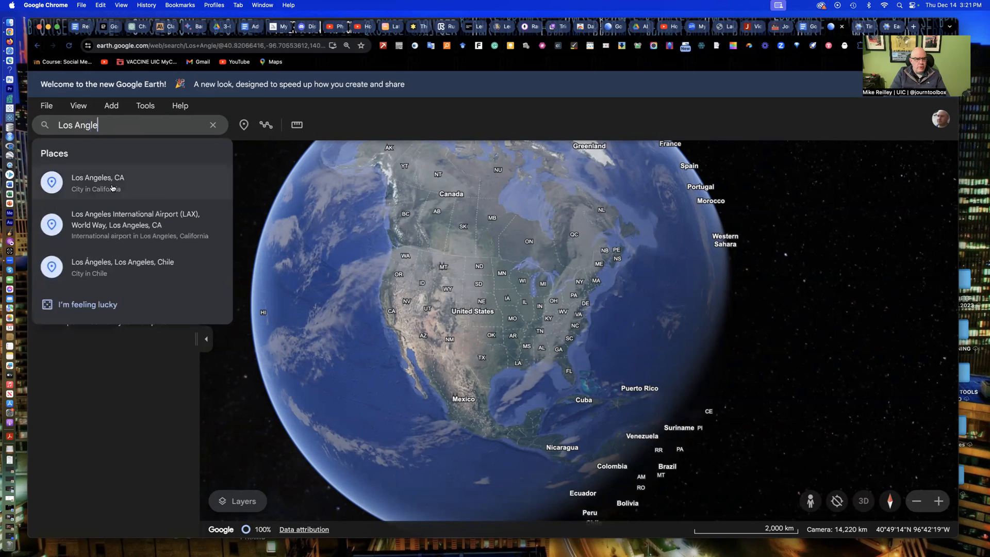
{"action": "left_click", "coordinate": [98, 182]}
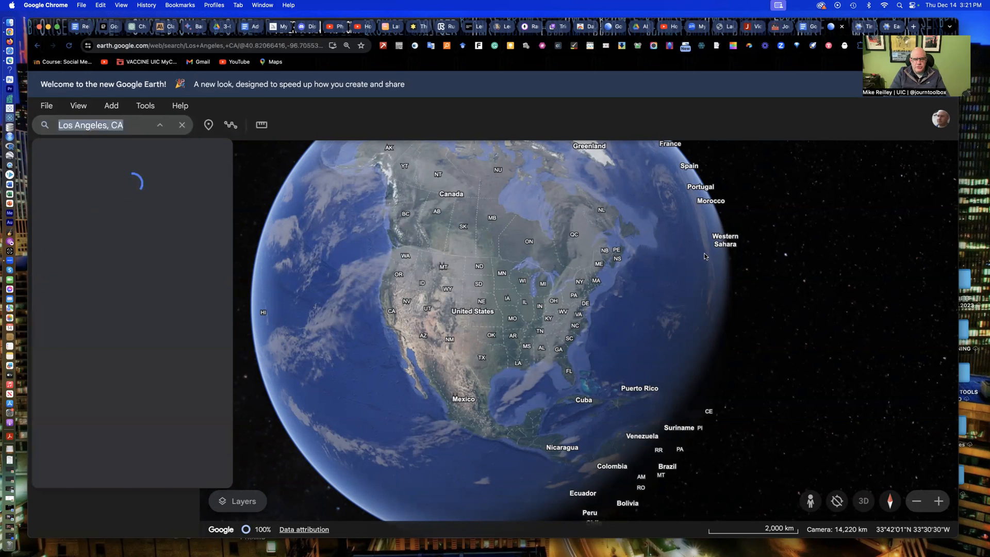
{"action": "key", "text": "Return"}
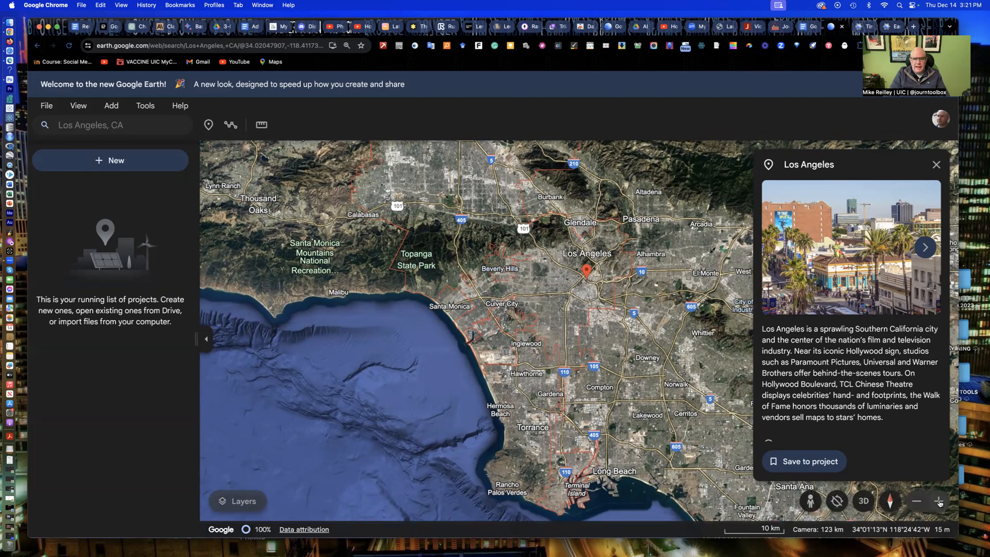
{"action": "left_click", "coordinate": [939, 504]}
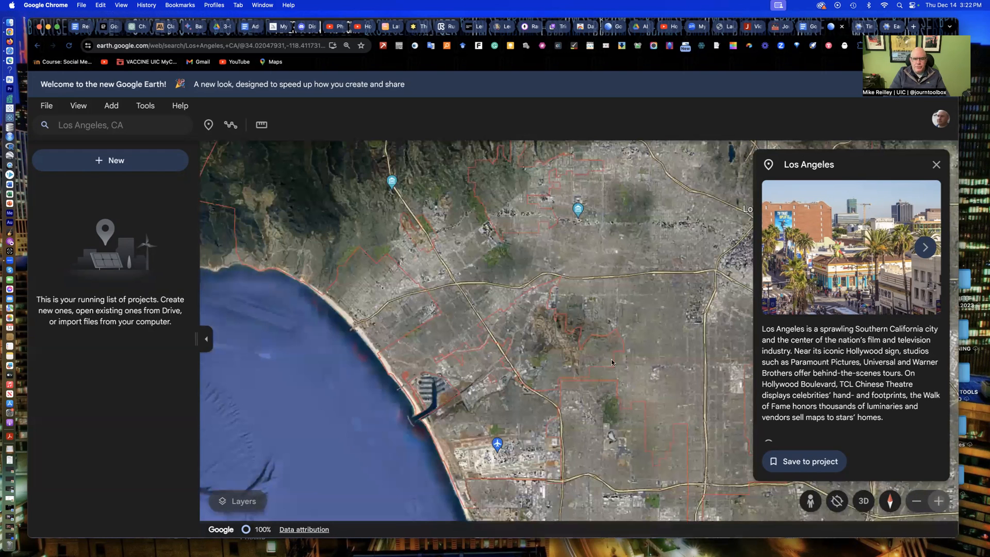
{"action": "scroll", "scroll_direction": "down", "scroll_amount": 3}
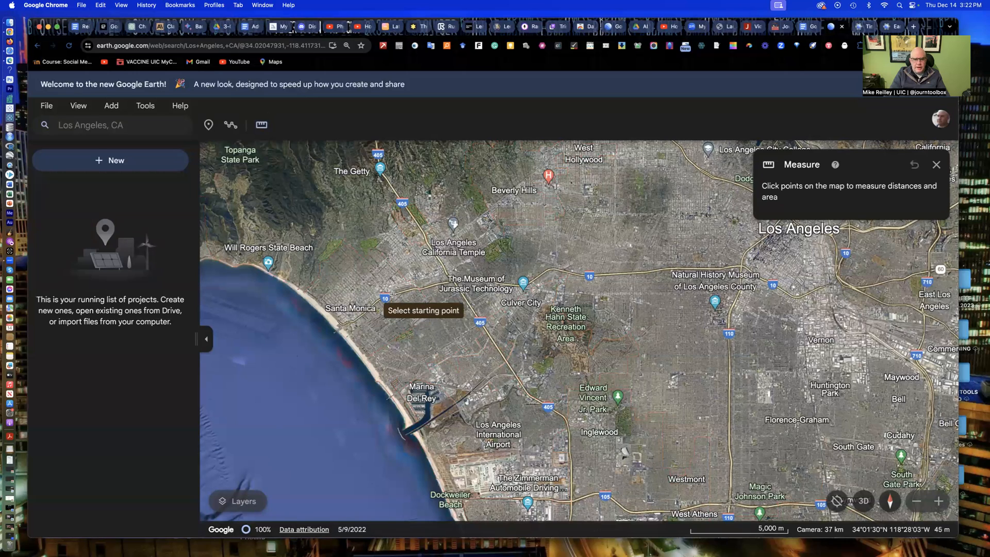
Measure a roughly 2-mile line east from Santa Monica, then close the measurement
{"action": "left_click", "coordinate": [391, 294]}
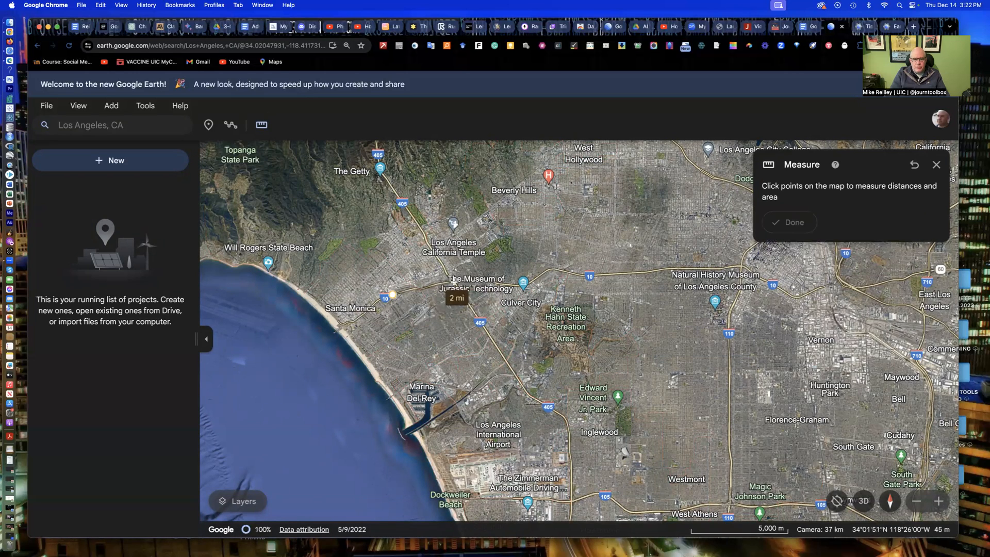
{"action": "left_click", "coordinate": [456, 281]}
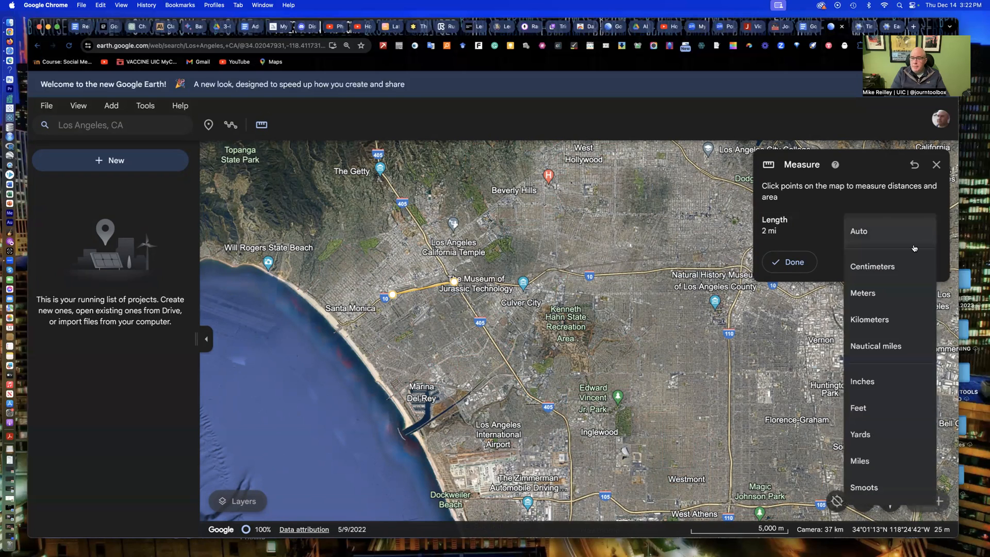
{"action": "mouse_move", "coordinate": [875, 385]}
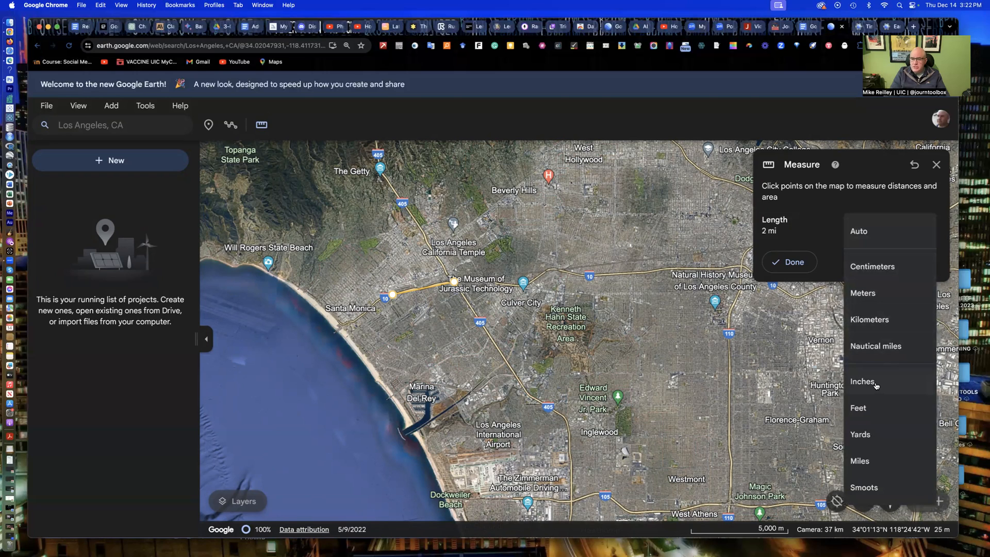
{"action": "mouse_move", "coordinate": [877, 351]}
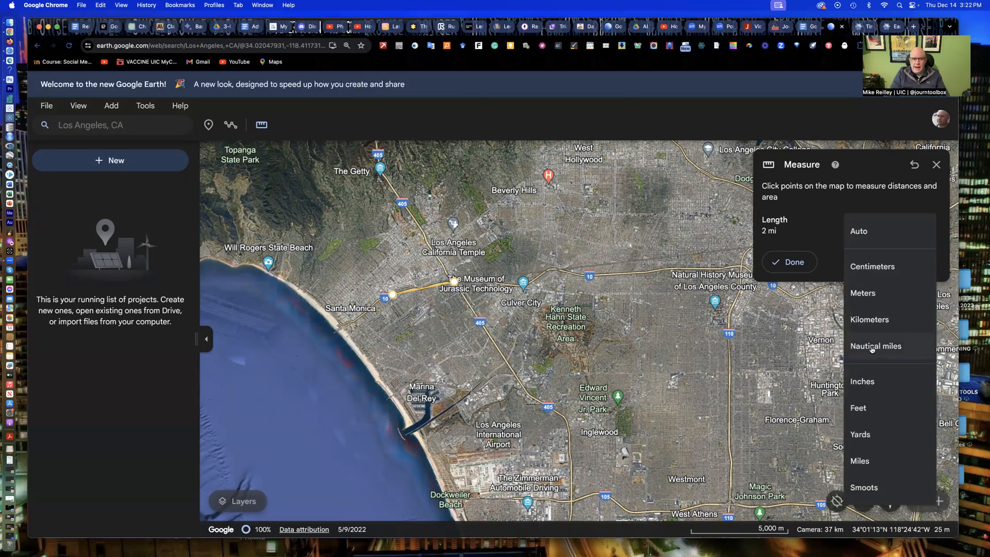
{"action": "mouse_move", "coordinate": [222, 406]}
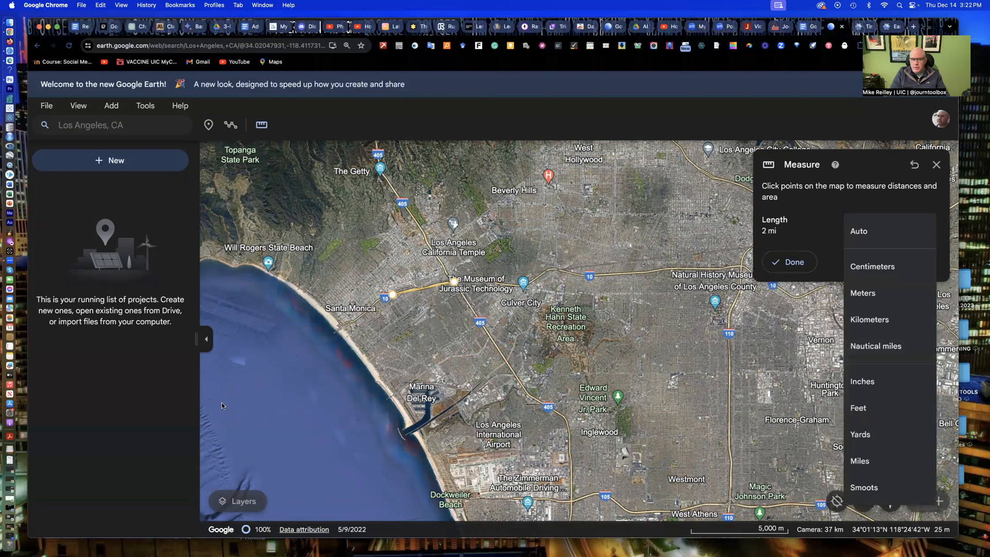
{"action": "mouse_move", "coordinate": [315, 340]}
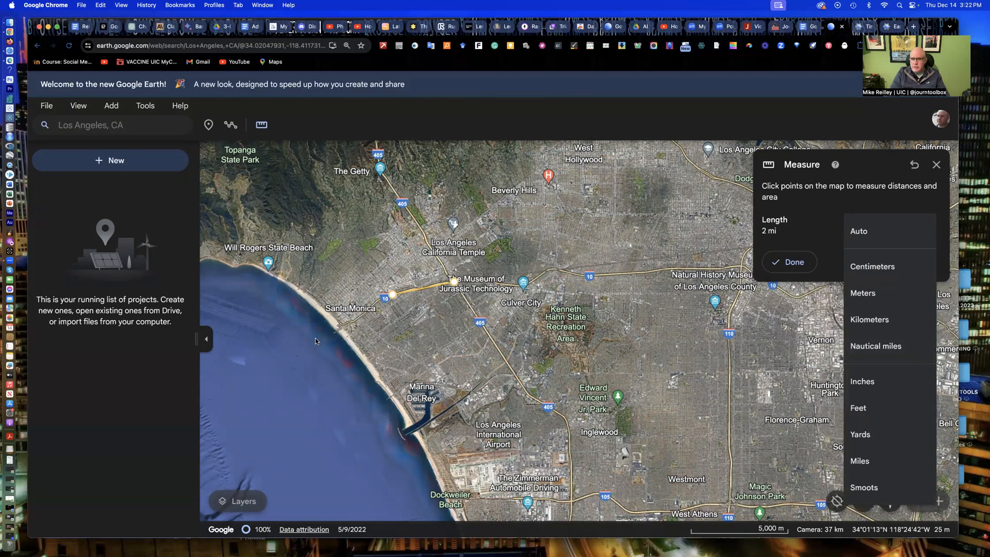
{"action": "mouse_move", "coordinate": [833, 421]}
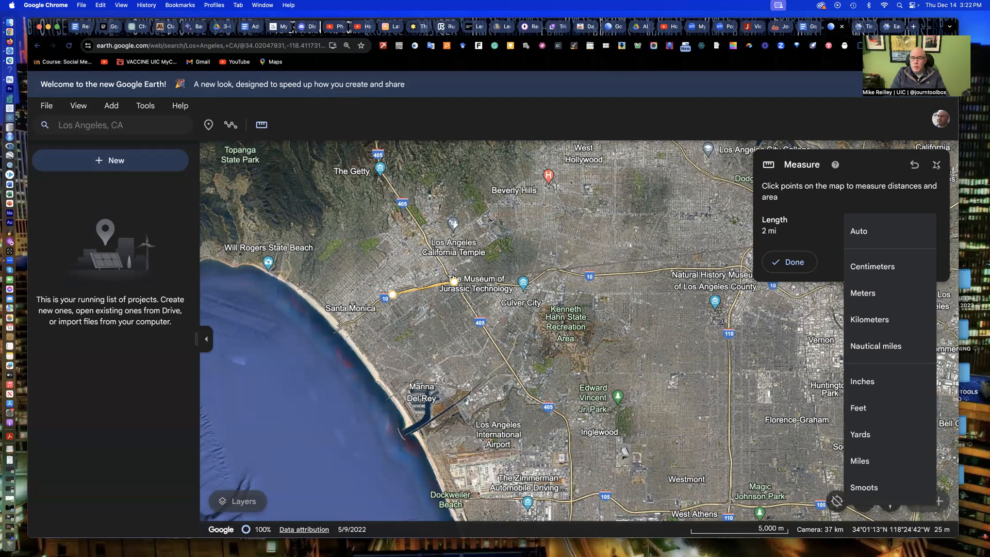
{"action": "left_click", "coordinate": [936, 165]}
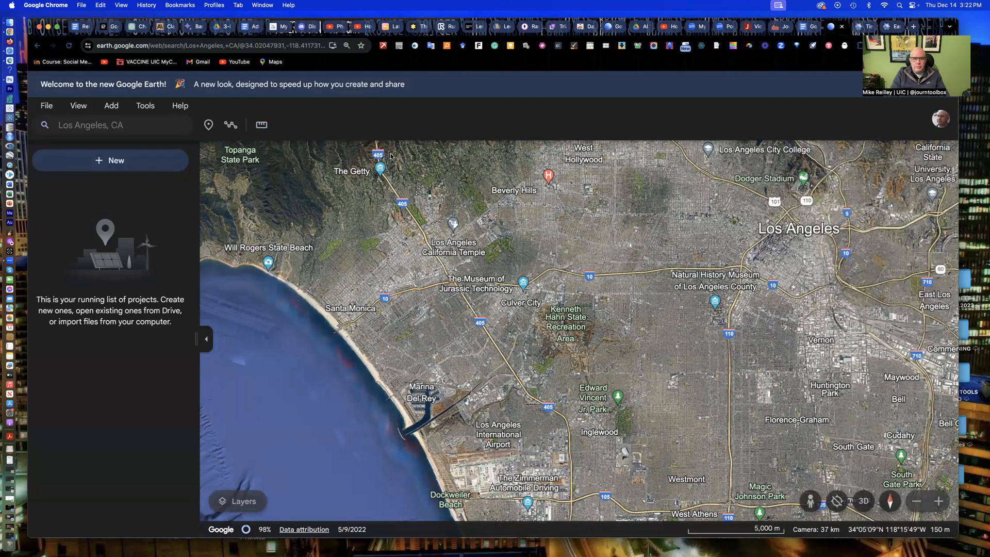
{"action": "mouse_move", "coordinate": [261, 124]}
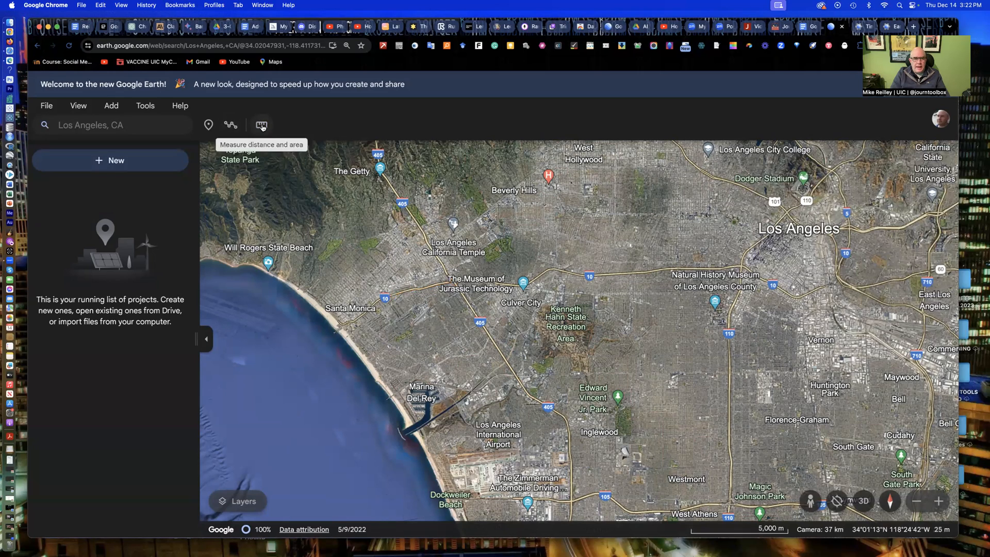
Outline a polygon near Will Rogers State Beach (5.66 mi perimeter), then clear the measurement
{"action": "left_click", "coordinate": [261, 124]}
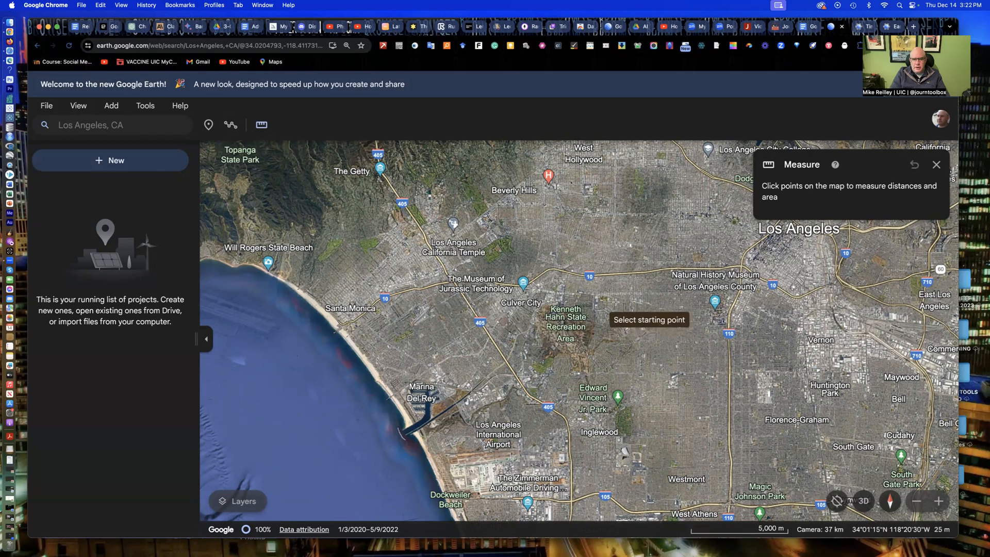
{"action": "mouse_move", "coordinate": [281, 215]}
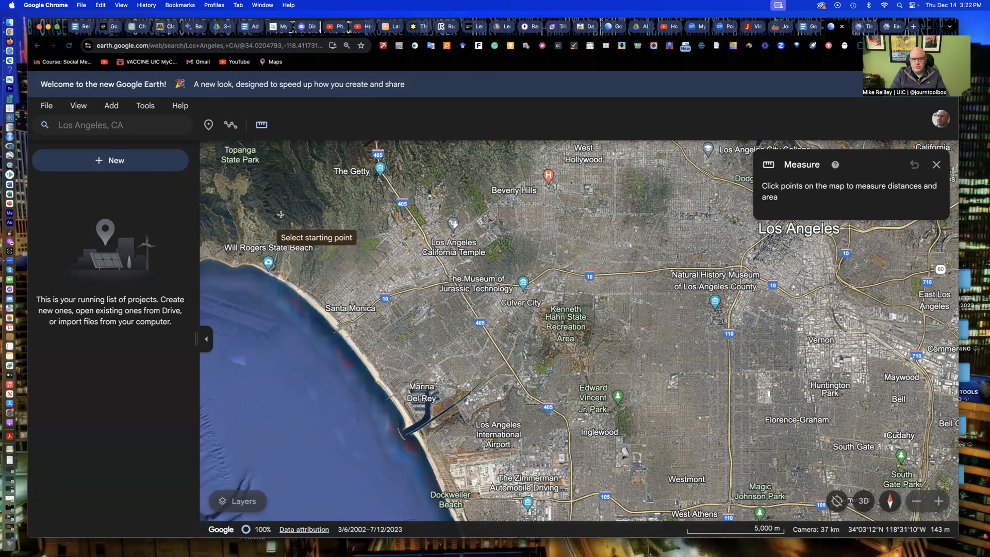
{"action": "left_click", "coordinate": [287, 216]}
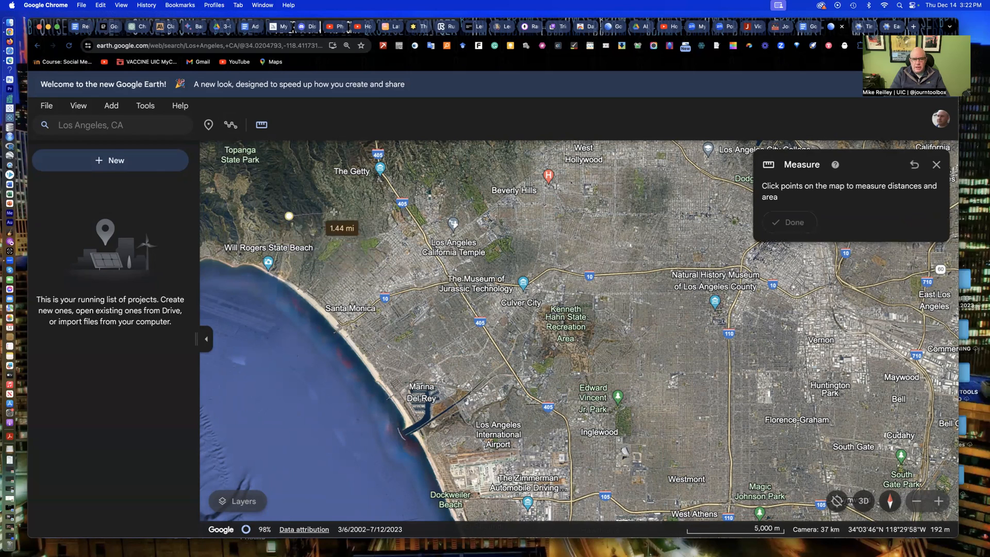
{"action": "left_click", "coordinate": [335, 213]}
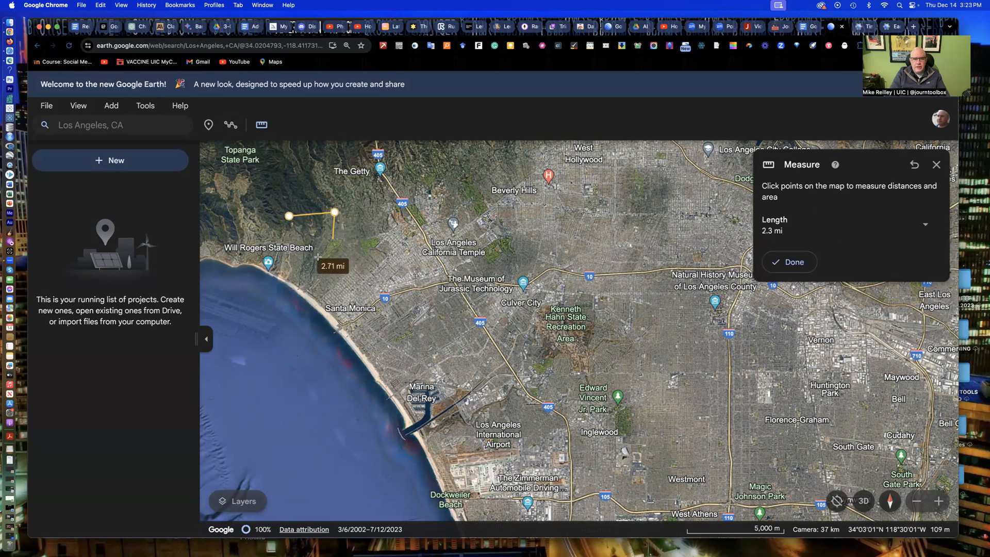
{"action": "left_click", "coordinate": [309, 272]}
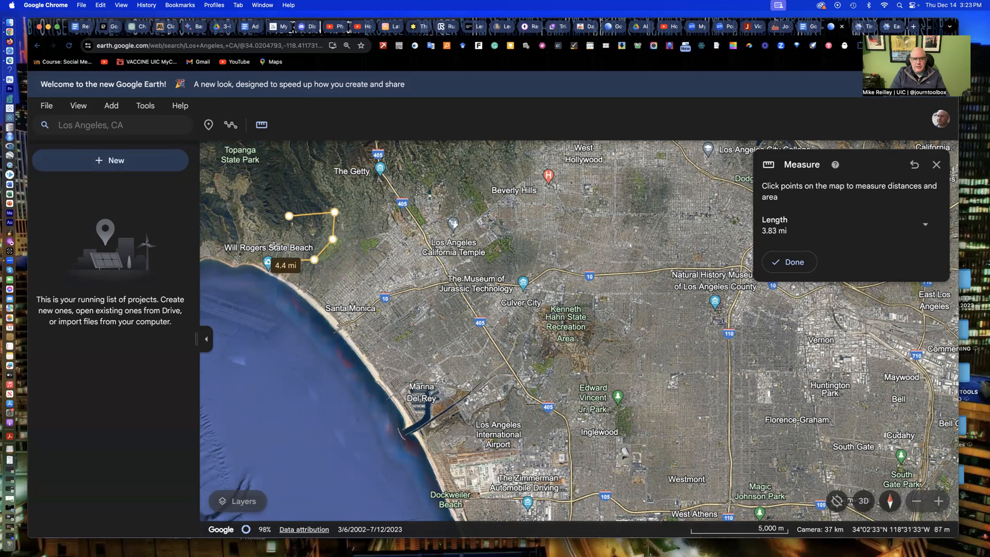
{"action": "left_click", "coordinate": [288, 215]}
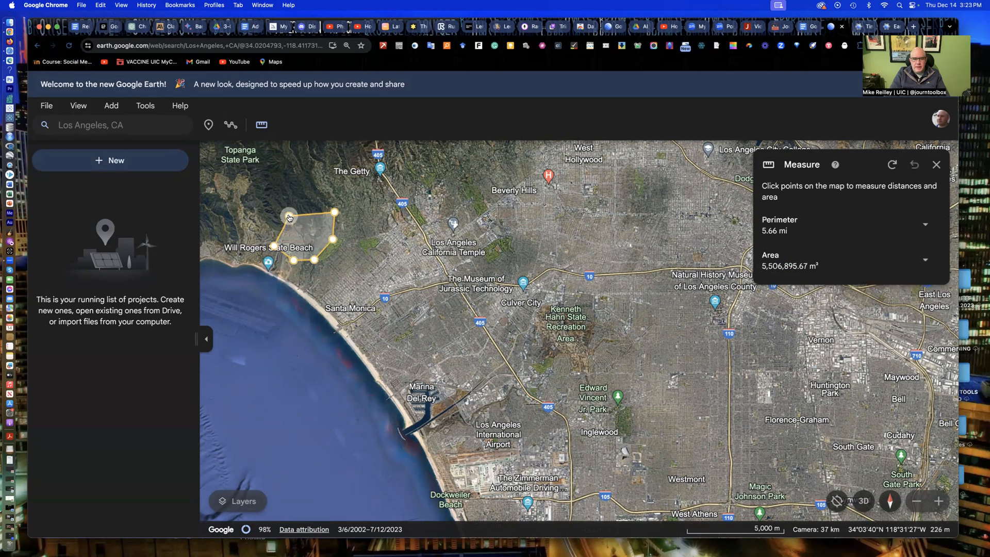
{"action": "left_click", "coordinate": [288, 215]}
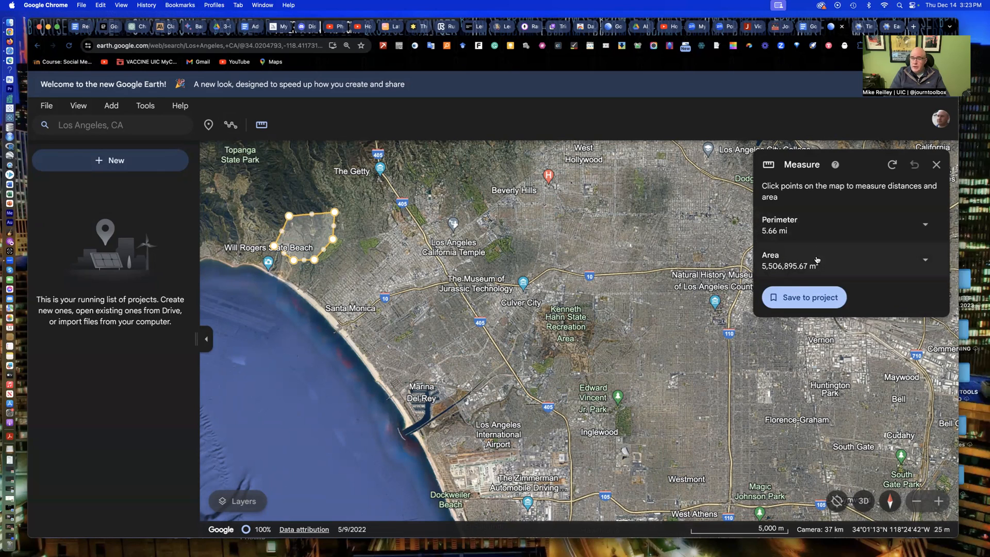
{"action": "mouse_move", "coordinate": [324, 232]}
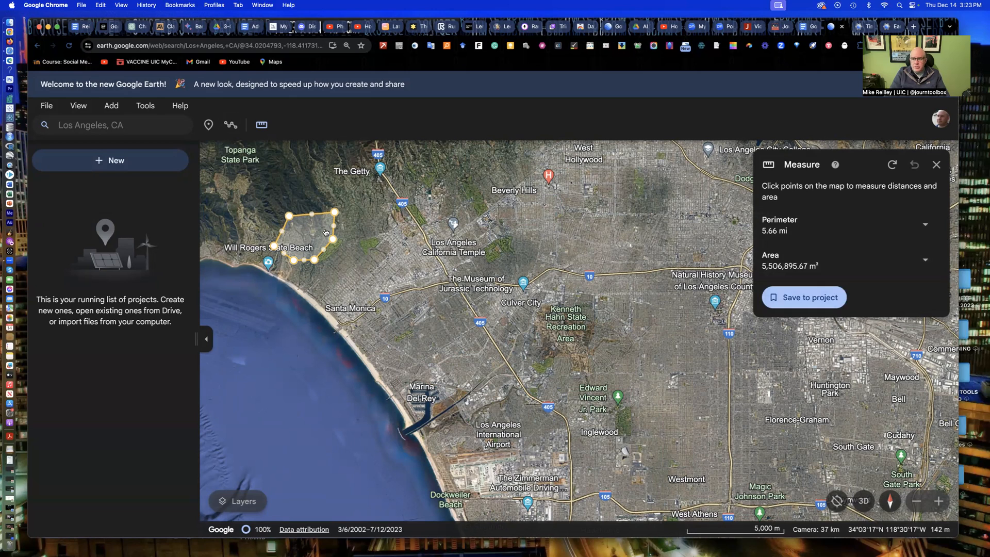
{"action": "left_click", "coordinate": [936, 165]}
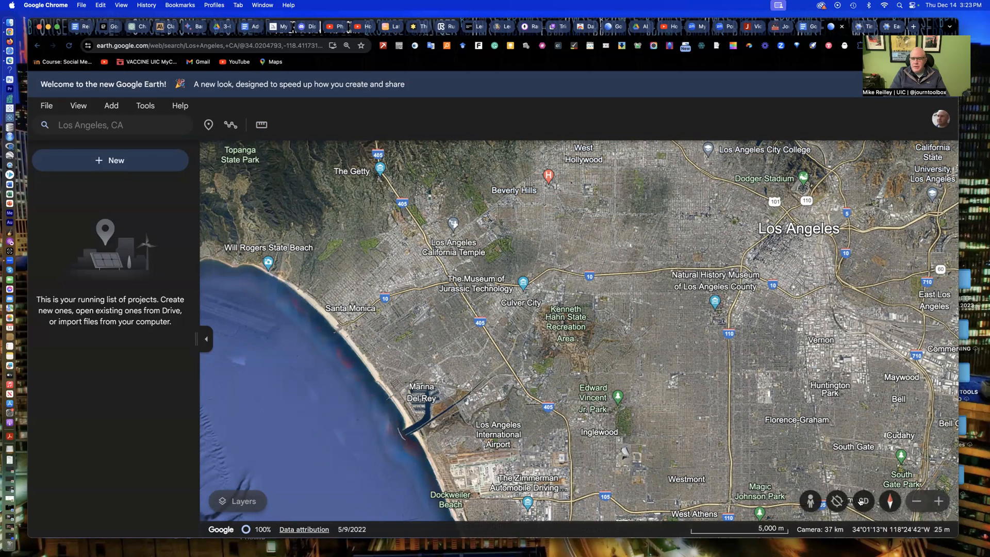
{"action": "mouse_move", "coordinate": [862, 500]}
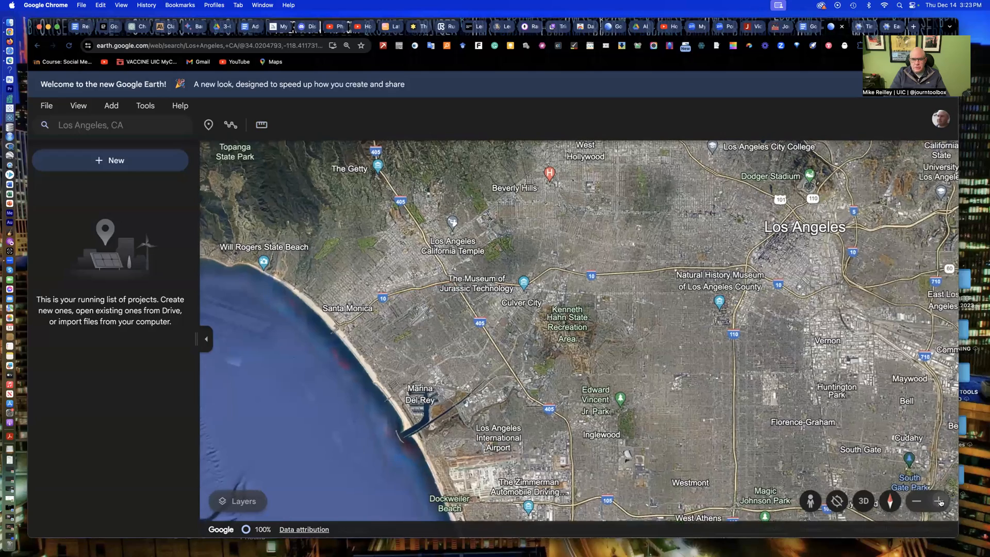
Zoom into the Palms neighbourhood, tilt into 3D and rotate the view
{"action": "left_click", "coordinate": [940, 500]}
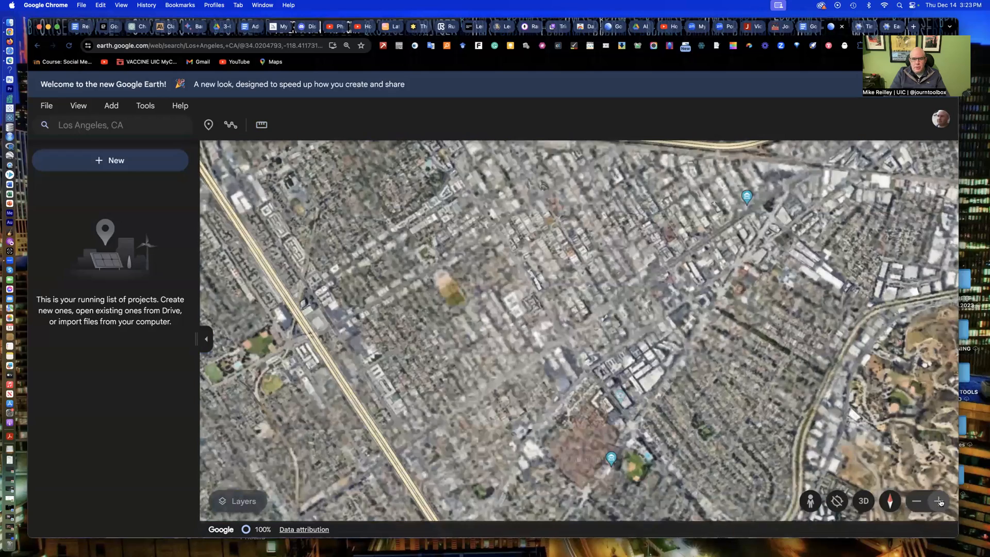
{"action": "left_click", "coordinate": [940, 500]}
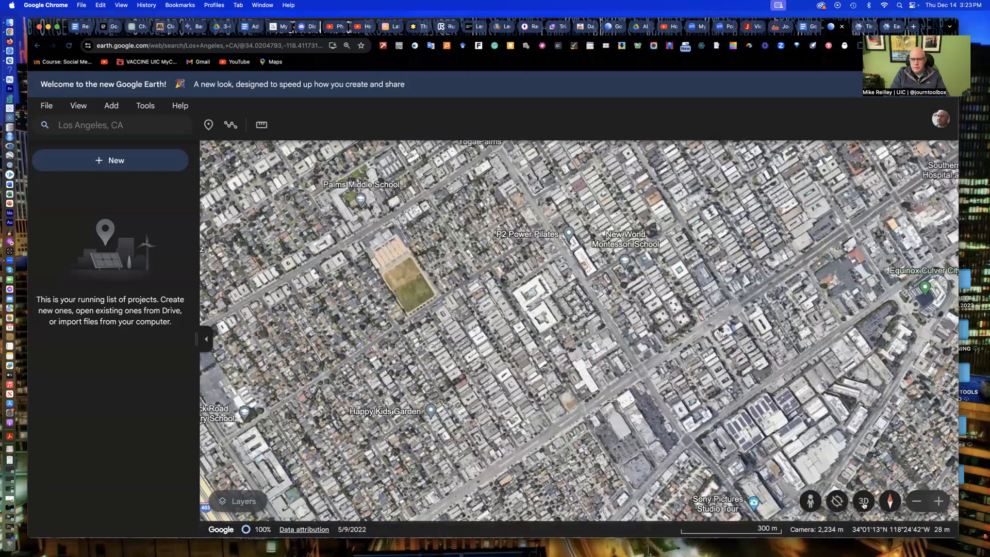
{"action": "left_click", "coordinate": [863, 501]}
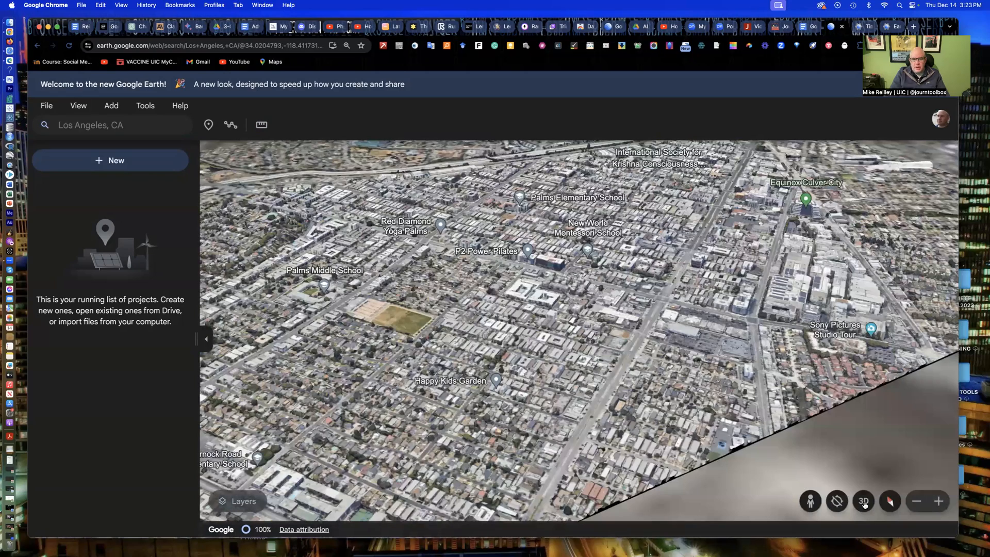
{"action": "left_click", "coordinate": [863, 500]}
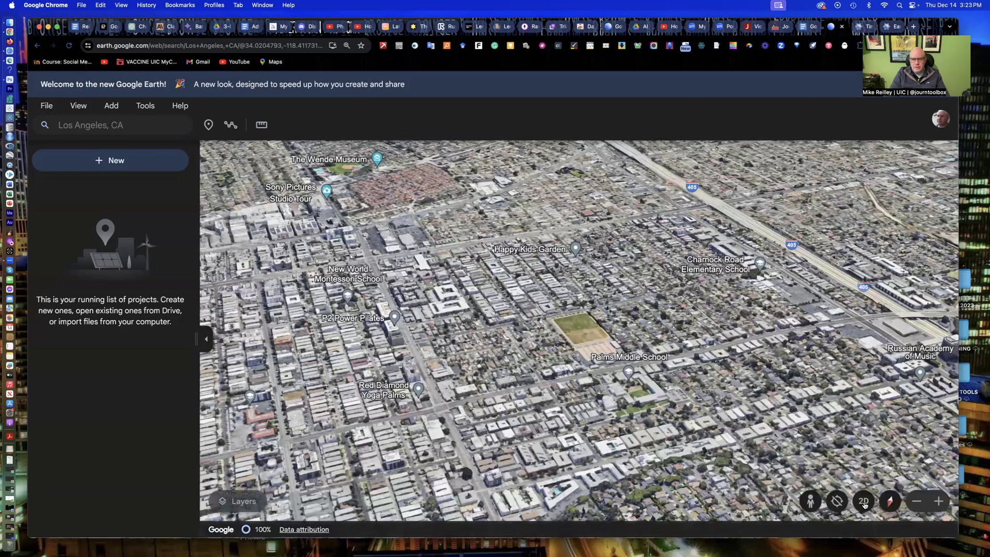
{"action": "left_click", "coordinate": [862, 501]}
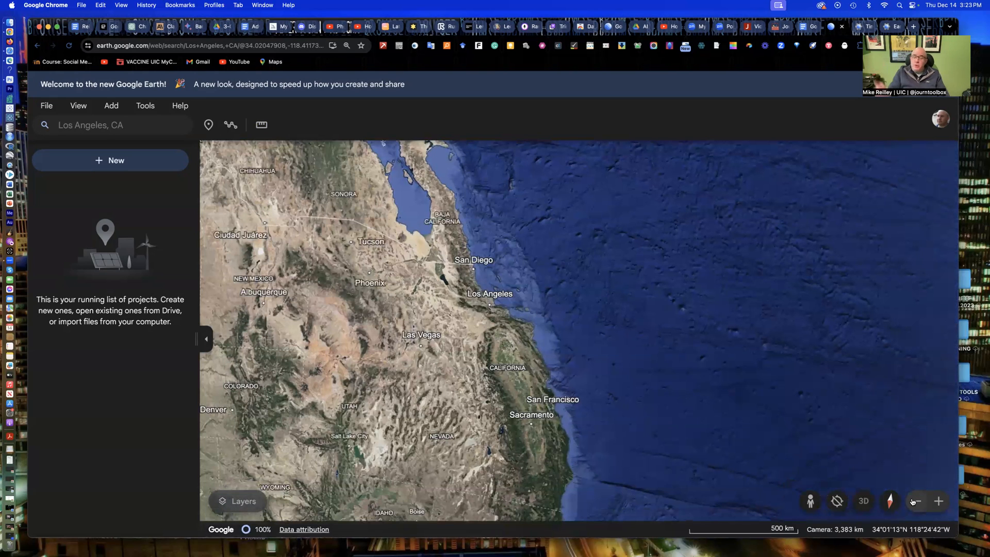
{"action": "mouse_move", "coordinate": [826, 372]}
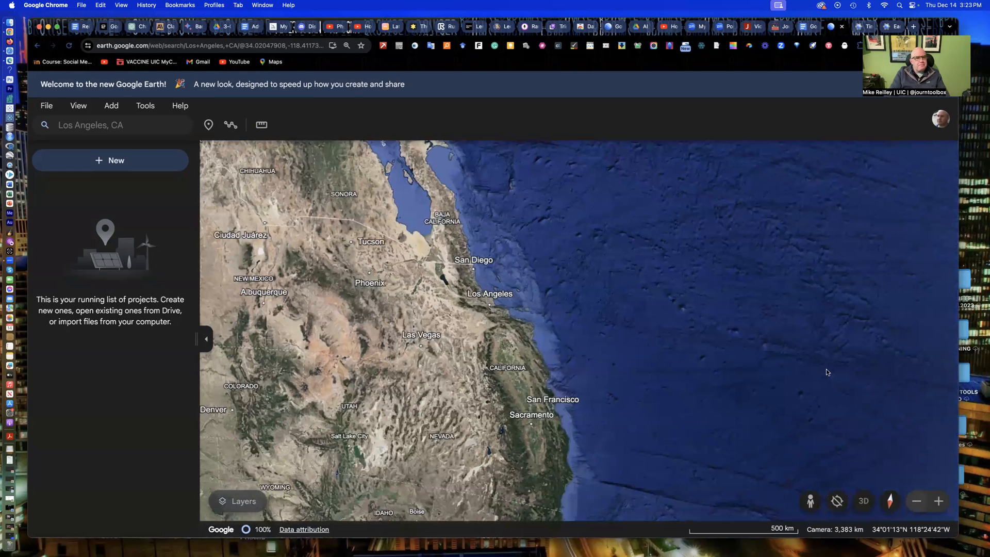
{"action": "mouse_move", "coordinate": [110, 160]}
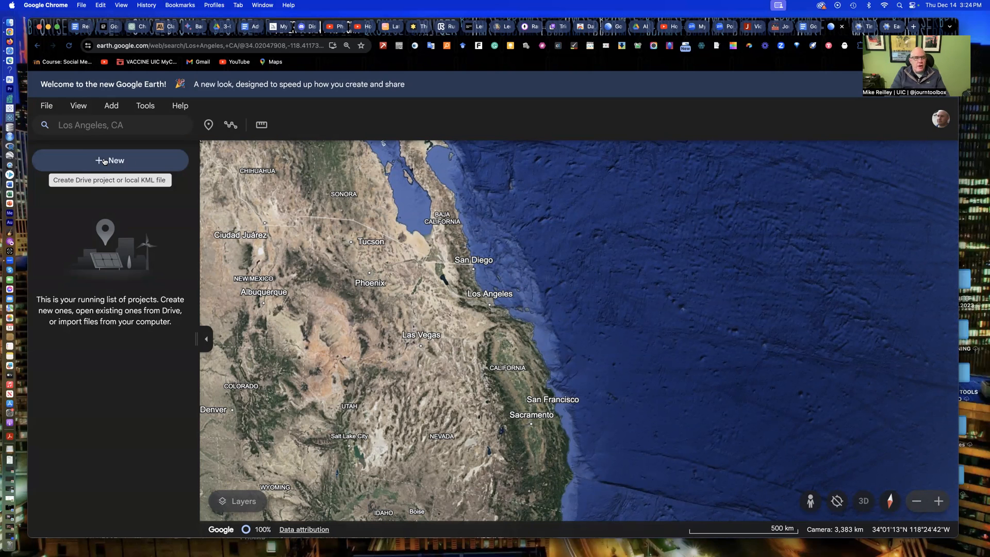
Create a new project stored in Google Drive and open its details form
{"action": "left_click", "coordinate": [111, 160]}
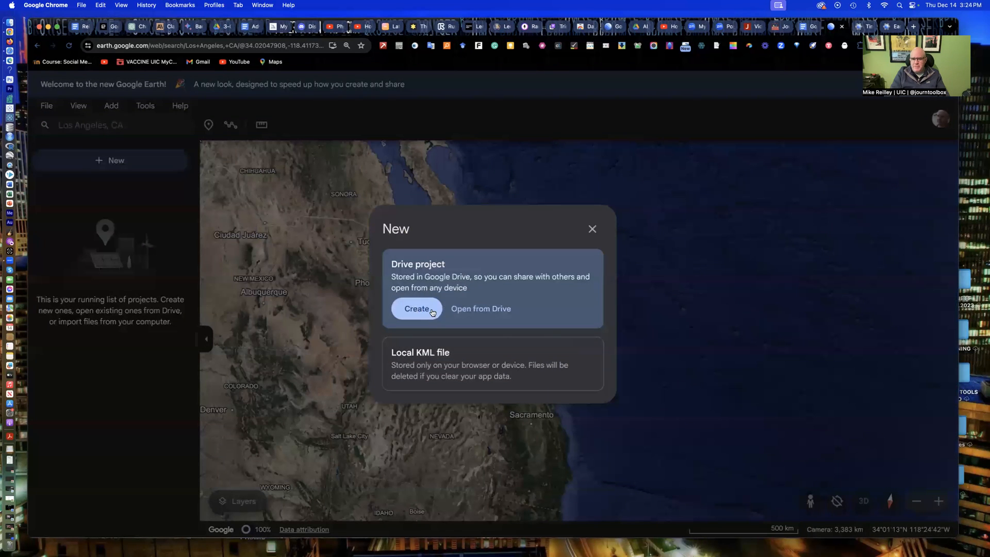
{"action": "mouse_move", "coordinate": [422, 297]}
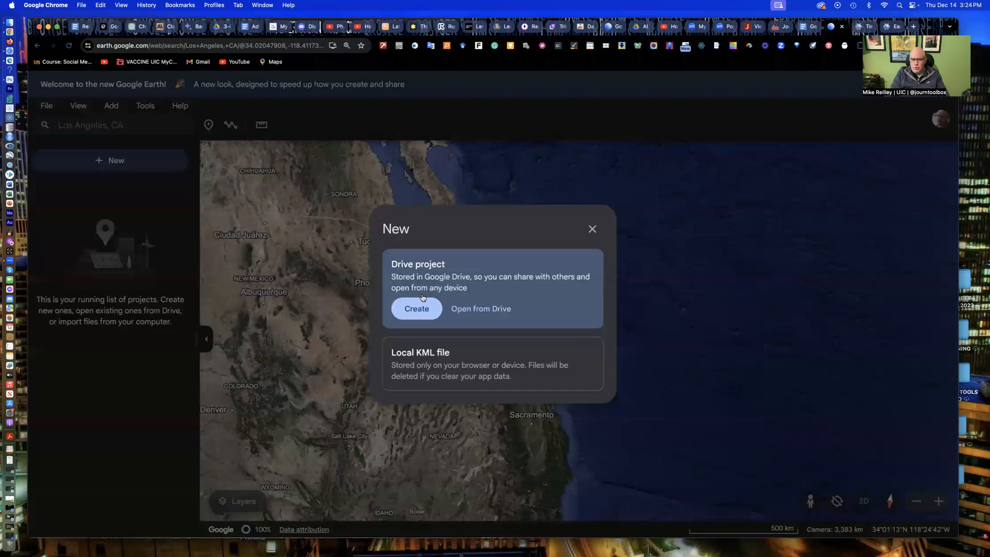
{"action": "mouse_move", "coordinate": [459, 373]}
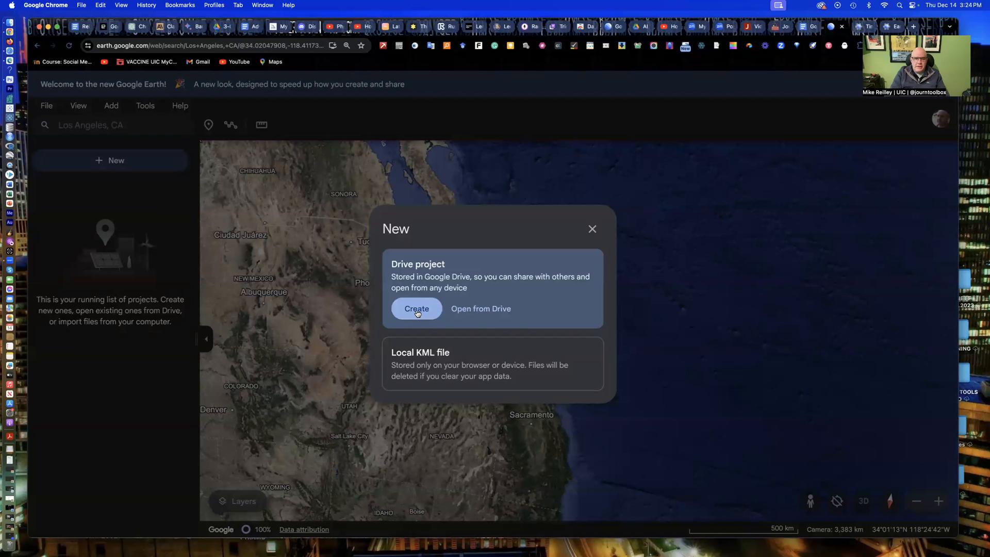
{"action": "left_click", "coordinate": [416, 308]}
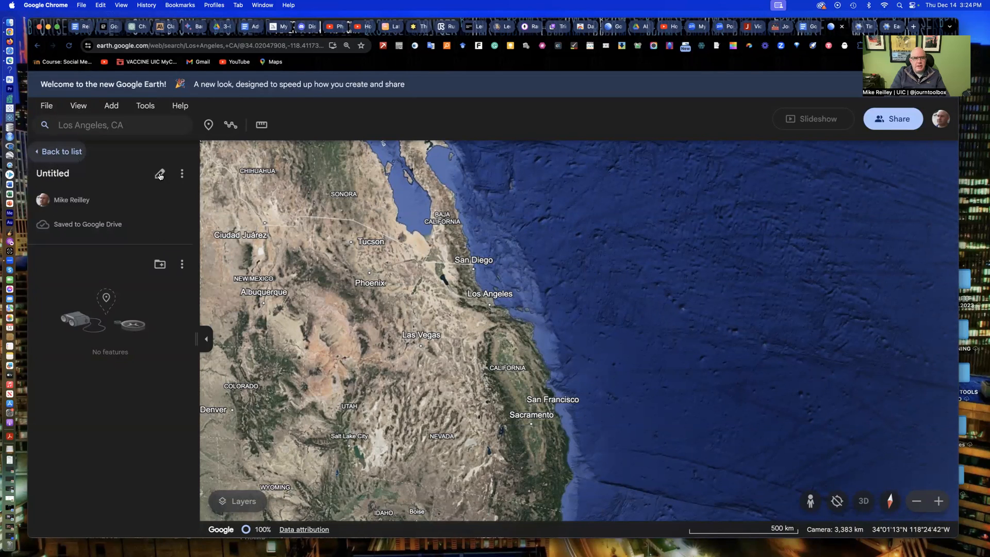
{"action": "left_click", "coordinate": [159, 175]}
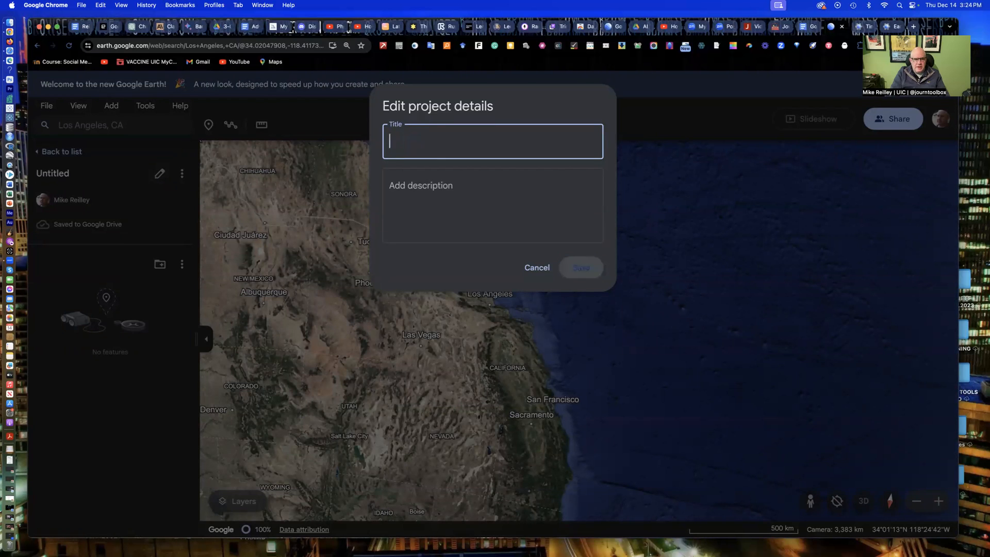
Enter the project title 'Big Ten Football Stadiums'
{"action": "type", "text": "Big Ten"}
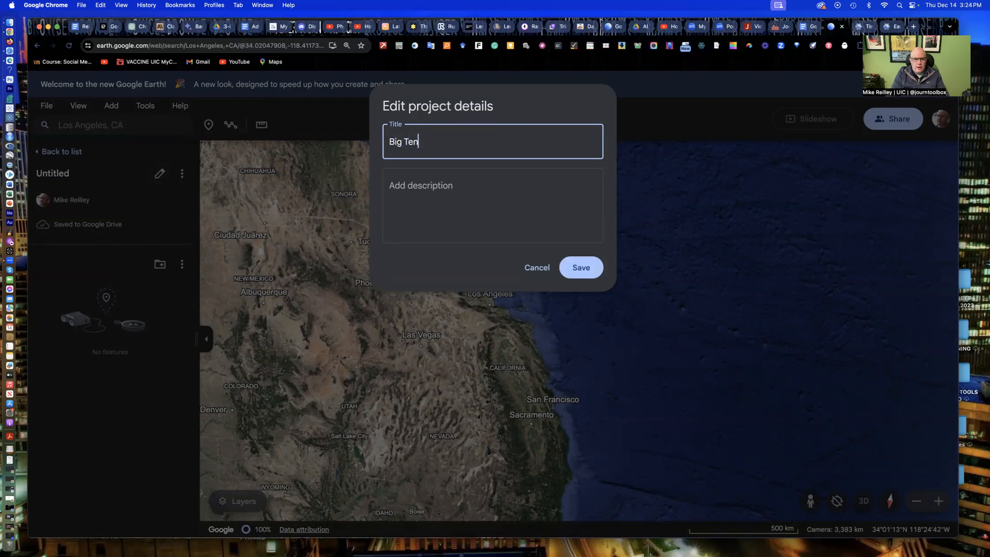
{"action": "type", "text": "Fo"}
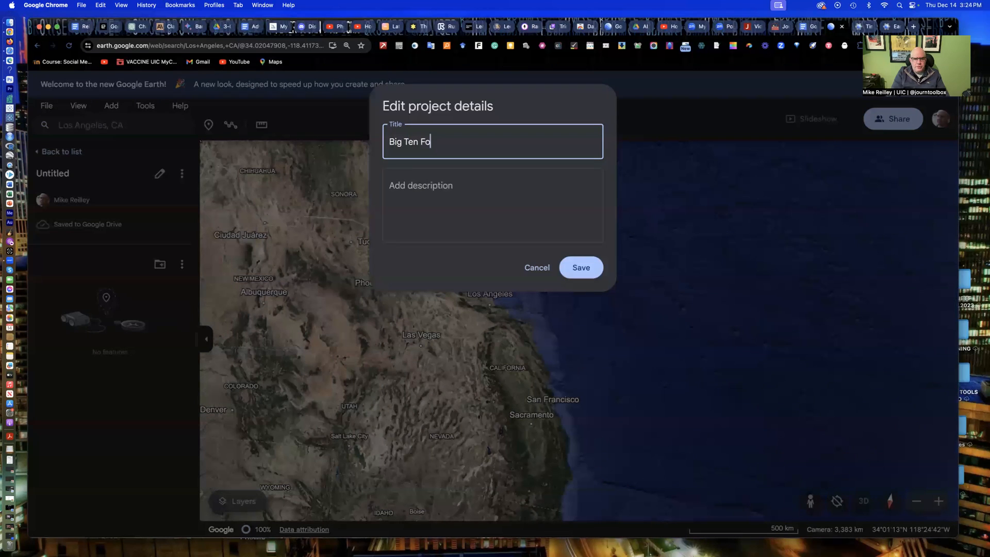
{"action": "type", "text": "otball"}
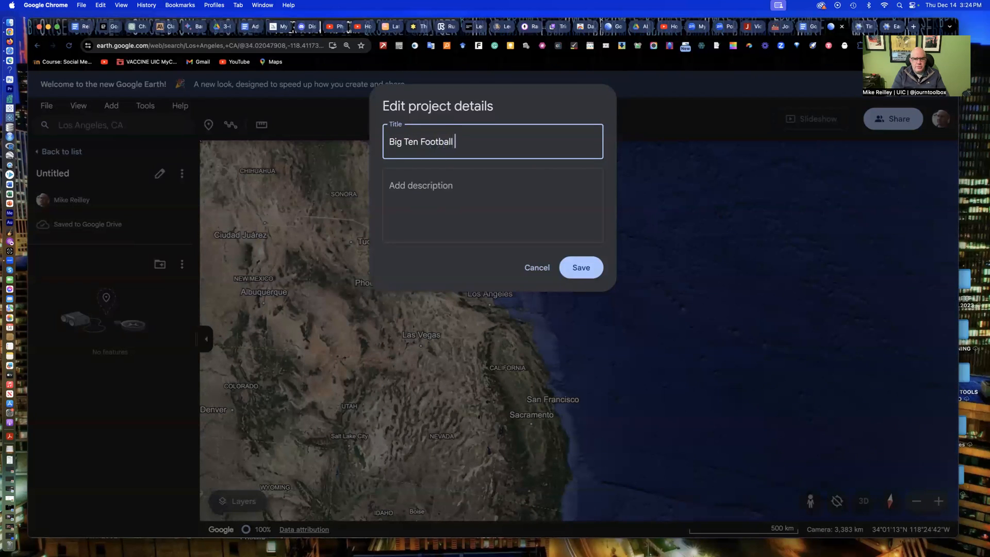
{"action": "type", "text": "Stadiums"}
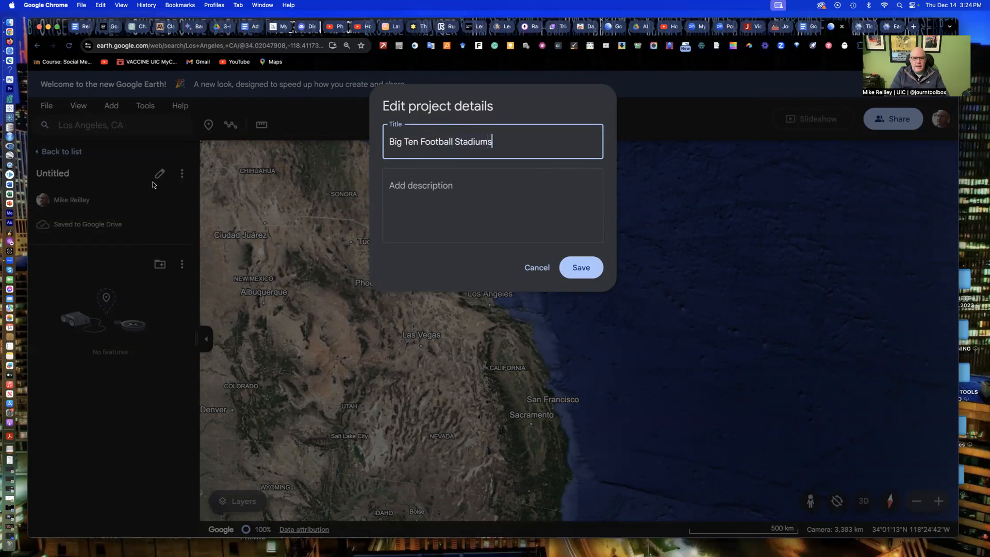
Write the description 'A quick tour of a few Big Ten football stadiums. (Tour/Mike Reilley)'
{"action": "left_click", "coordinate": [491, 205]}
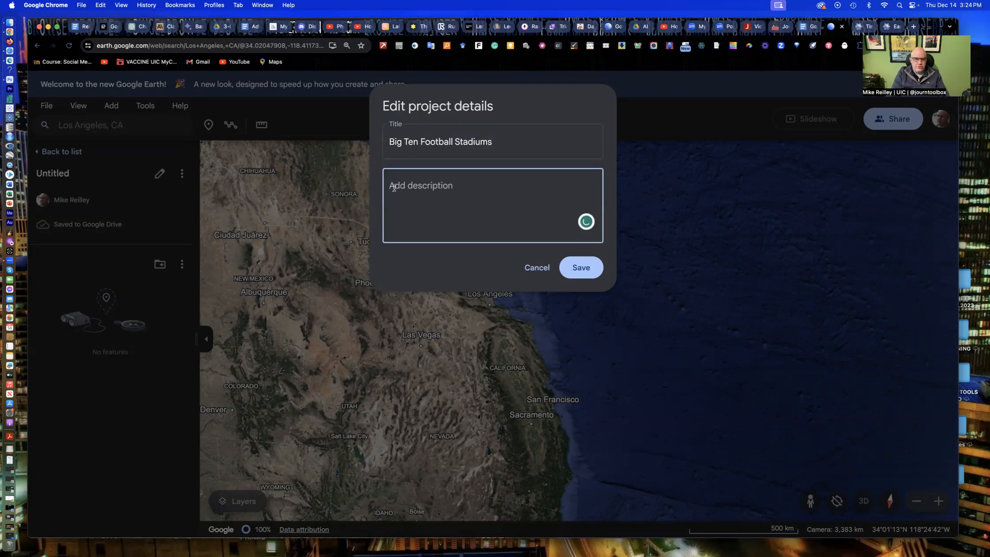
{"action": "type", "text": "A qu"}
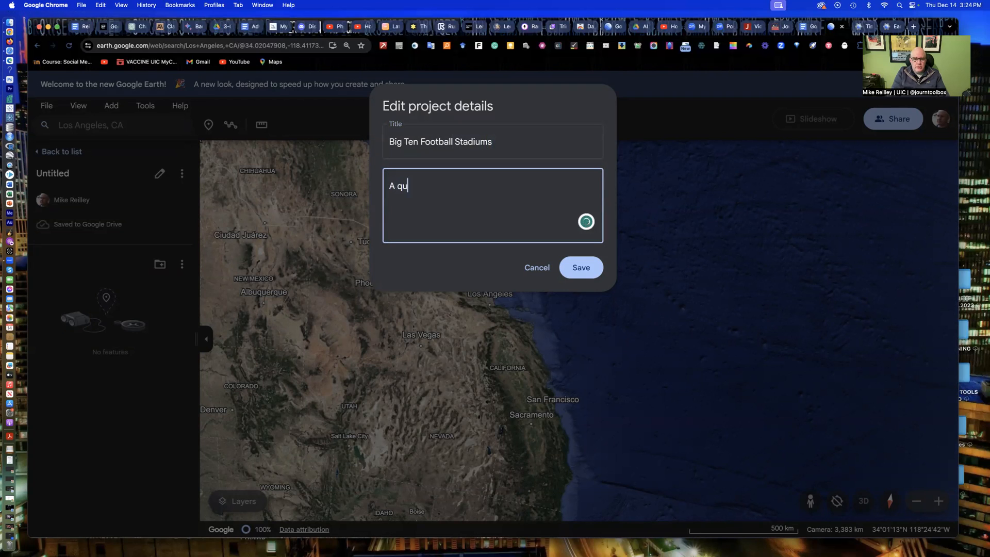
{"action": "type", "text": "ick tour of a"}
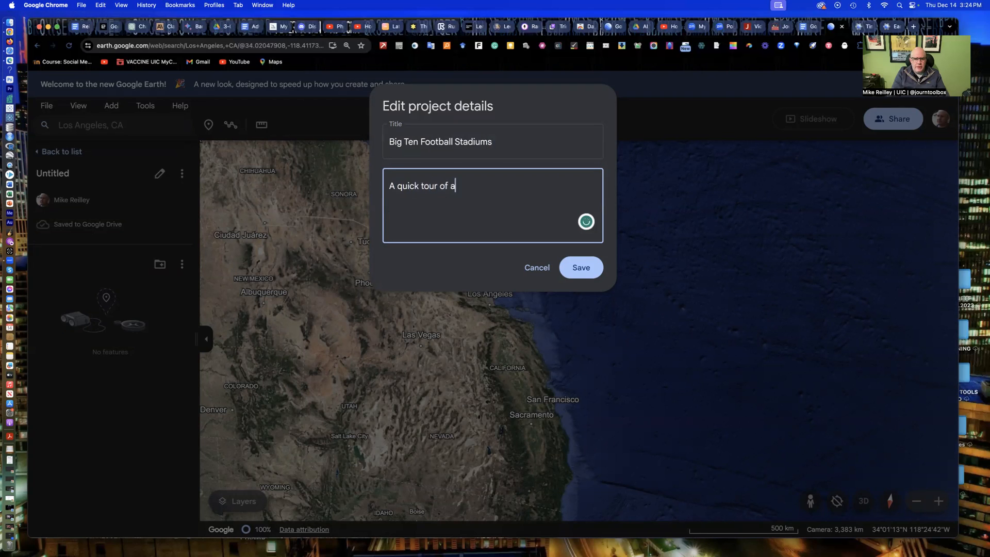
{"action": "type", "text": "vew"}
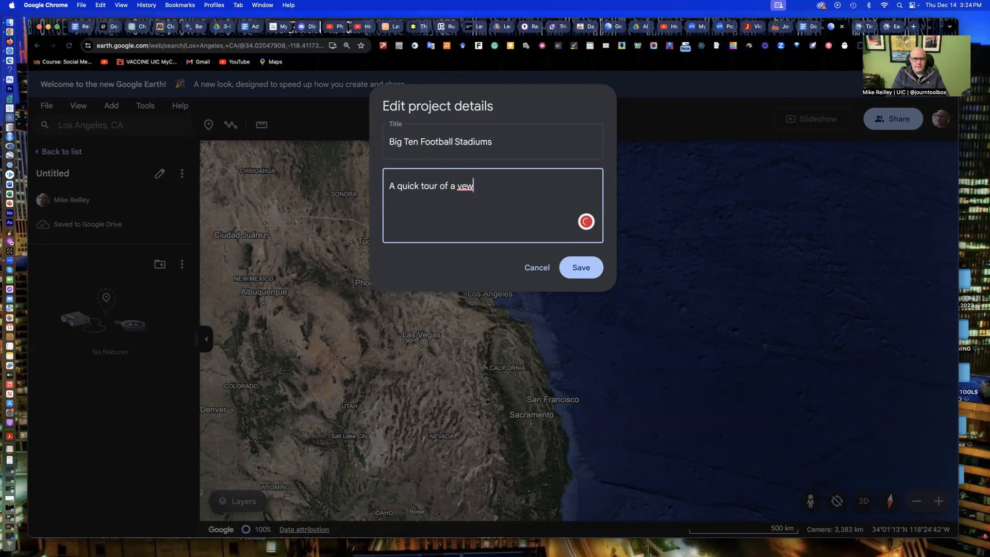
{"action": "type", "text": "few Big"}
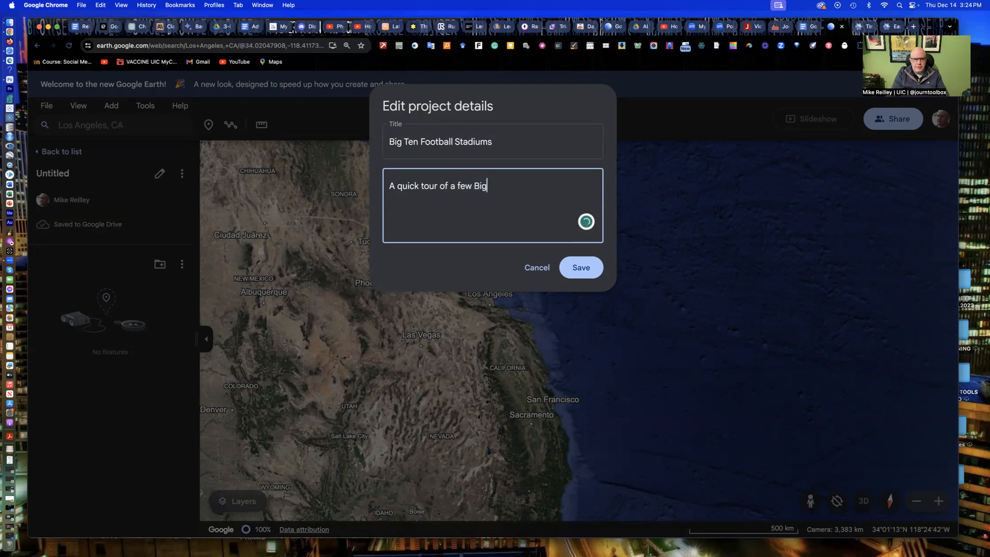
{"action": "type", "text": "Ten foo"}
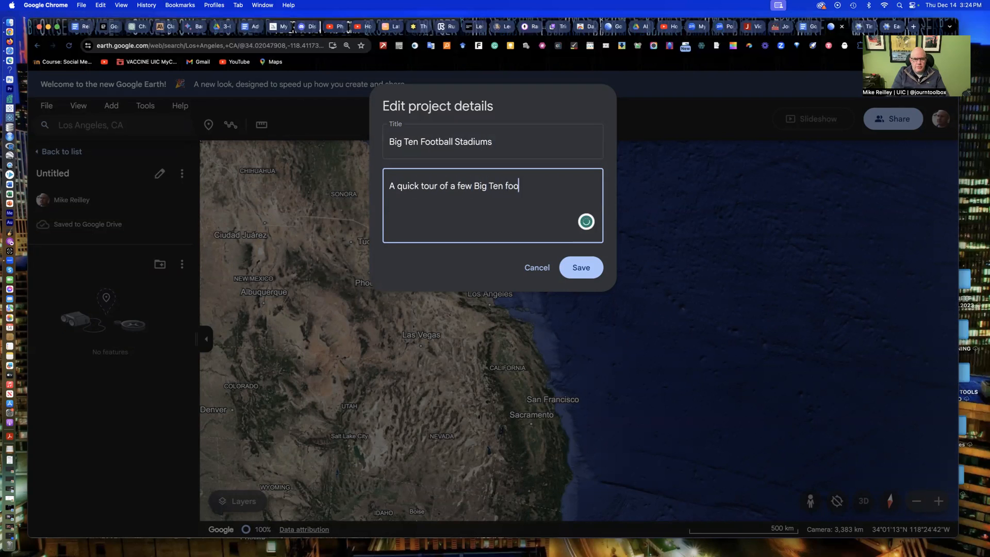
{"action": "type", "text": "tball st"}
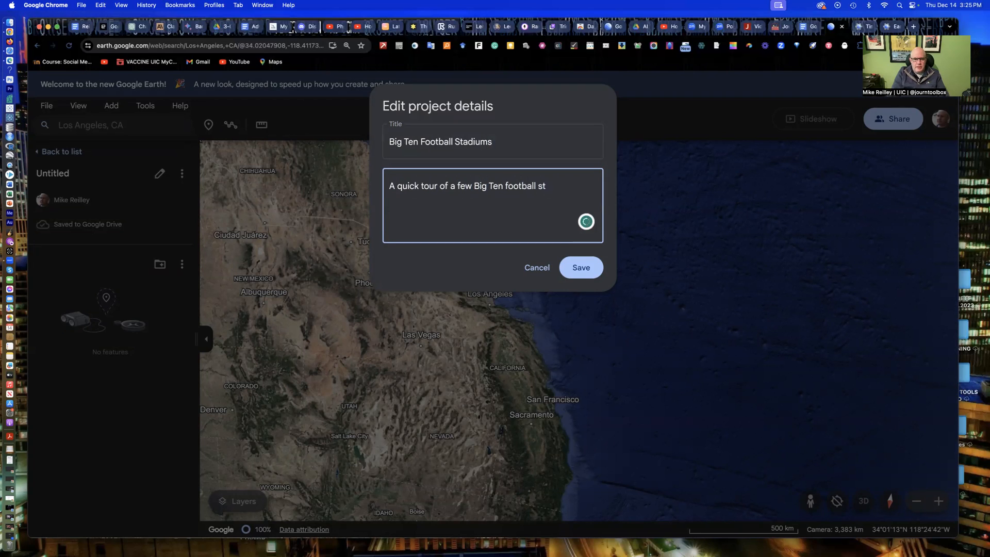
{"action": "type", "text": "adiums"}
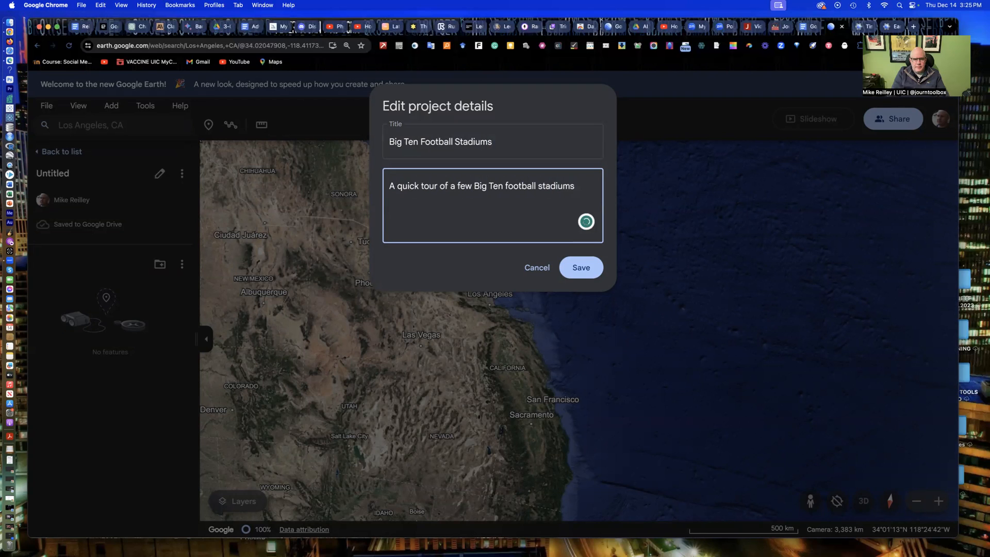
{"action": "type", "text": "."}
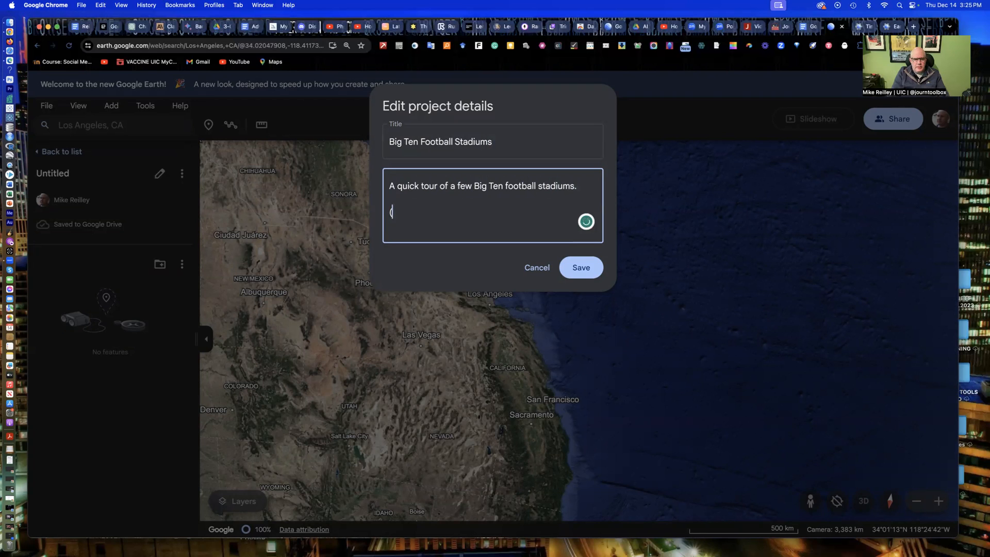
{"action": "type", "text": "(Tour/M"}
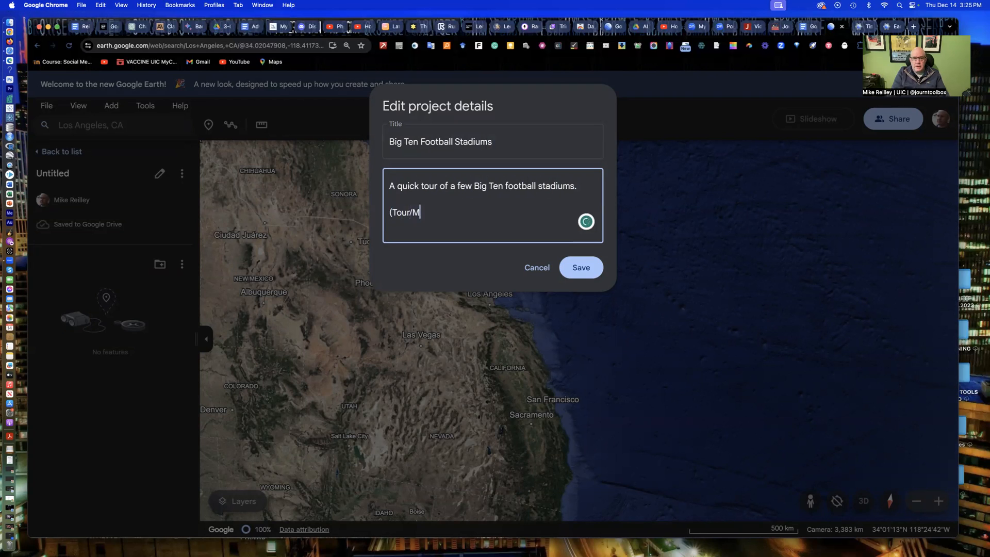
{"action": "type", "text": "ike REille"}
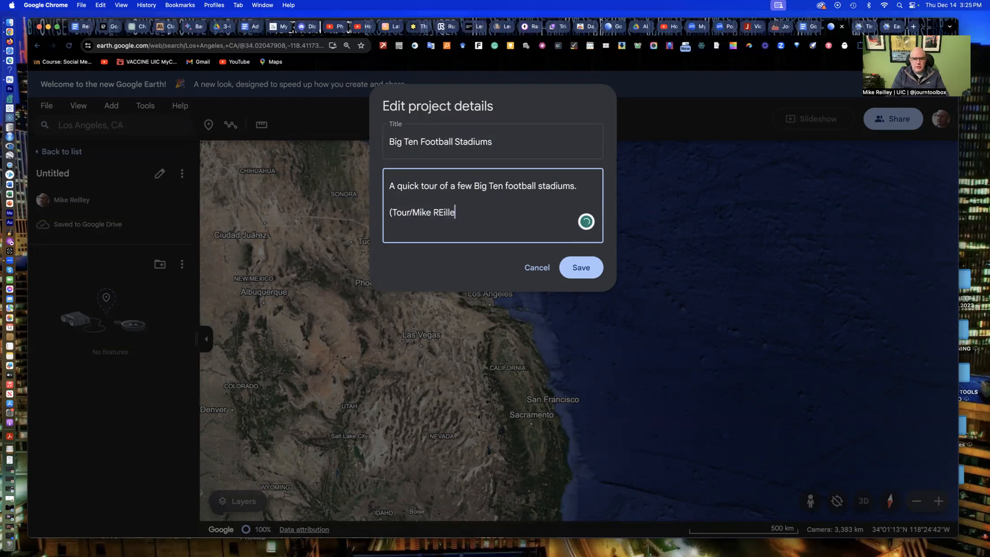
{"action": "key", "text": "Backspace"}
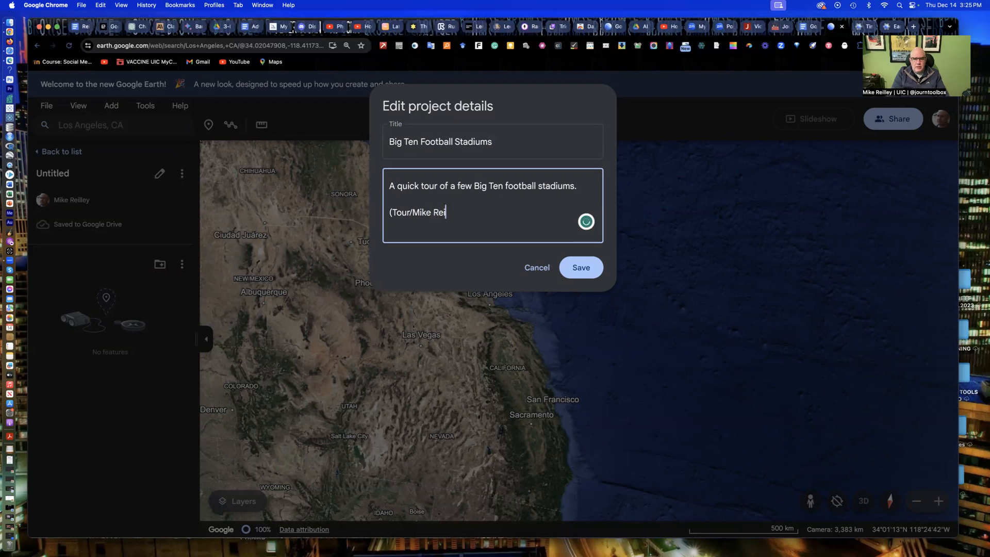
{"action": "type", "text": "lley)"}
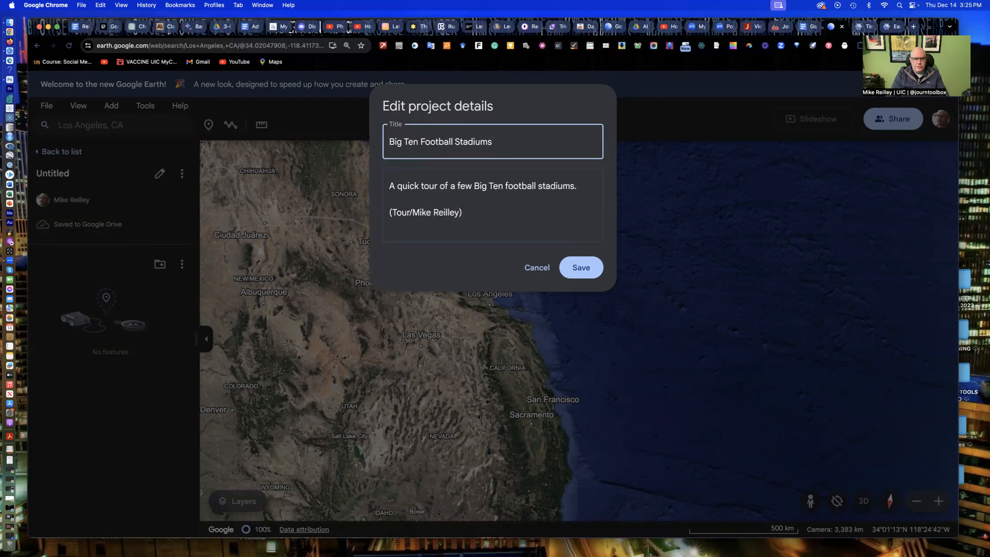
Append '2025 Season' to the title and save the project details
{"action": "type", "text": "2025"}
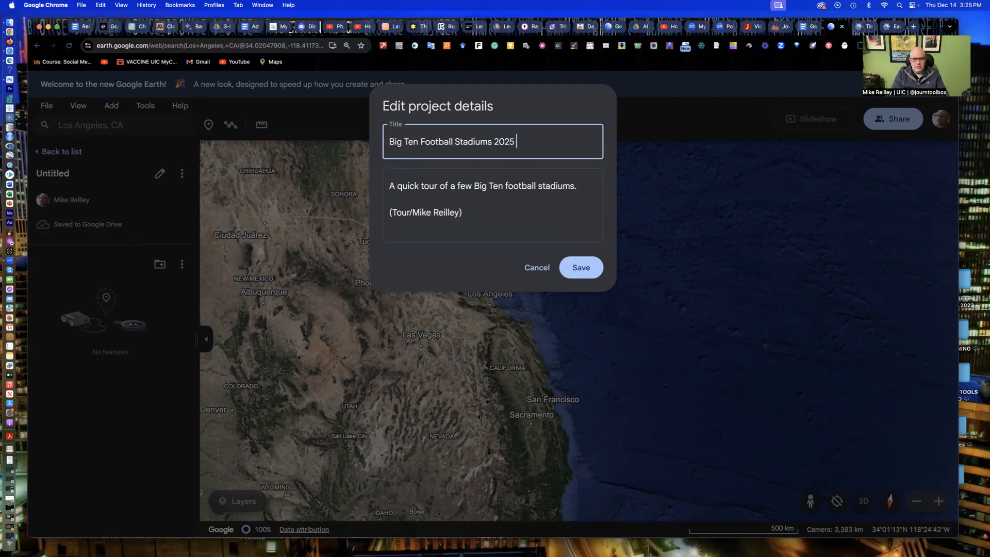
{"action": "type", "text": "Season"}
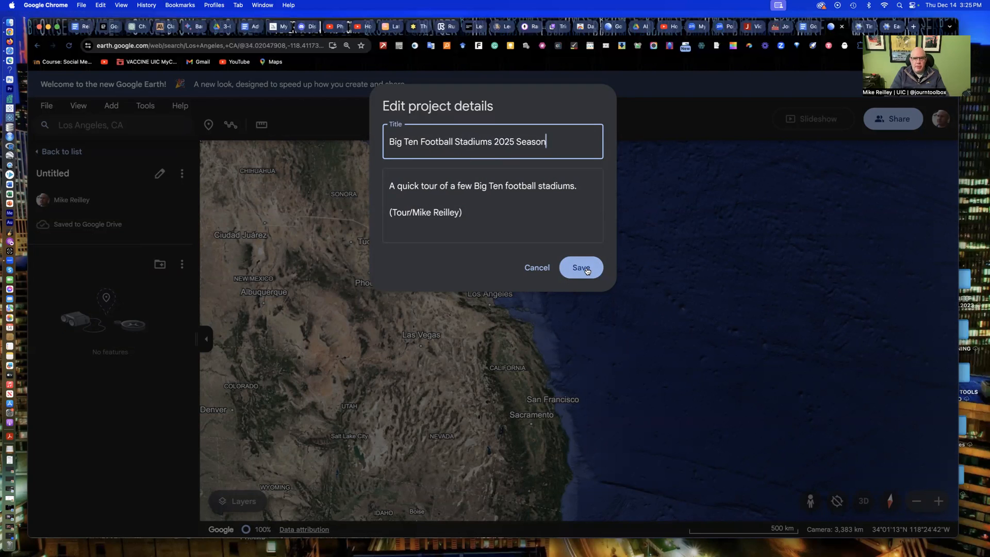
{"action": "left_click", "coordinate": [579, 267]}
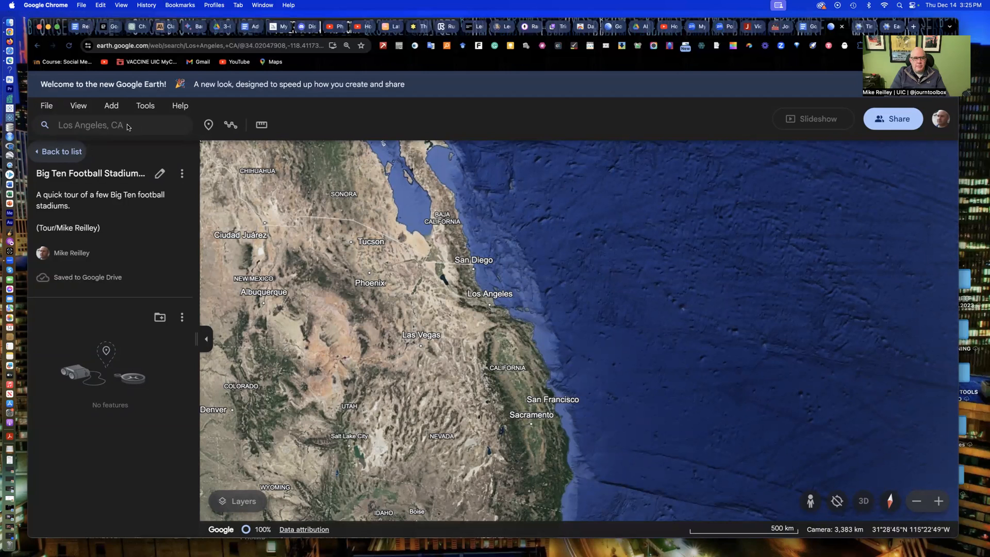
Find Ryan Field in Evanston, view it in 3D, and save it to the project
{"action": "left_click", "coordinate": [114, 124]}
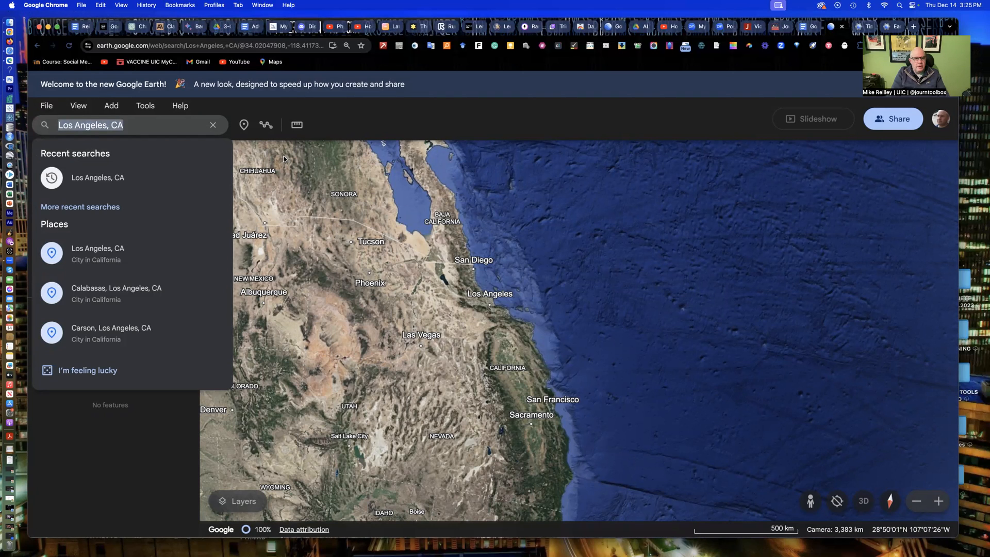
{"action": "type", "text": "Ry"}
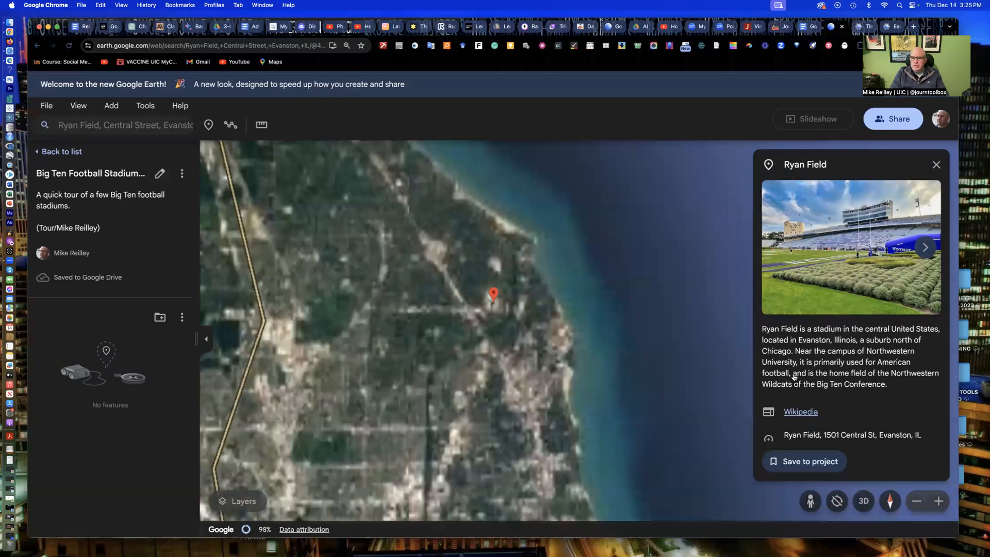
{"action": "scroll", "scroll_direction": "down", "scroll_amount": 3}
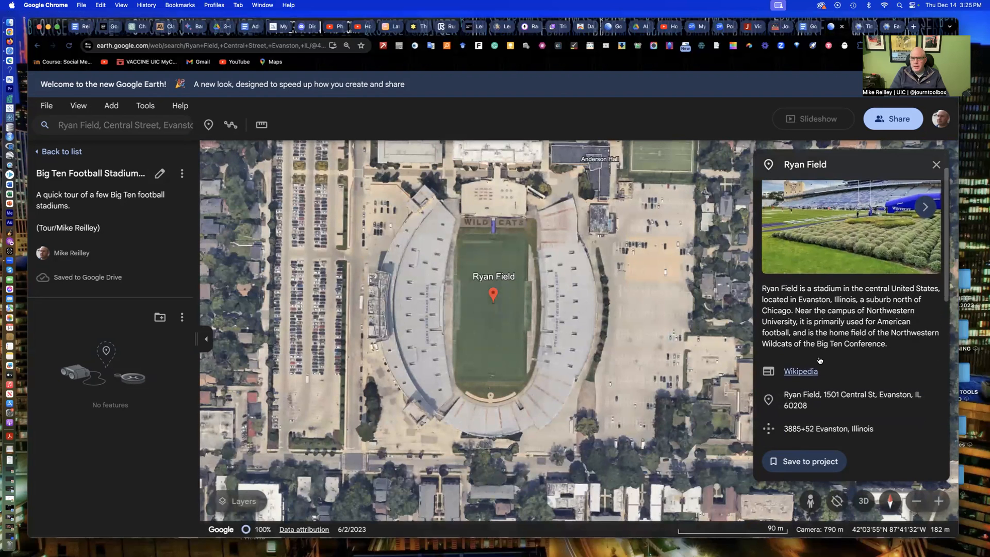
{"action": "scroll", "scroll_direction": "down", "scroll_amount": 3}
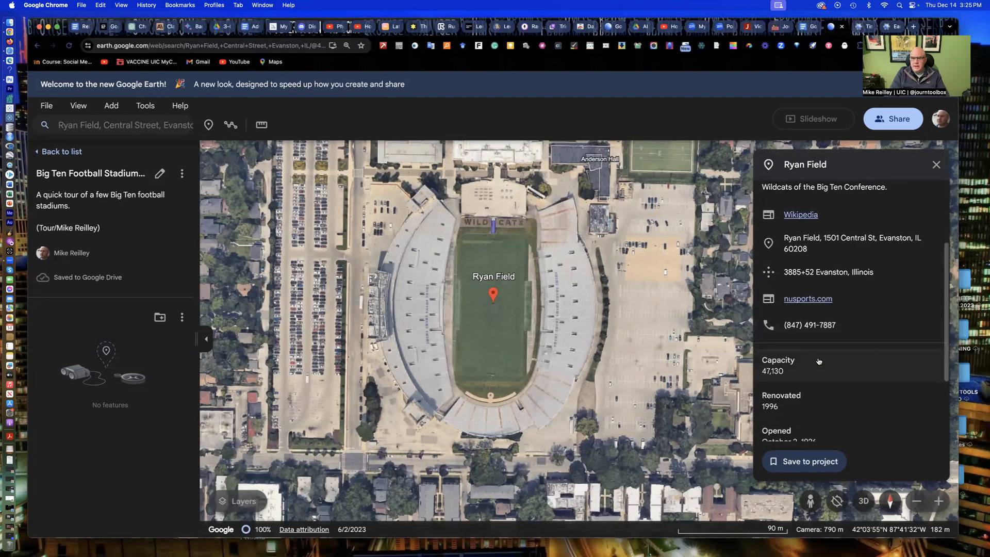
{"action": "scroll", "scroll_direction": "down", "scroll_amount": 3}
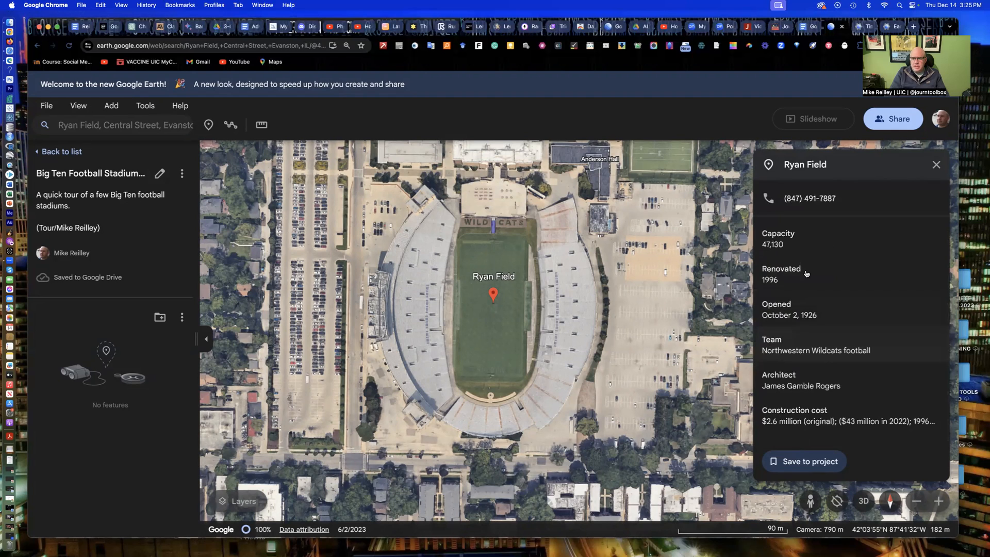
{"action": "scroll", "scroll_direction": "up", "scroll_amount": 3}
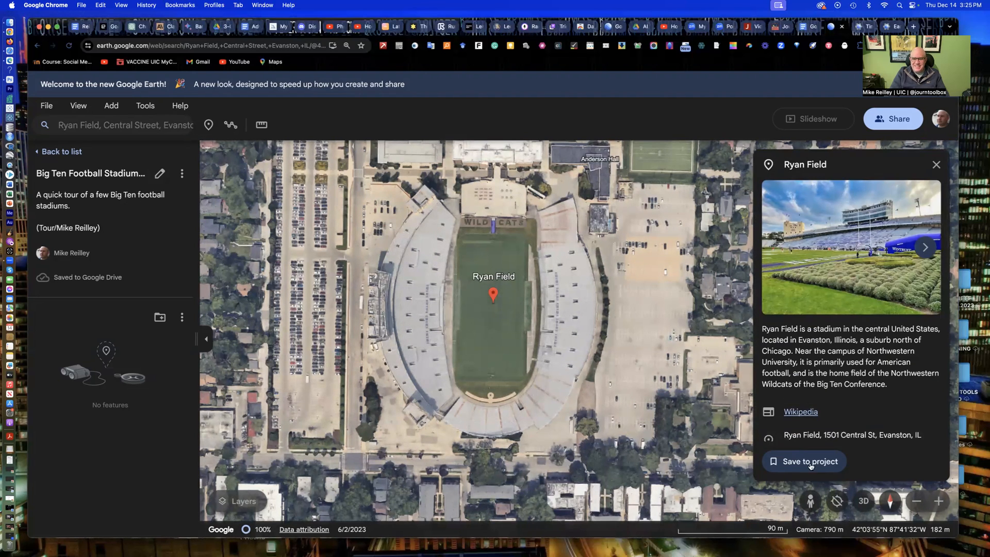
{"action": "mouse_move", "coordinate": [805, 472]}
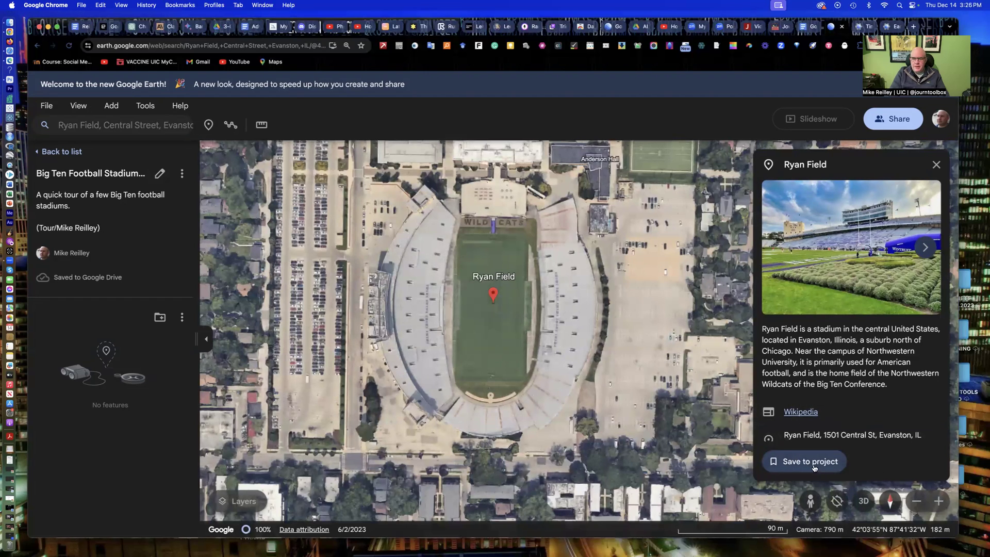
{"action": "mouse_move", "coordinate": [829, 264]}
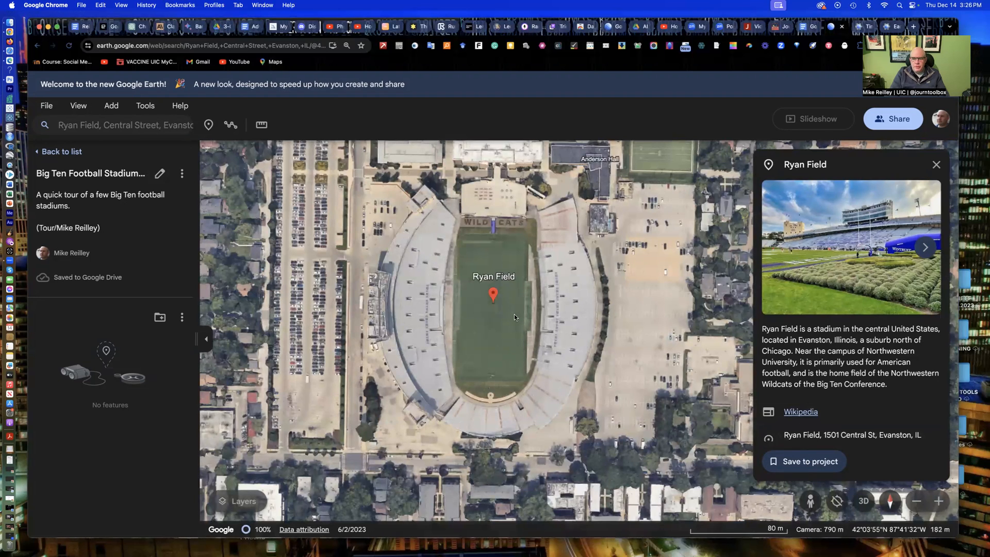
{"action": "left_click", "coordinate": [863, 501]}
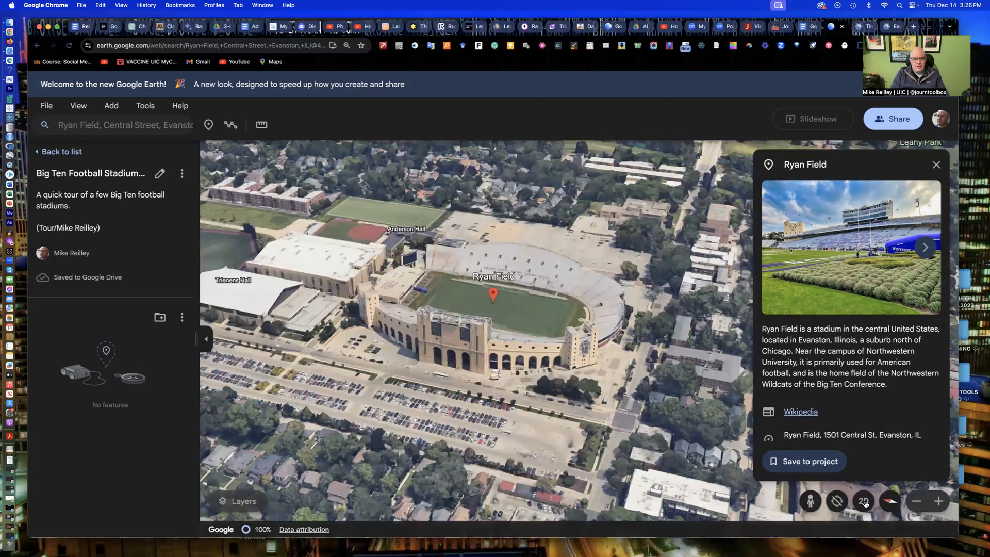
{"action": "left_click", "coordinate": [863, 500]}
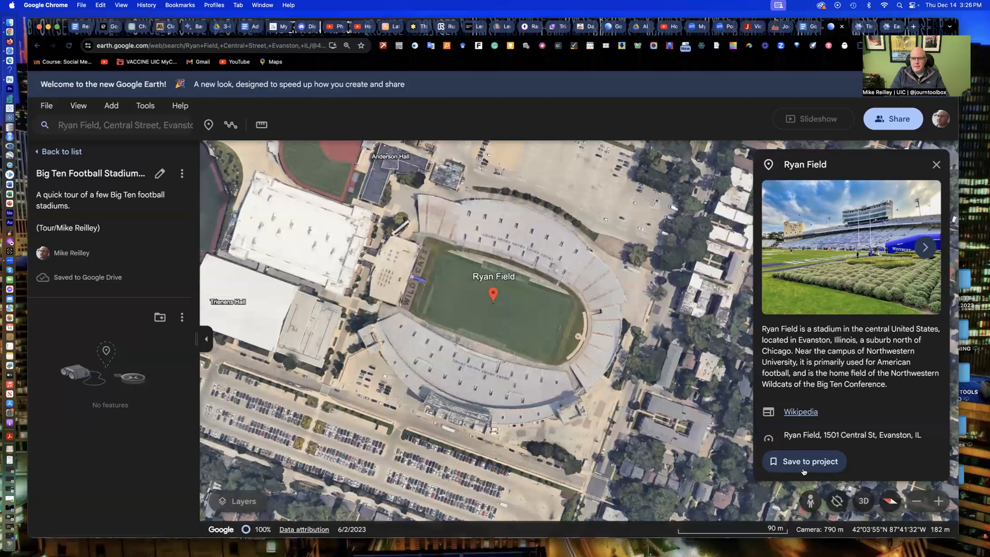
{"action": "left_click", "coordinate": [809, 461]}
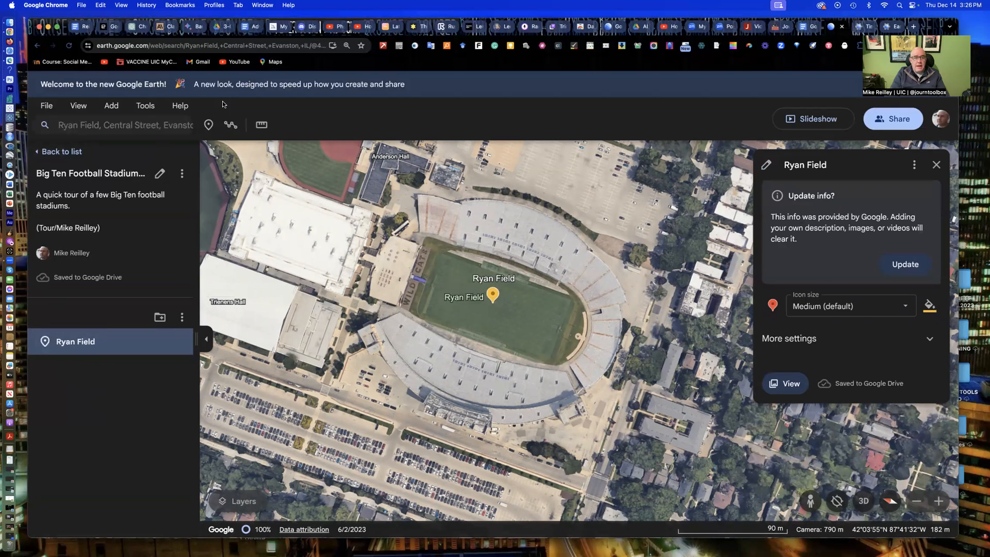
Search 'Rose Bowl' and save Rose Bowl Stadium in Pasadena to the project
{"action": "left_click", "coordinate": [113, 124]}
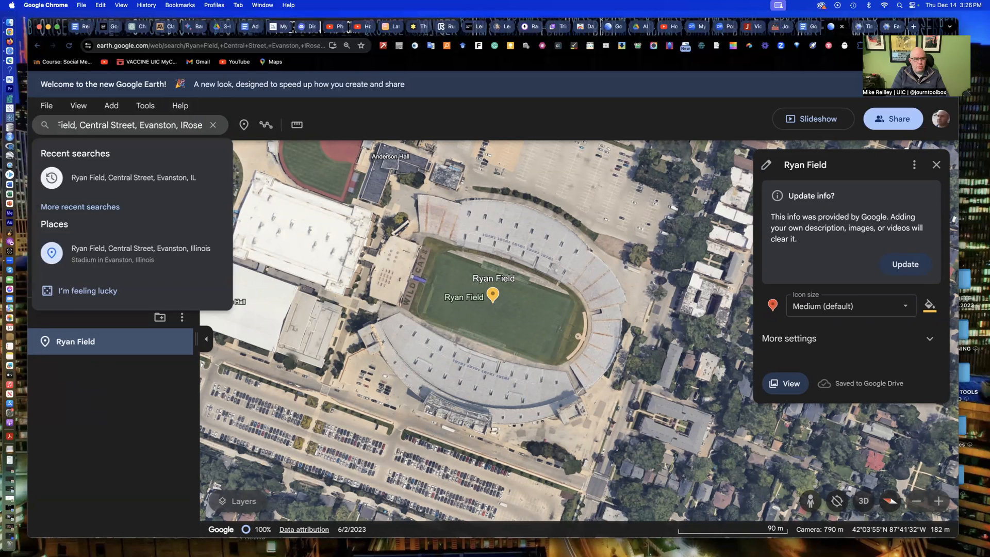
{"action": "left_click", "coordinate": [213, 124]}
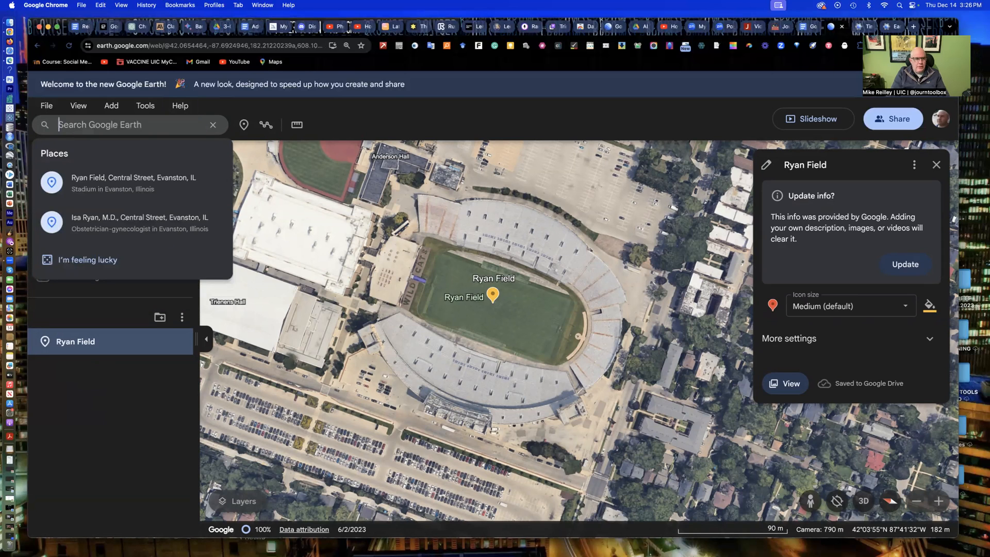
{"action": "type", "text": "Rose Bowl"}
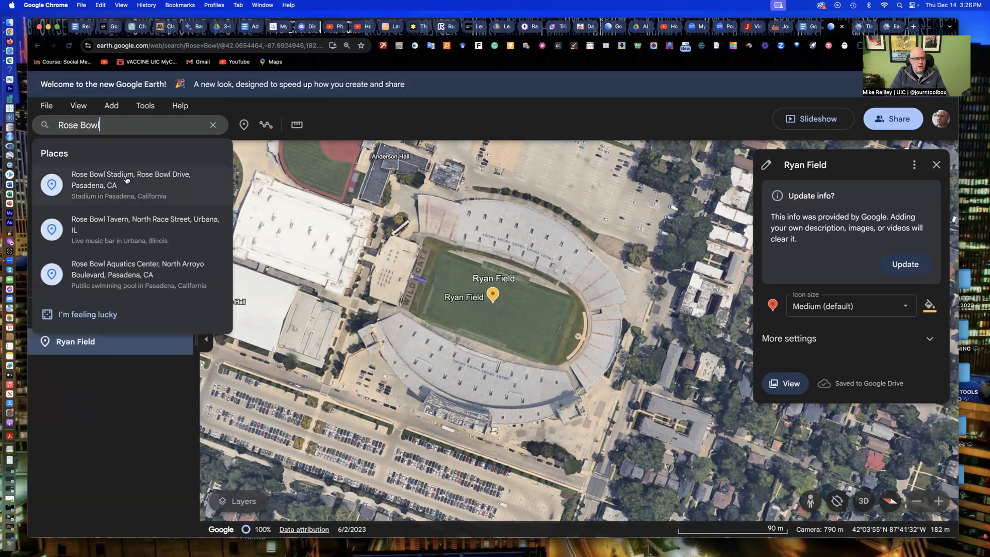
{"action": "left_click", "coordinate": [131, 185]}
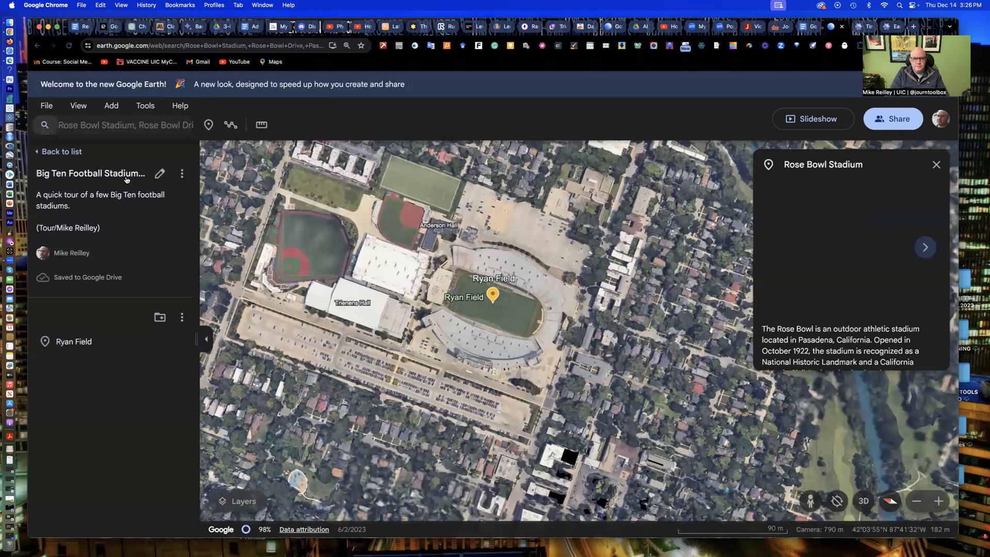
{"action": "left_click", "coordinate": [924, 247]}
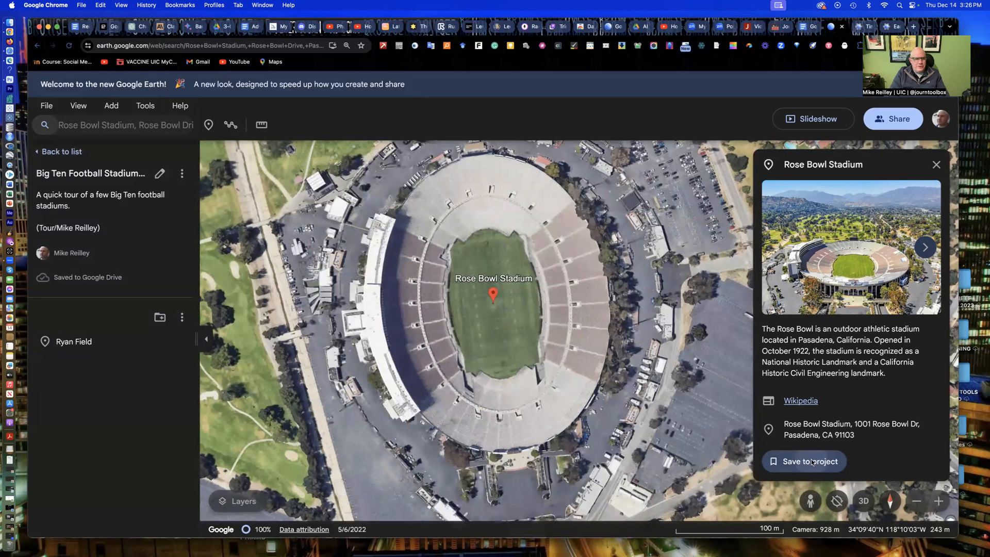
{"action": "left_click", "coordinate": [810, 461]}
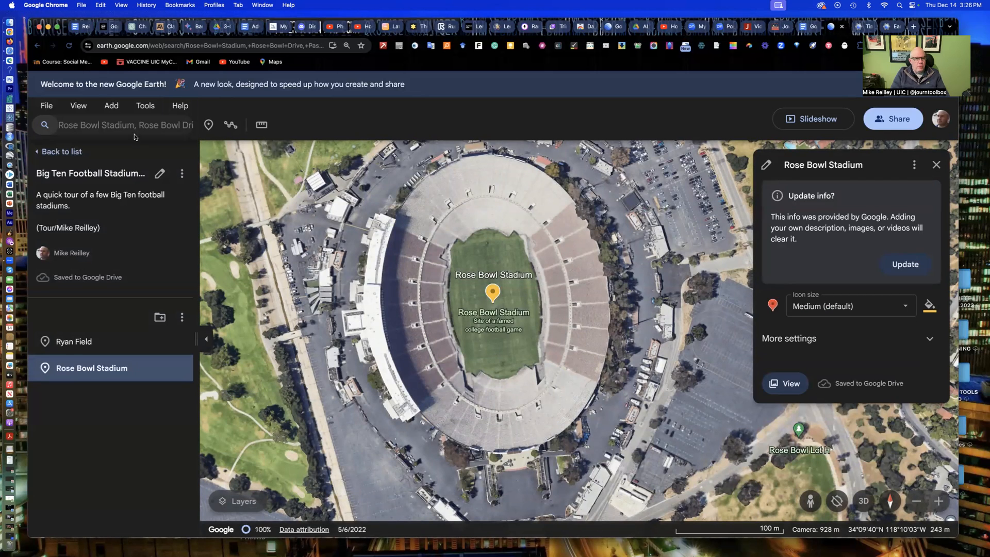
{"action": "left_click", "coordinate": [125, 125]}
{"action": "type", "text": "M"}
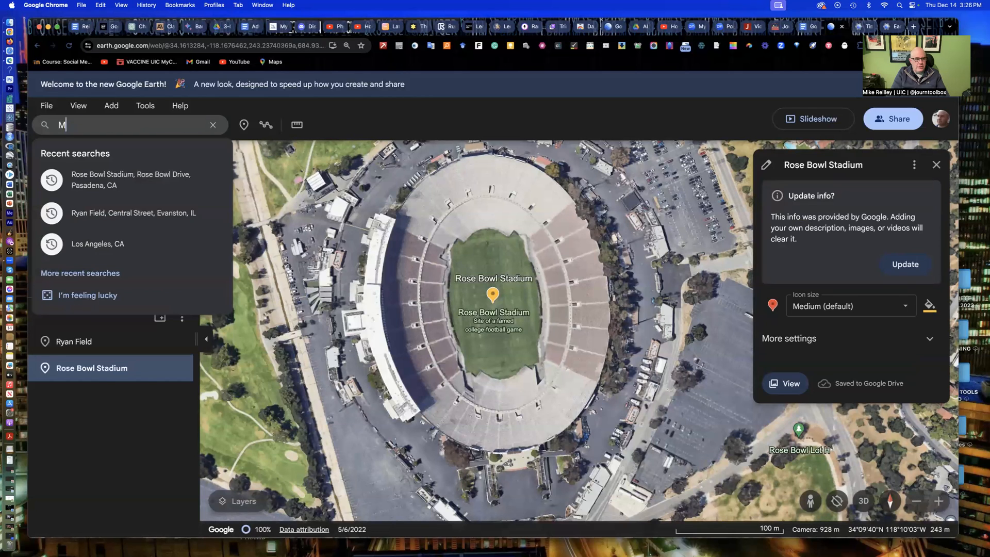
Search 'Michigan' and save Michigan Stadium in Ann Arbor to the project
{"action": "type", "text": "ichigan Stadium"}
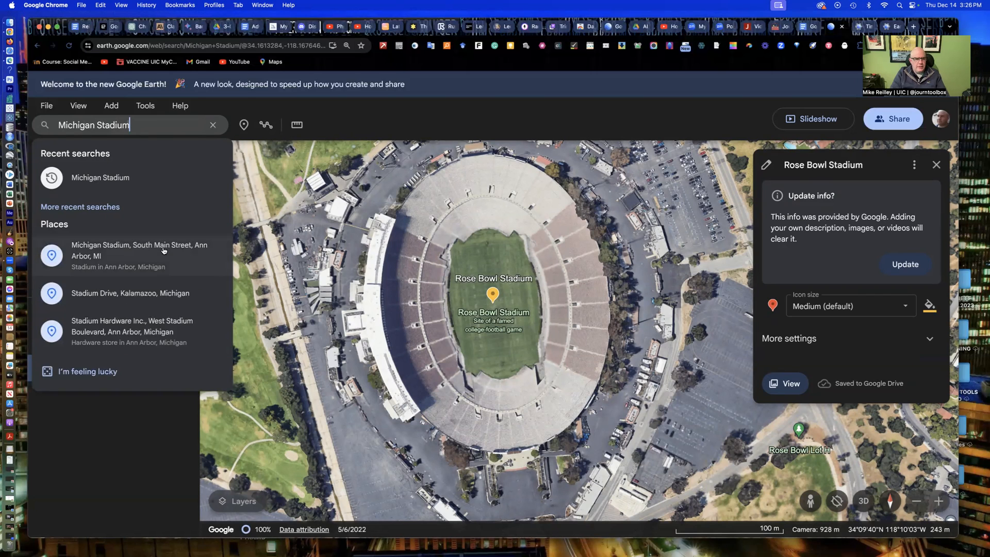
{"action": "left_click", "coordinate": [138, 255]}
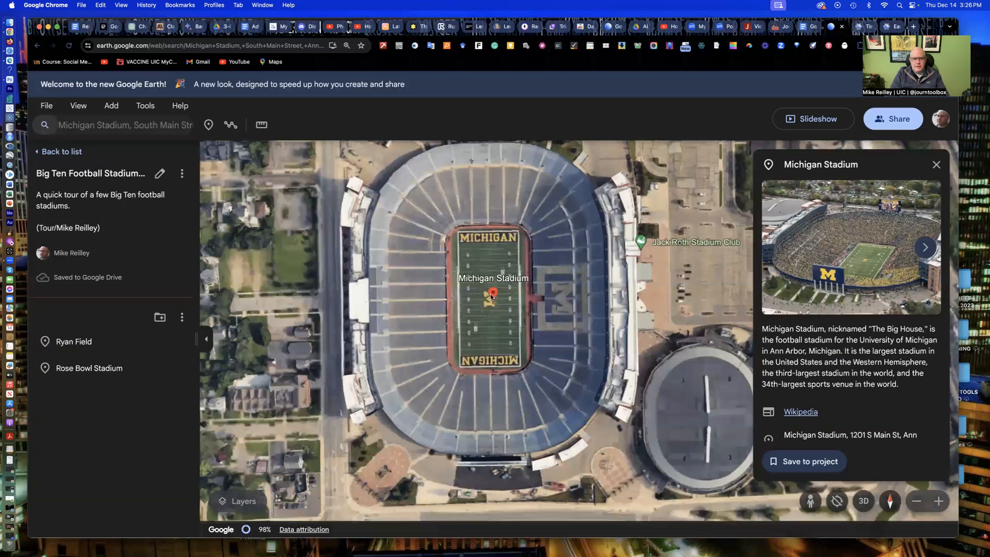
{"action": "scroll", "scroll_direction": "down", "scroll_amount": 3}
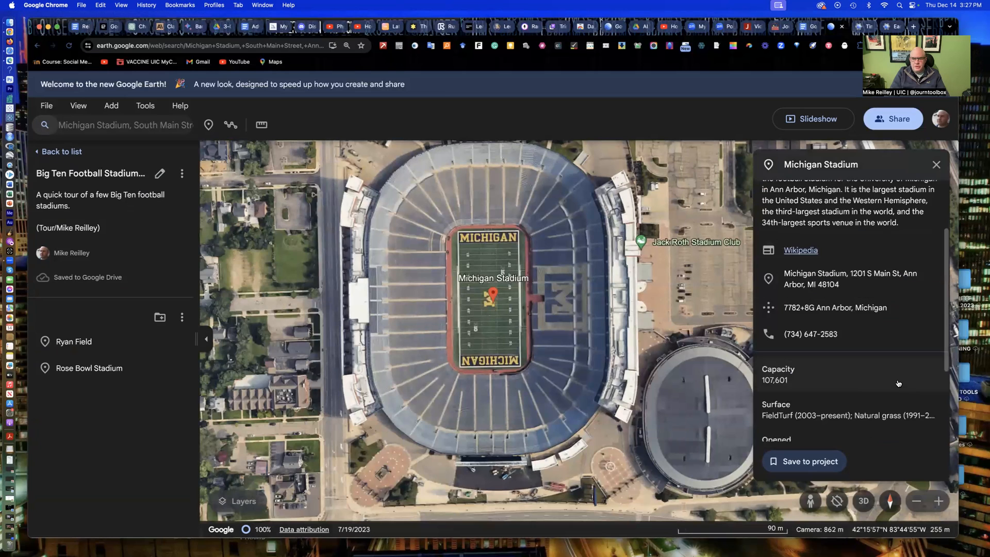
{"action": "scroll", "scroll_direction": "down", "scroll_amount": 3}
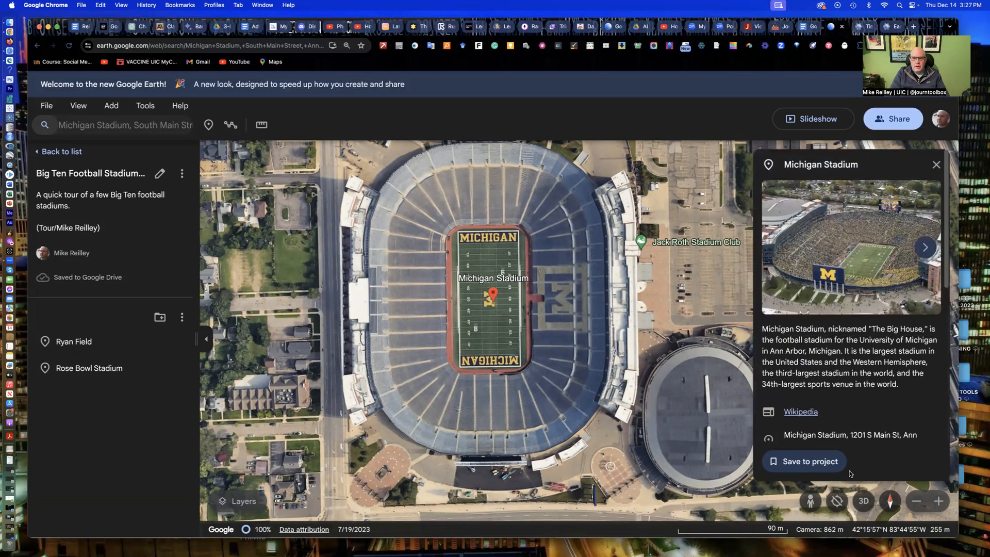
{"action": "left_click", "coordinate": [808, 461]}
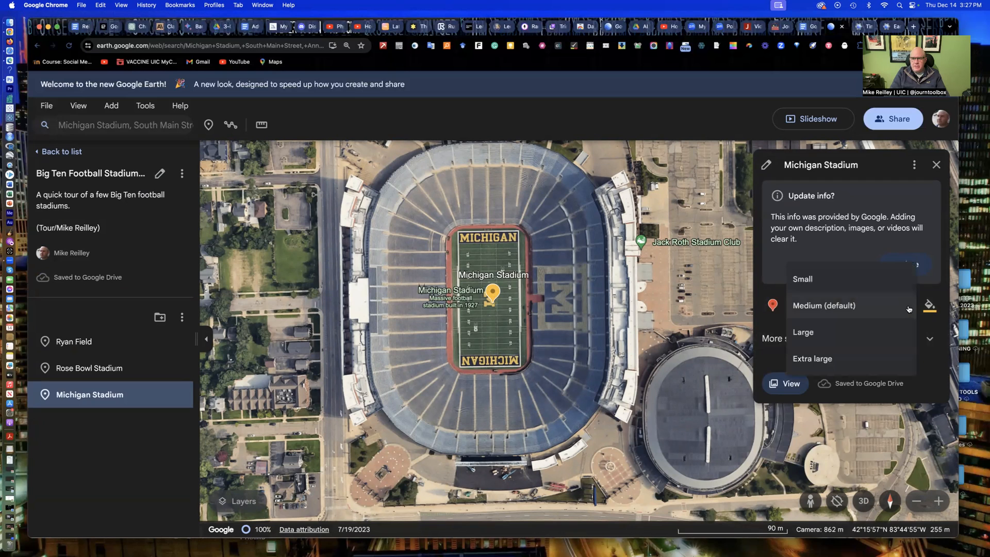
Keep the default pin size, color the Michigan Stadium pin blue, and close its details
{"action": "left_click", "coordinate": [849, 306]}
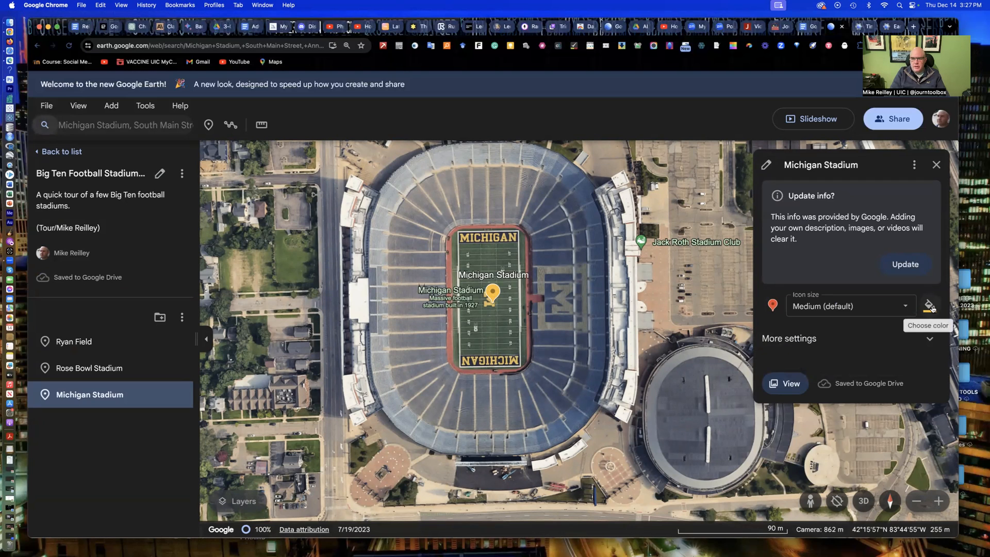
{"action": "mouse_move", "coordinate": [753, 317]}
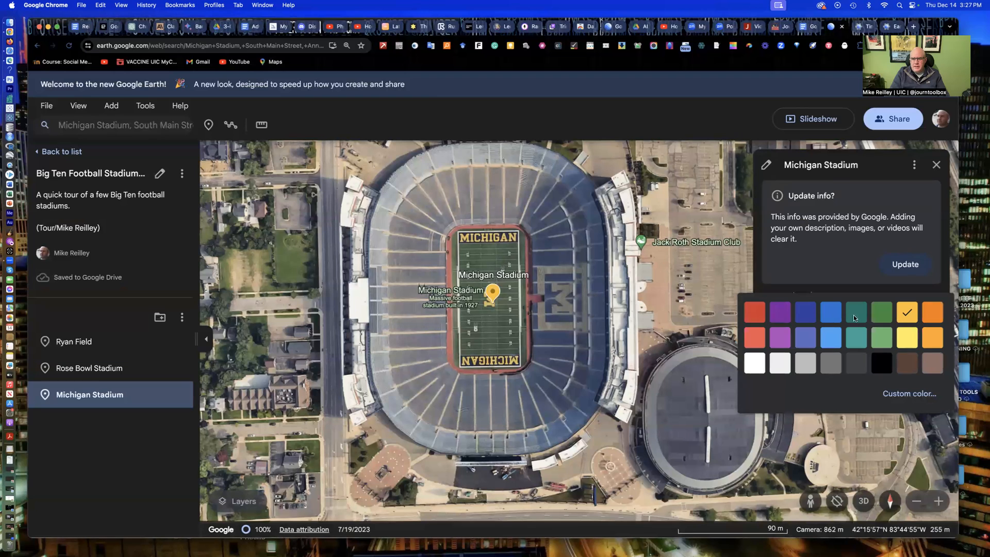
{"action": "left_click", "coordinate": [805, 312]}
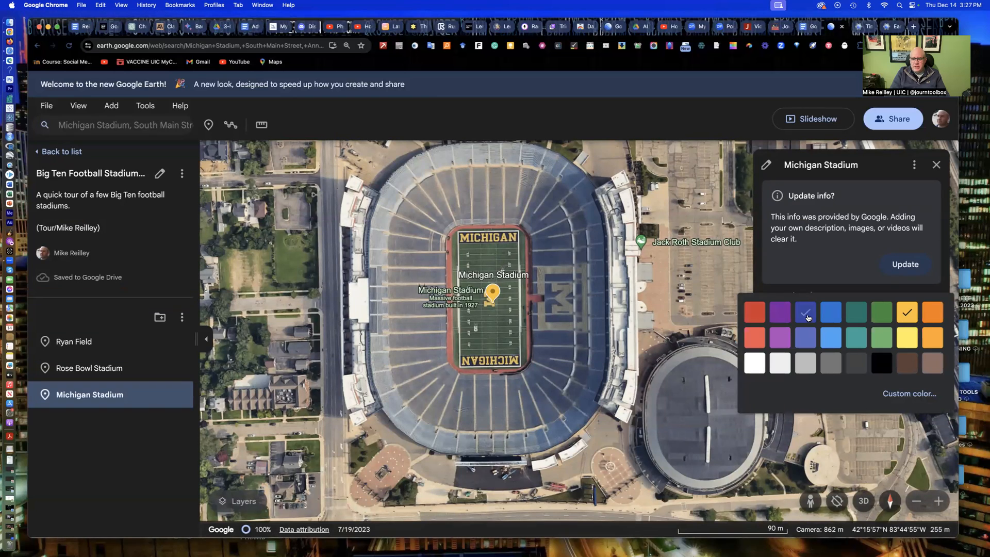
{"action": "left_click", "coordinate": [830, 312]}
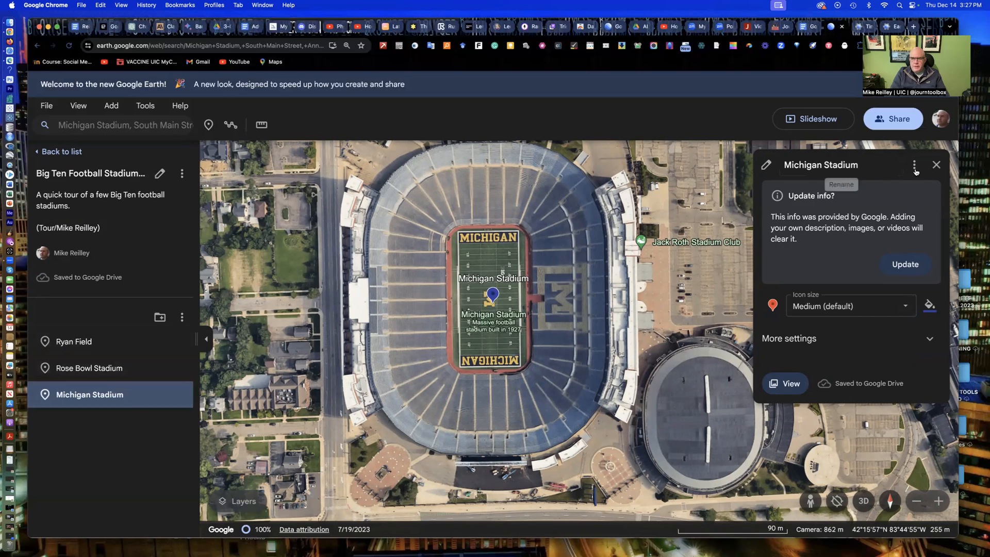
{"action": "mouse_move", "coordinate": [871, 264]}
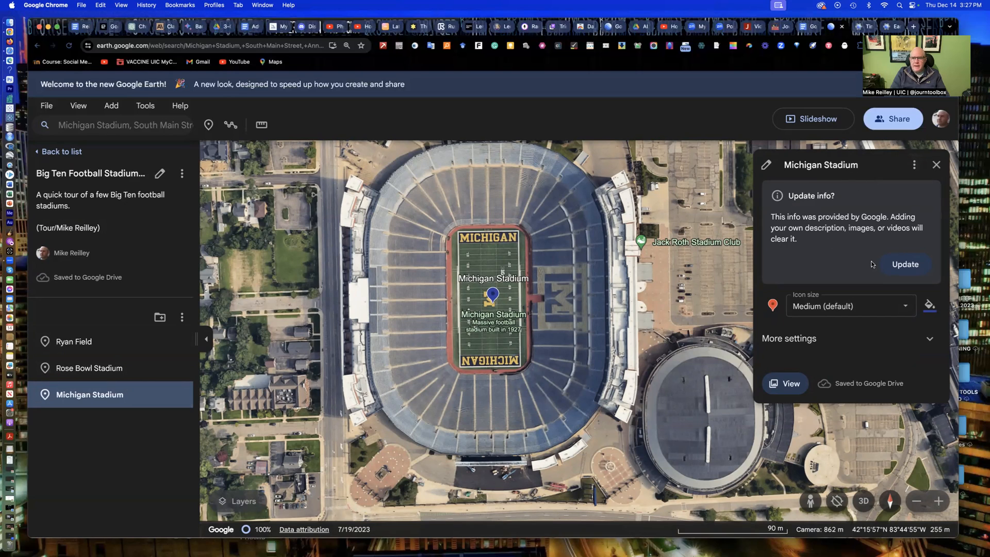
{"action": "mouse_move", "coordinate": [897, 245]}
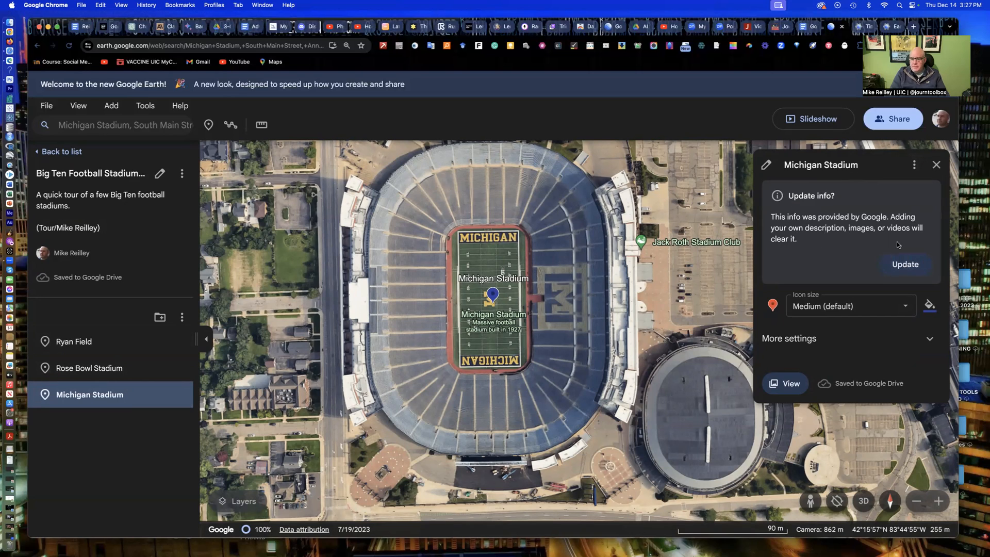
{"action": "mouse_move", "coordinate": [872, 235]}
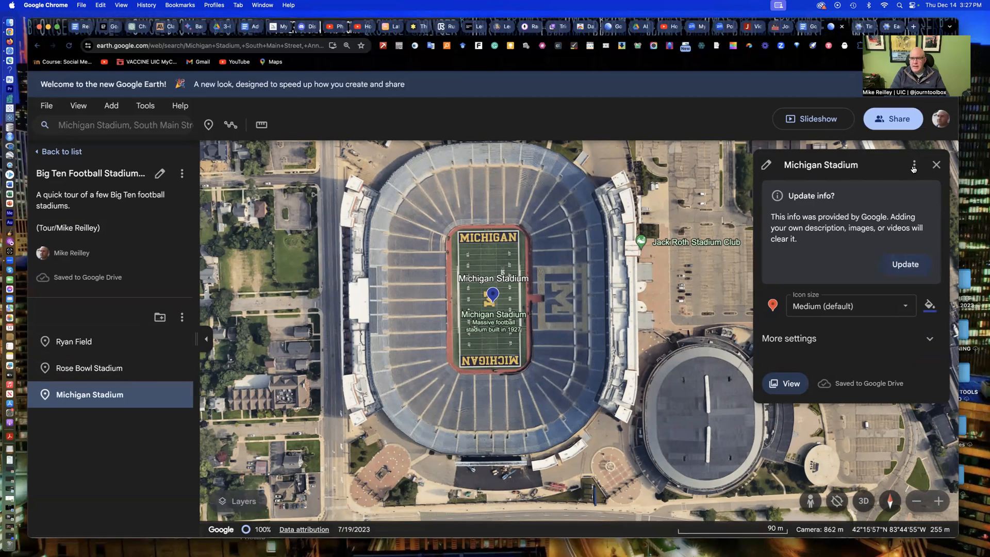
{"action": "mouse_move", "coordinate": [919, 165]}
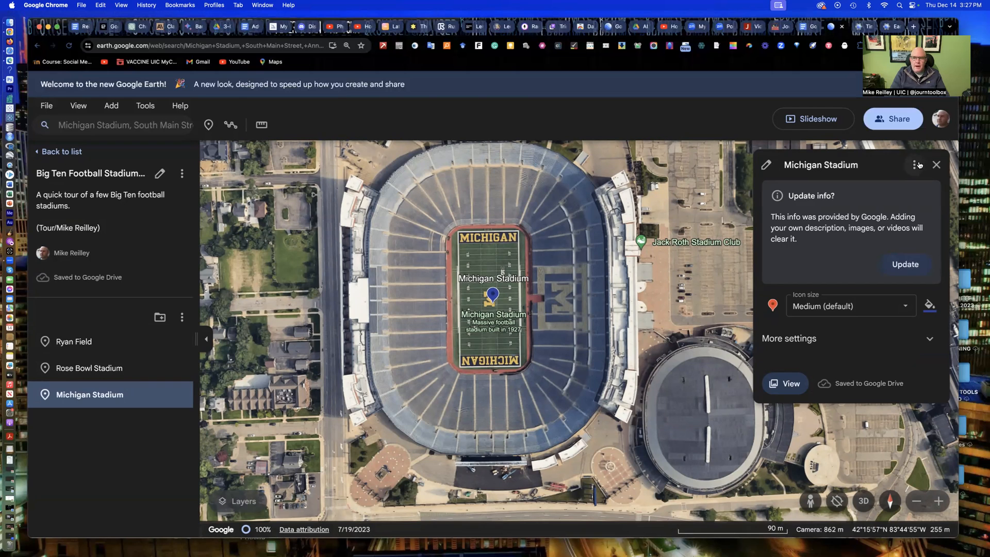
{"action": "left_click", "coordinate": [937, 165]}
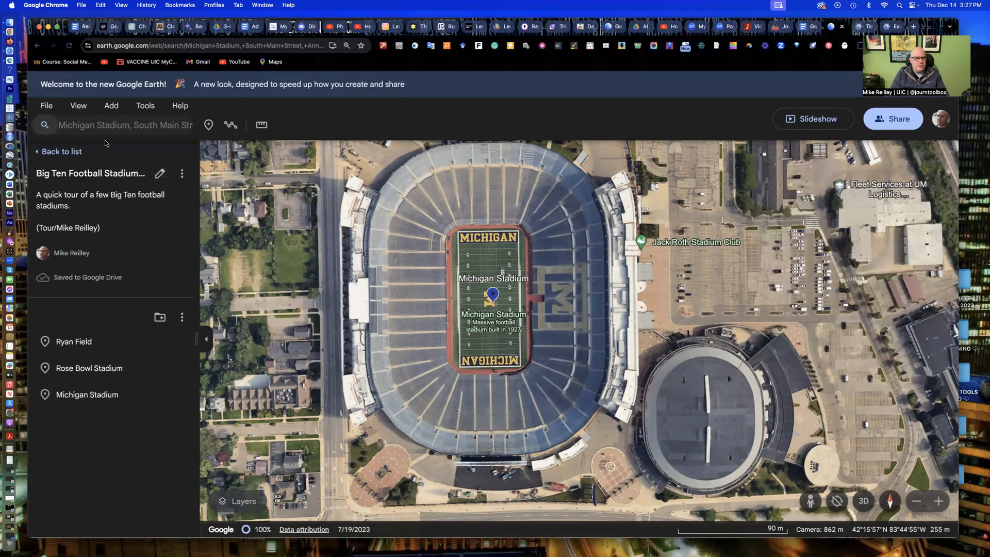
Search 'Memorial', go to University of Illinois Memorial Stadium, and close its details
{"action": "left_click", "coordinate": [124, 124]}
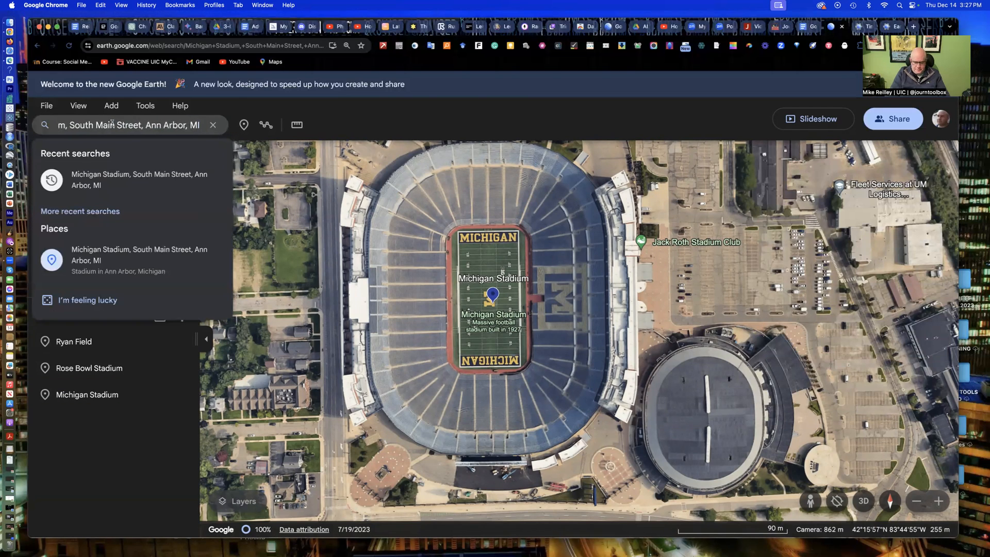
{"action": "type", "text": "Memor"}
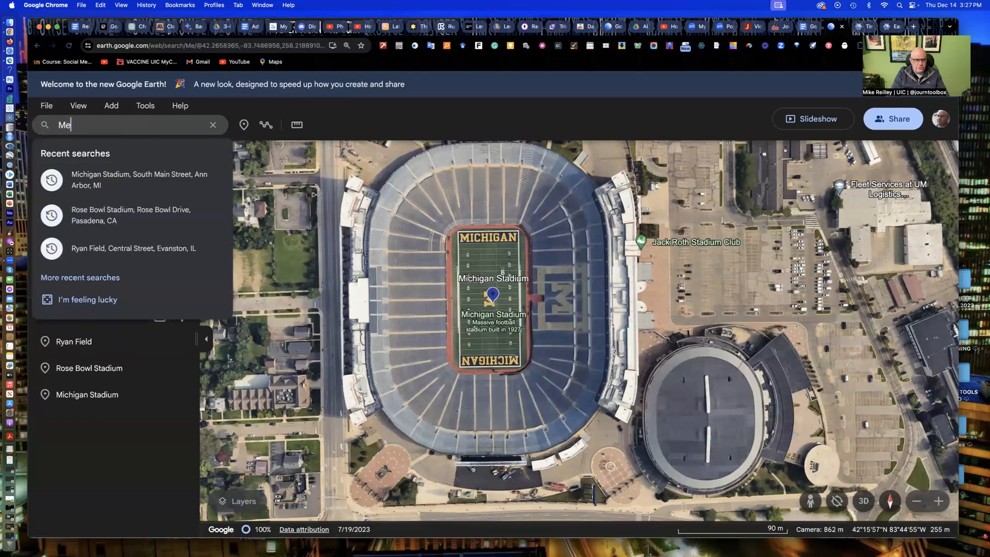
{"action": "type", "text": "mori"}
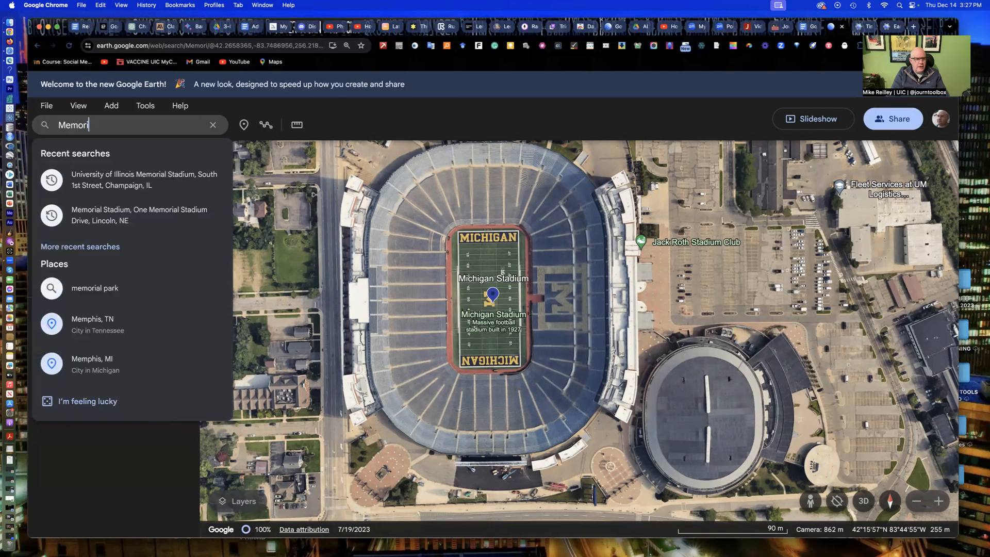
{"action": "mouse_move", "coordinate": [145, 183]}
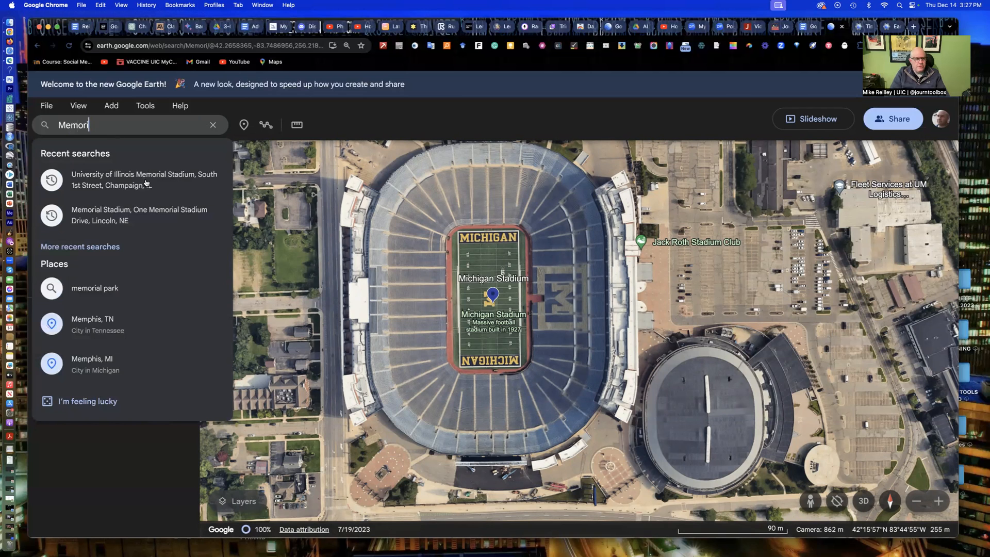
{"action": "left_click", "coordinate": [144, 180]}
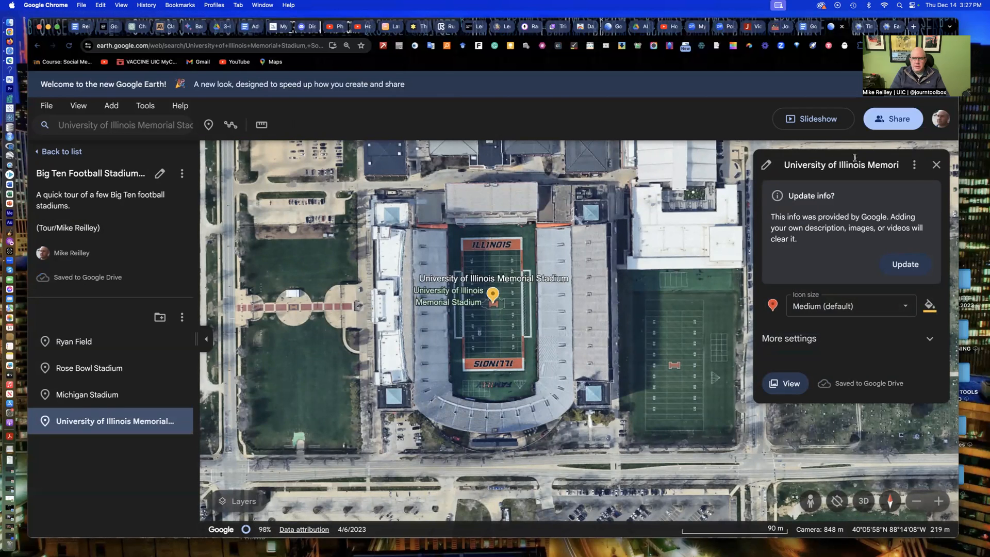
{"action": "left_click", "coordinate": [936, 164]}
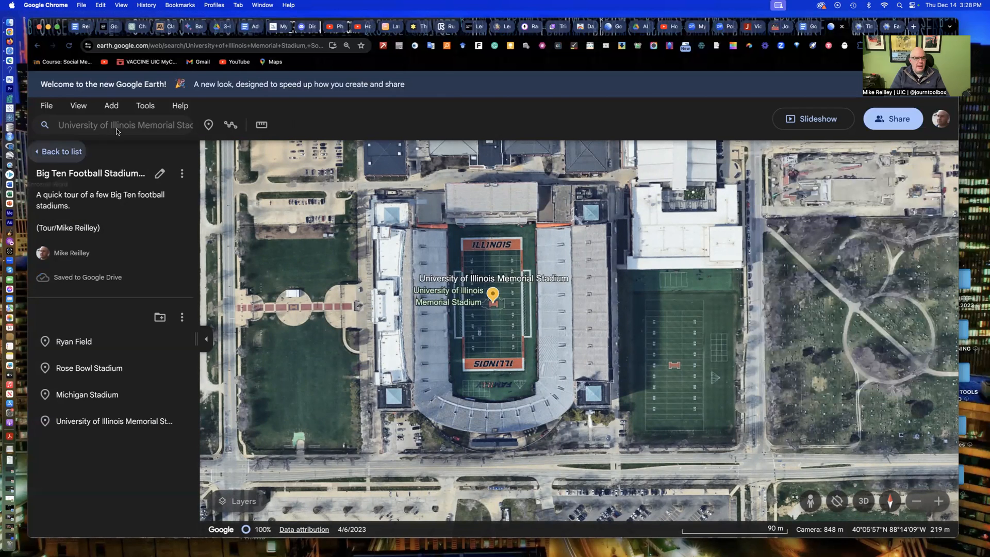
Search 'Memo' again and save Memorial Stadium in Lincoln, Nebraska to the project
{"action": "left_click", "coordinate": [124, 124]}
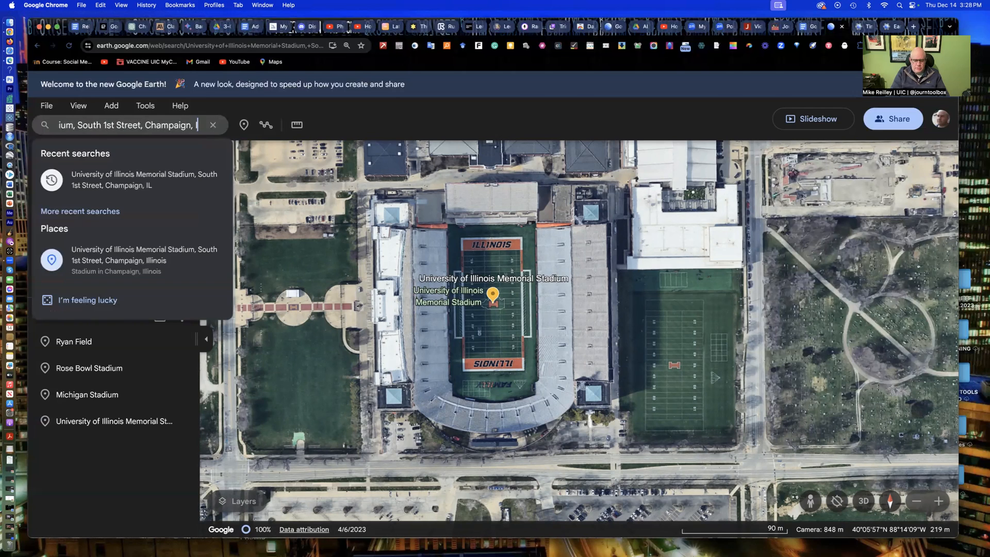
{"action": "type", "text": "M"}
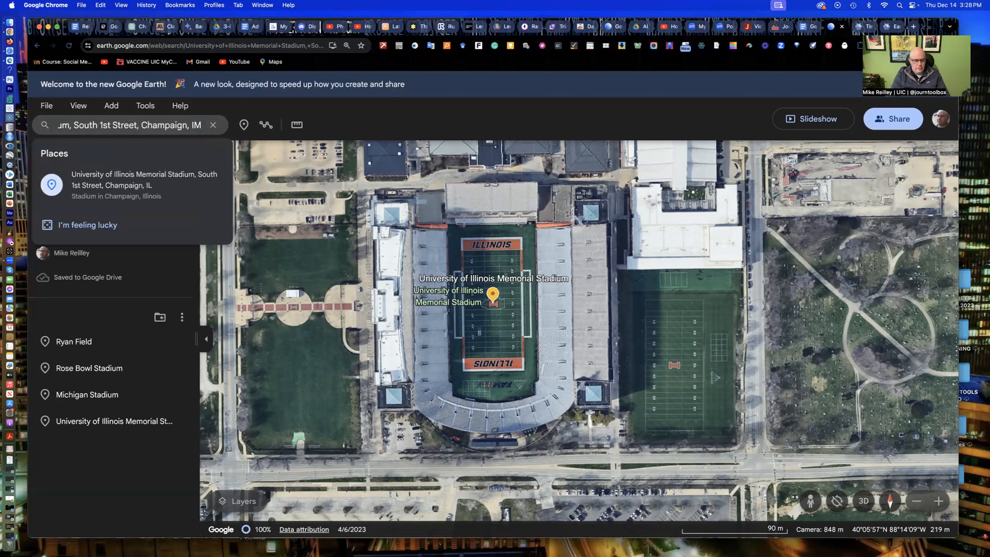
{"action": "type", "text": "Memo"}
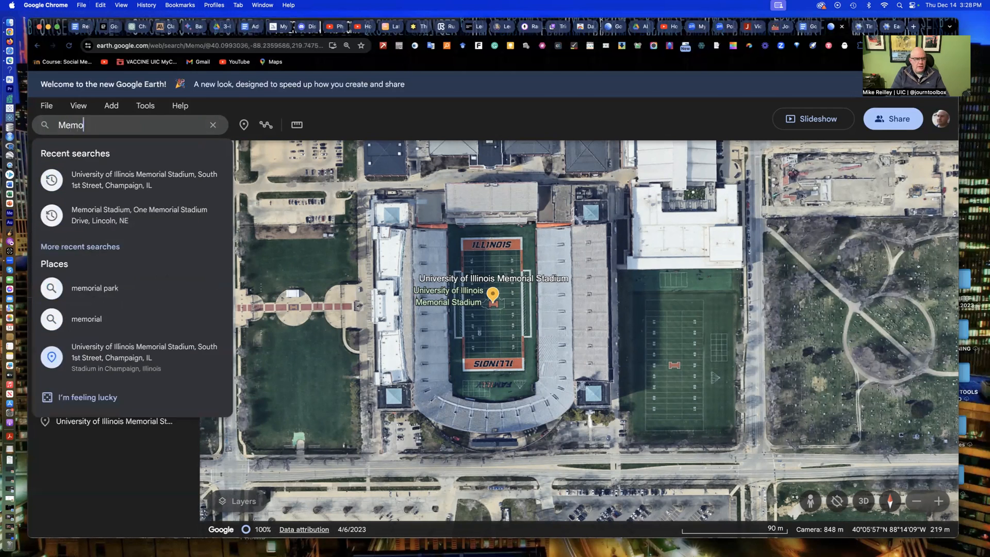
{"action": "left_click", "coordinate": [139, 215]}
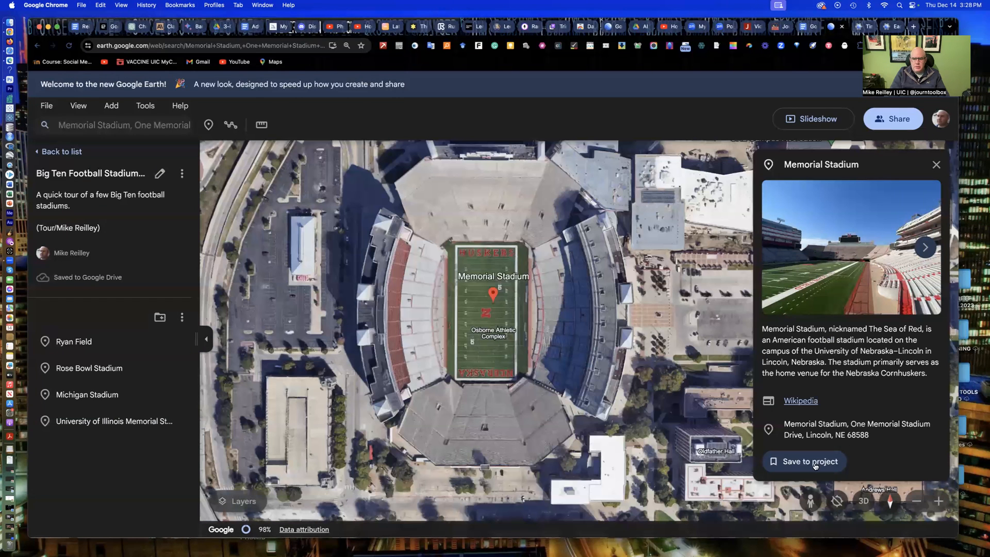
{"action": "left_click", "coordinate": [809, 461]}
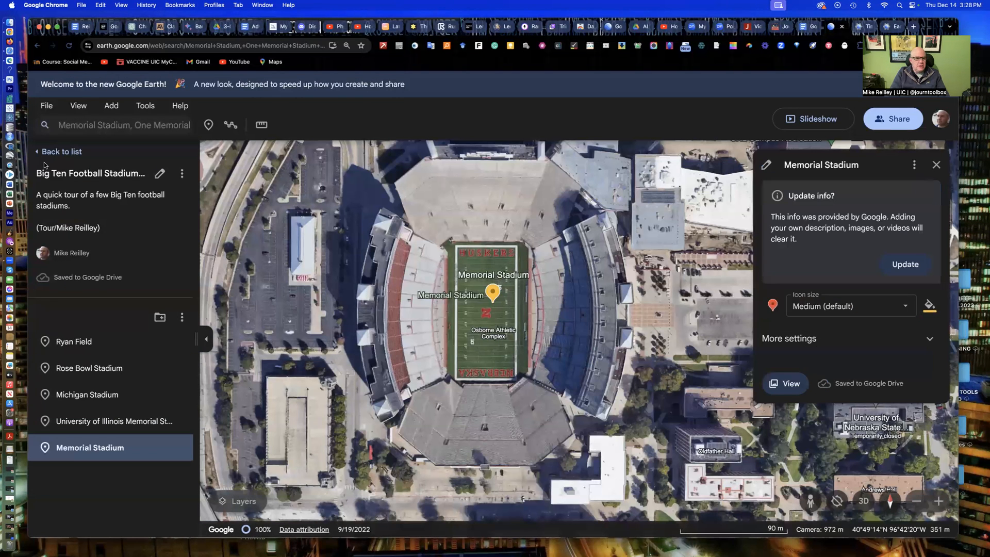
Search 'Coliseum Los' and save LA Memorial Coliseum to the project
{"action": "left_click", "coordinate": [124, 125]}
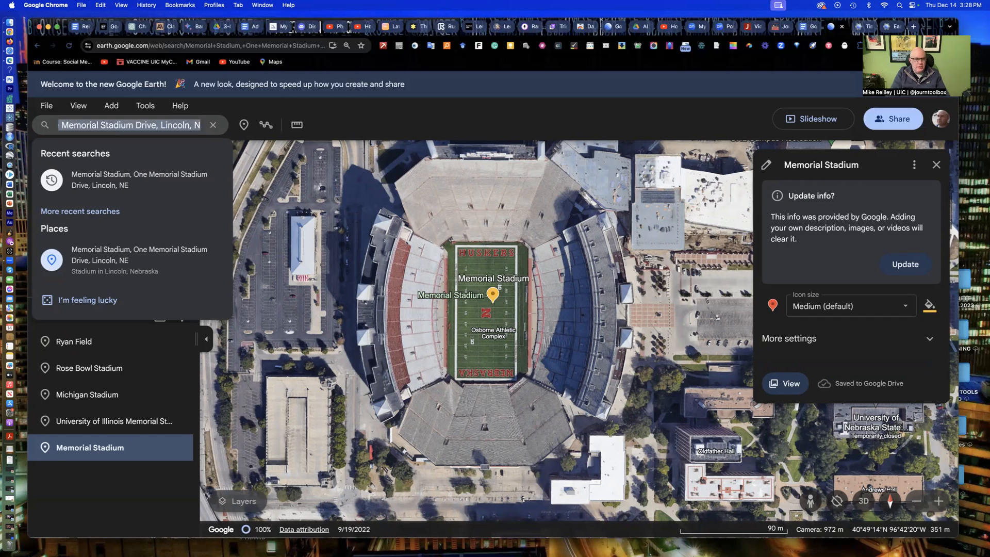
{"action": "type", "text": "Coli"}
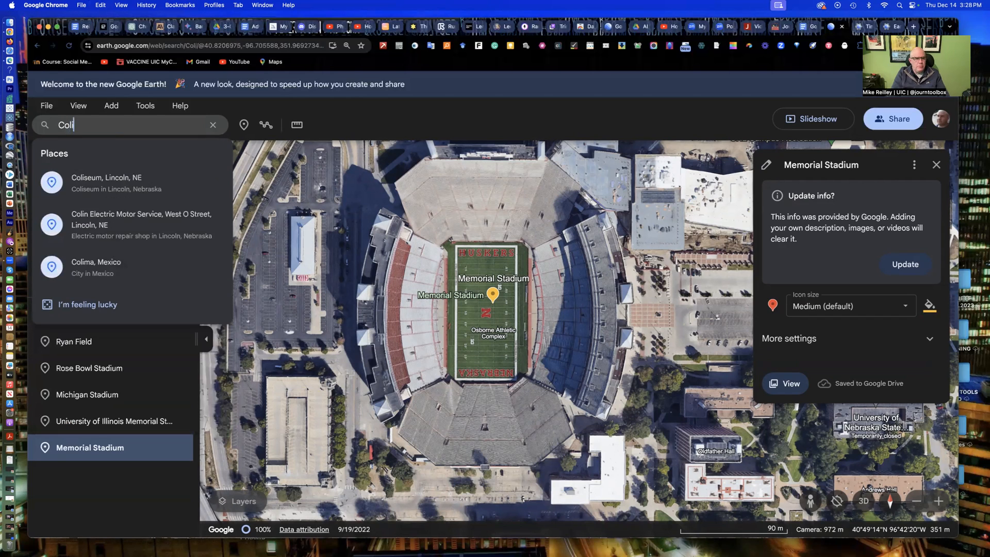
{"action": "type", "text": "s"}
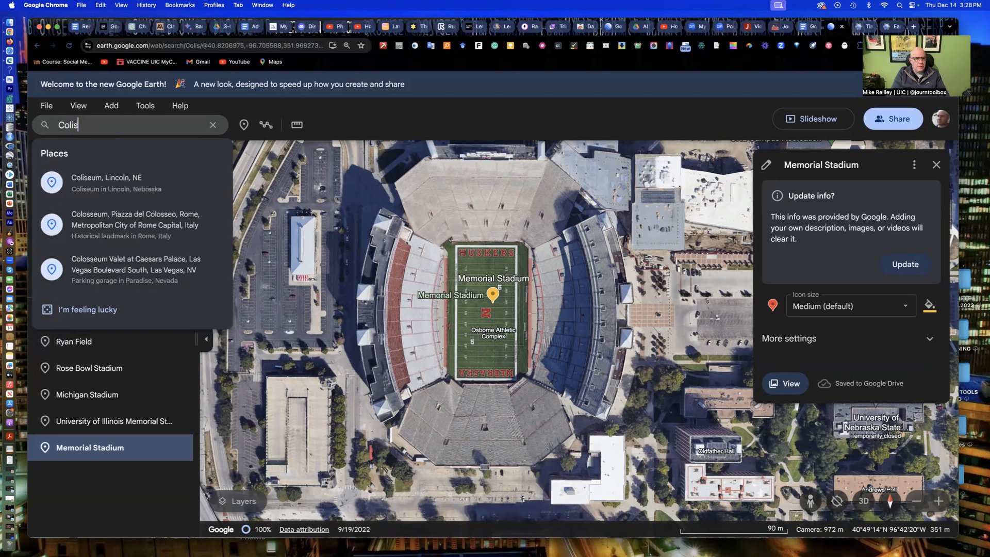
{"action": "type", "text": "eum"}
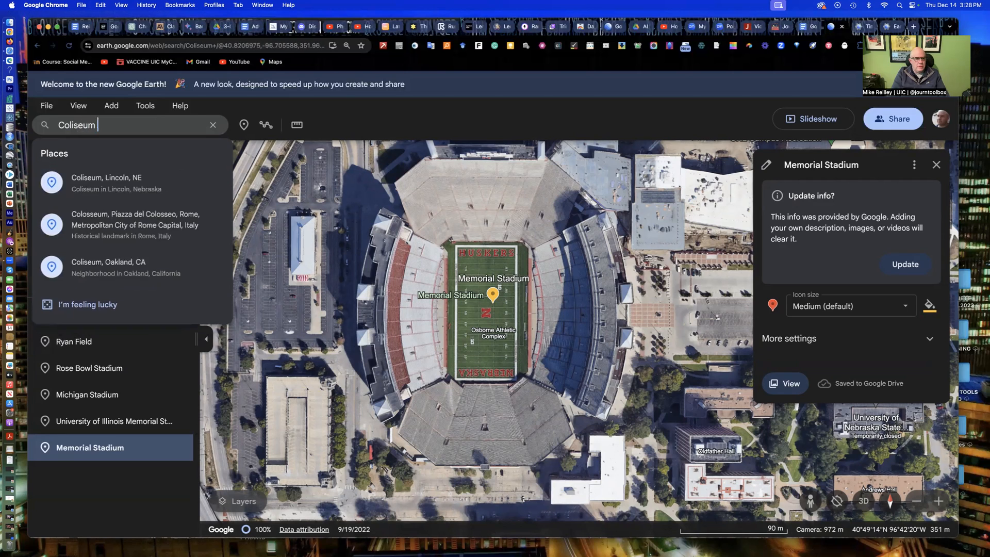
{"action": "type", "text": "Los"}
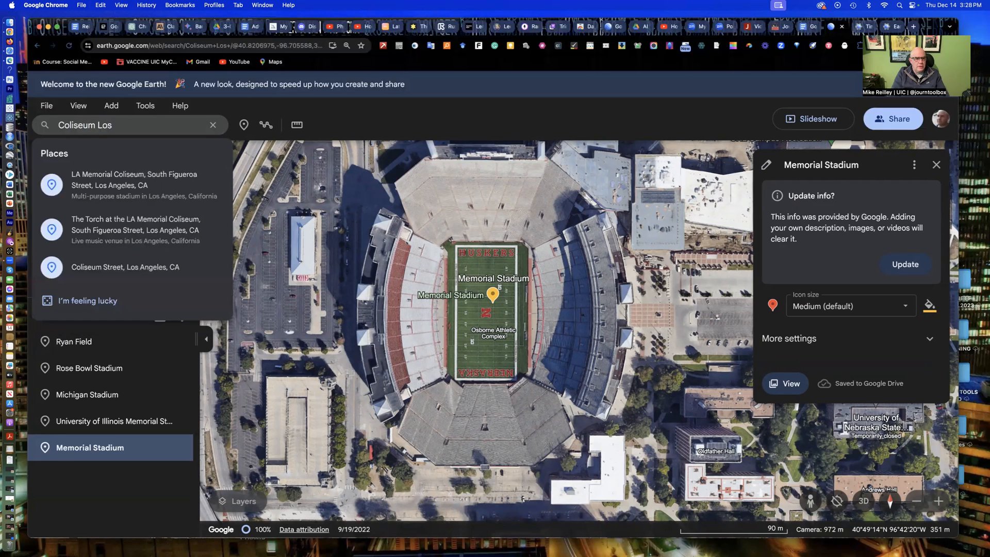
{"action": "mouse_move", "coordinate": [117, 184]}
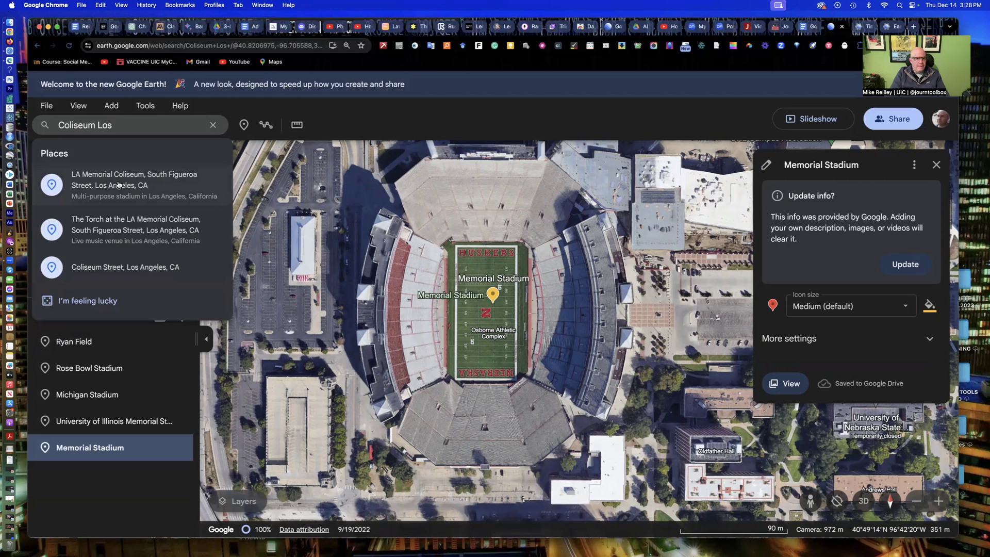
{"action": "left_click", "coordinate": [134, 180]}
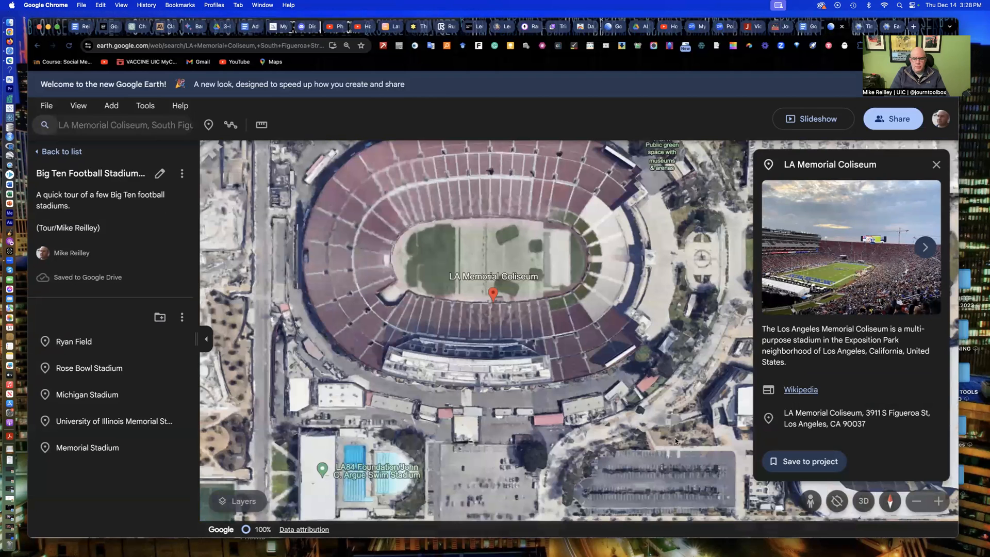
{"action": "left_click", "coordinate": [804, 461]}
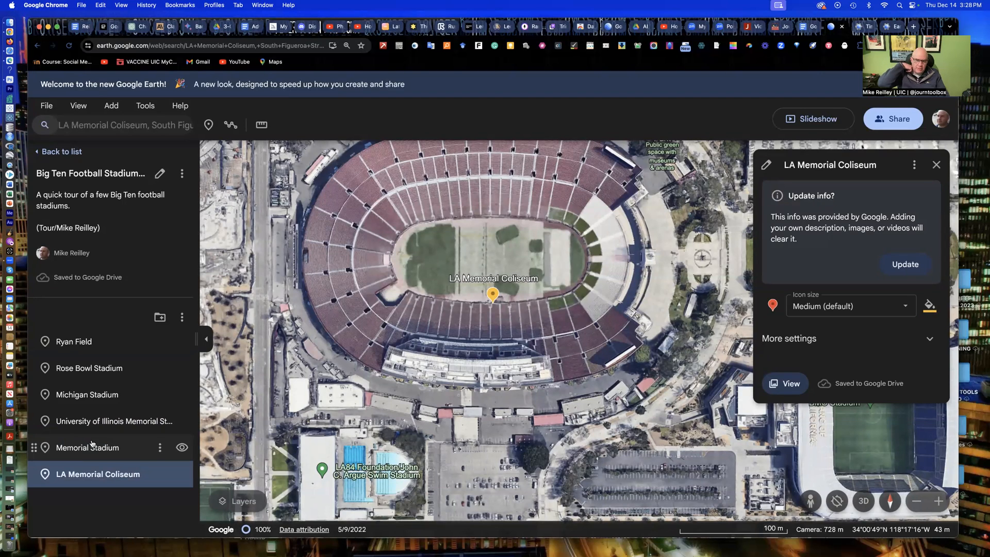
{"action": "mouse_move", "coordinate": [115, 436]}
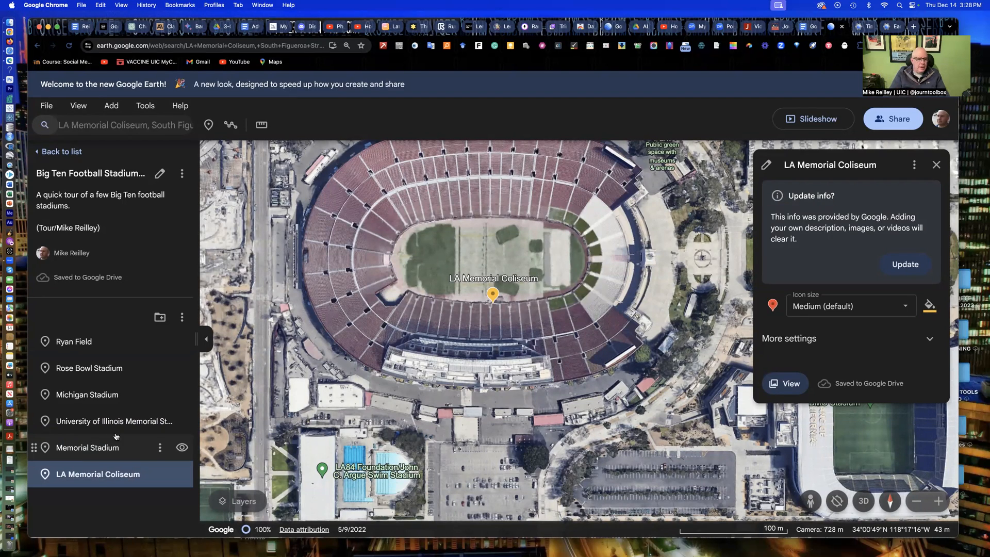
{"action": "mouse_move", "coordinate": [91, 341]}
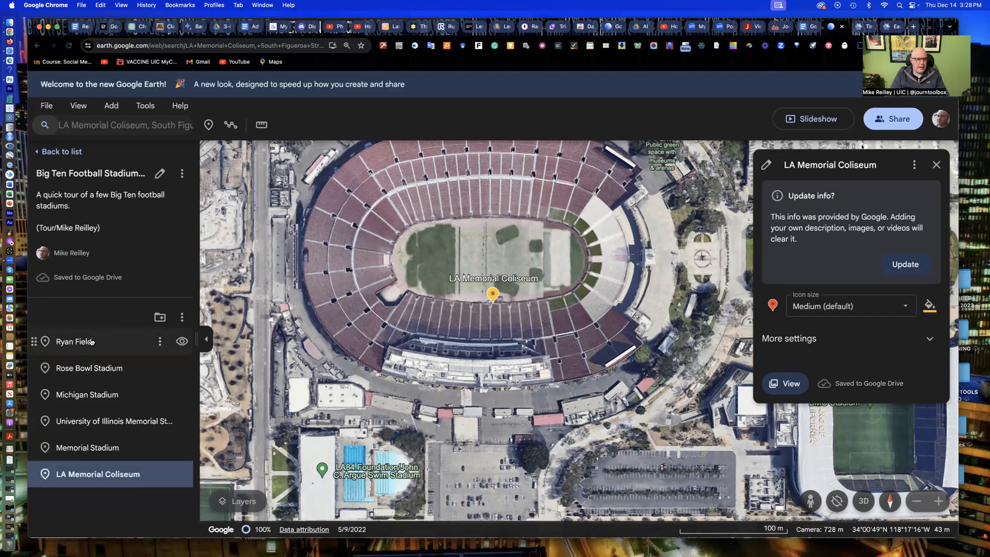
Fly to Ryan Field from the project list and close its details panel
{"action": "left_click", "coordinate": [75, 341]}
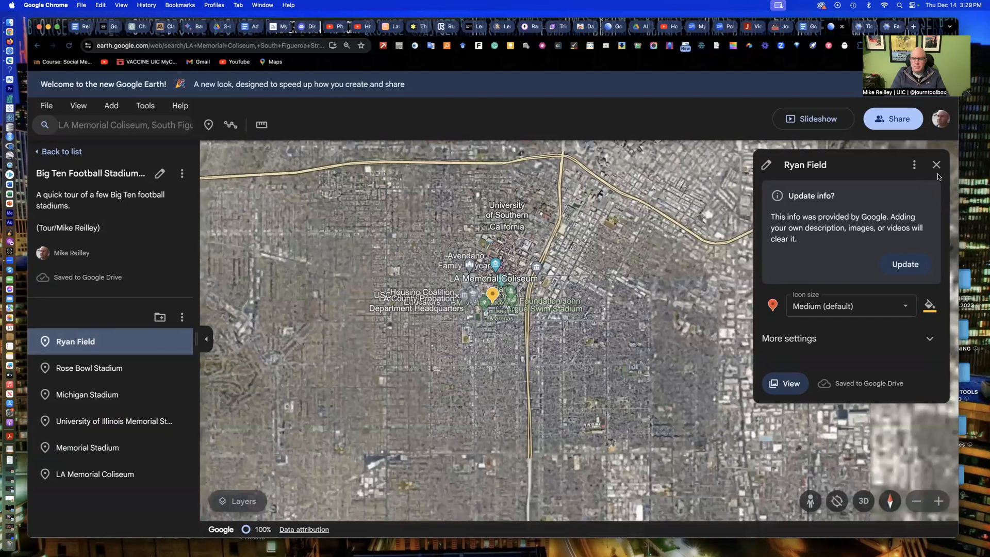
{"action": "left_click", "coordinate": [936, 165]}
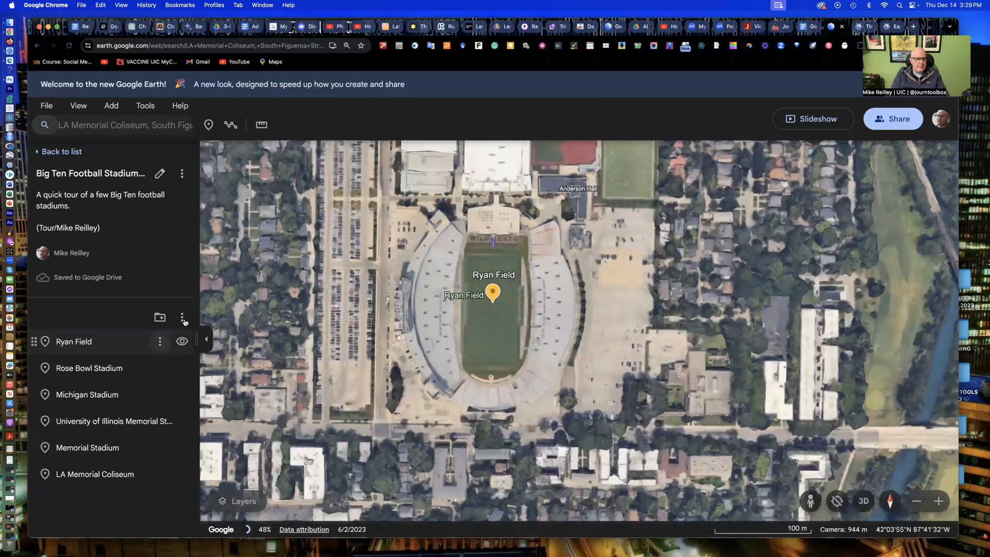
{"action": "left_click", "coordinate": [183, 318]}
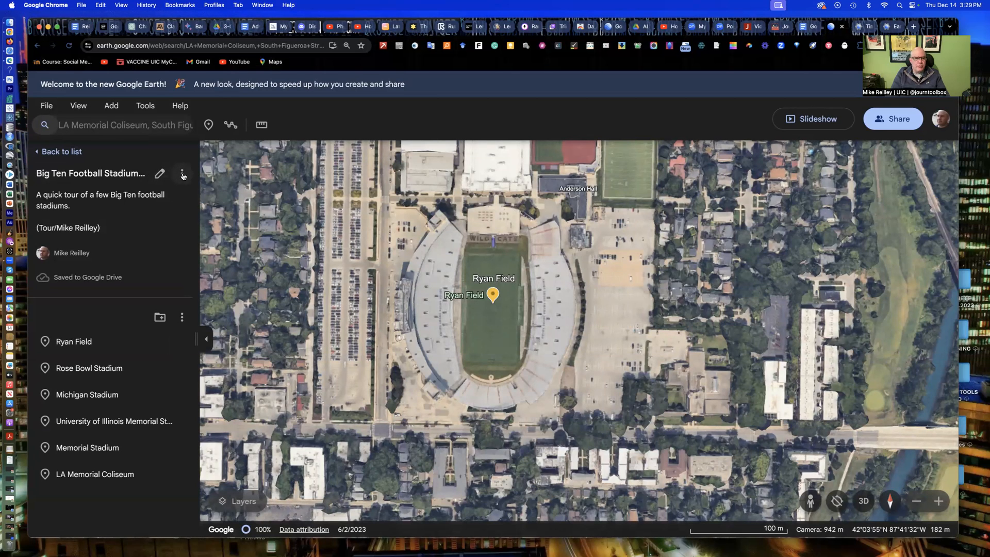
Set the stadiums project's General access to 'Anyone with the link' and copy the link
{"action": "left_click", "coordinate": [182, 173]}
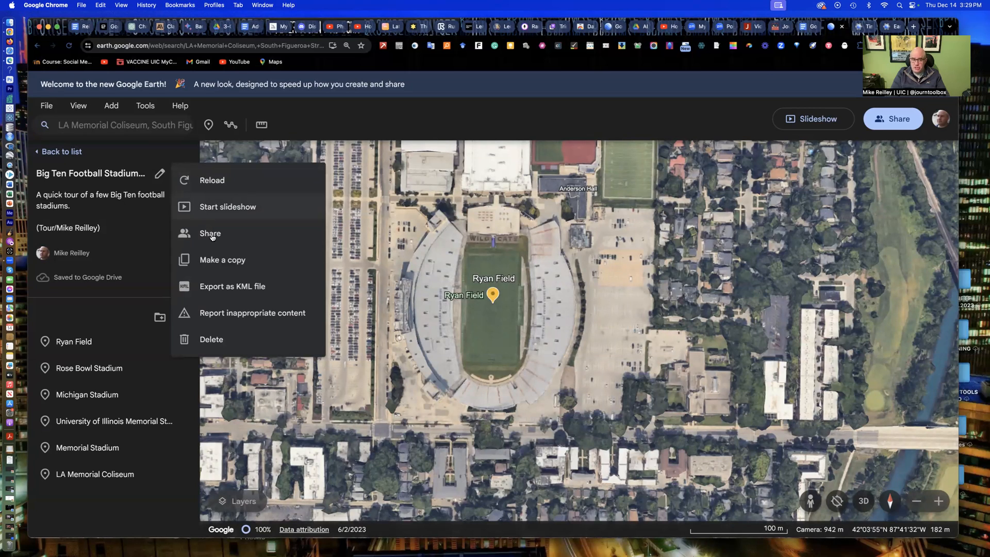
{"action": "mouse_move", "coordinate": [222, 260]}
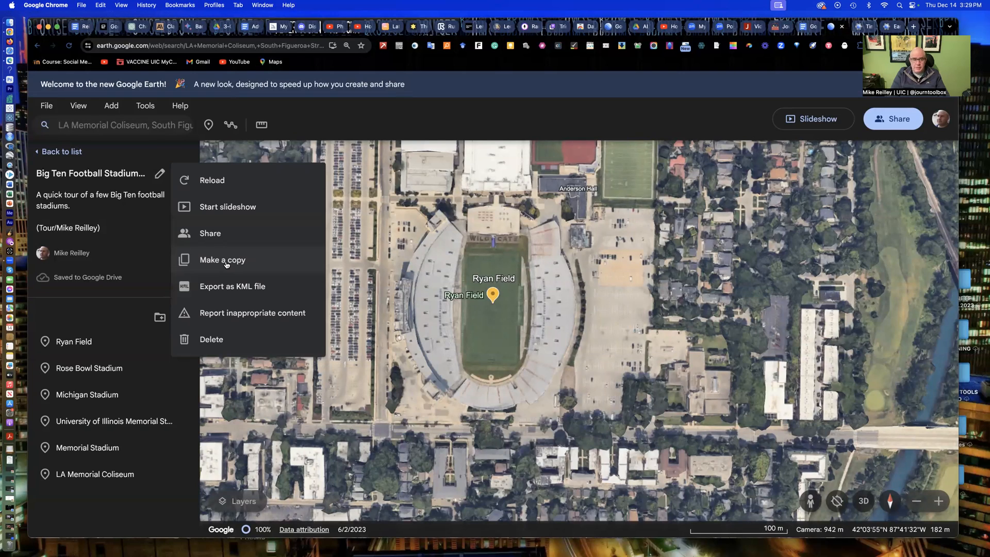
{"action": "mouse_move", "coordinate": [222, 233]}
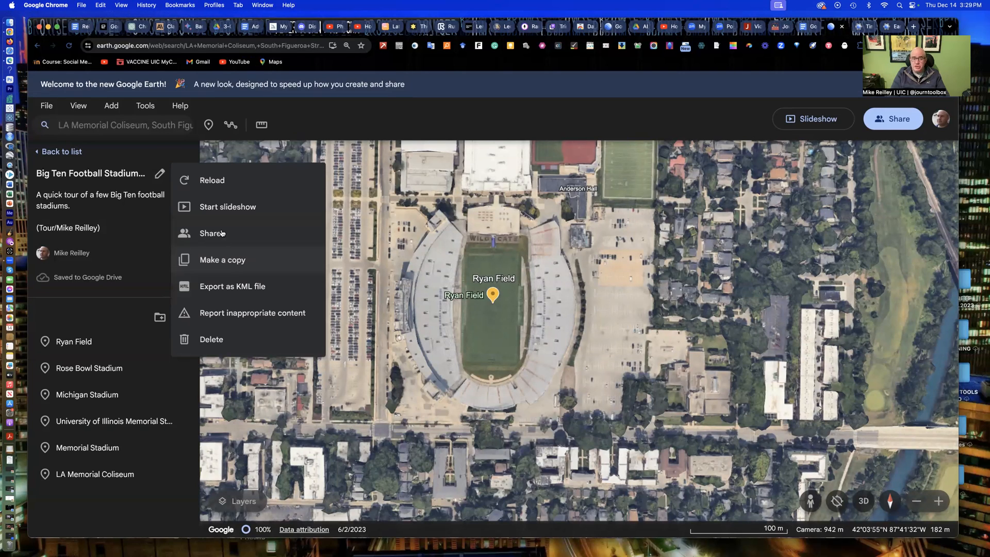
{"action": "left_click", "coordinate": [212, 233]}
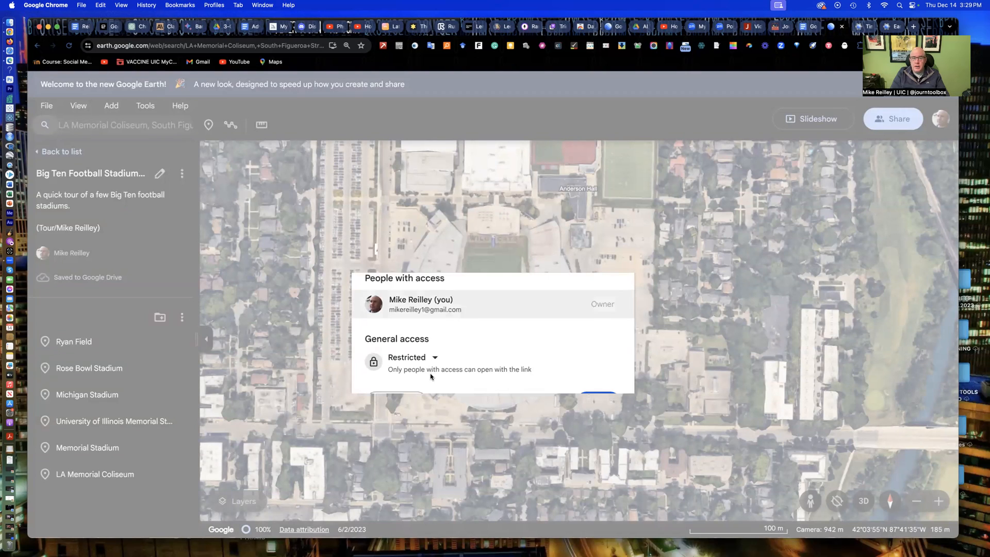
{"action": "left_click", "coordinate": [411, 356]}
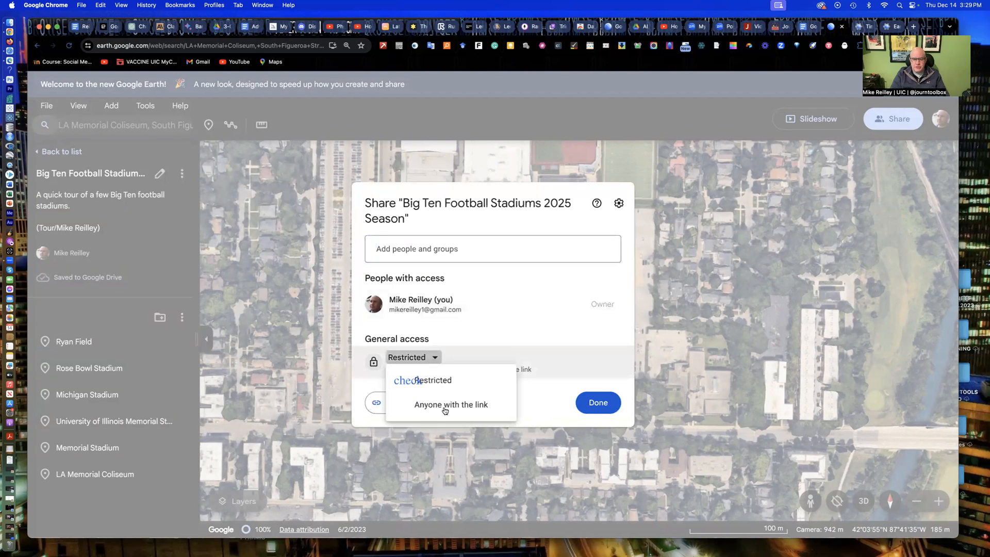
{"action": "left_click", "coordinate": [450, 404]}
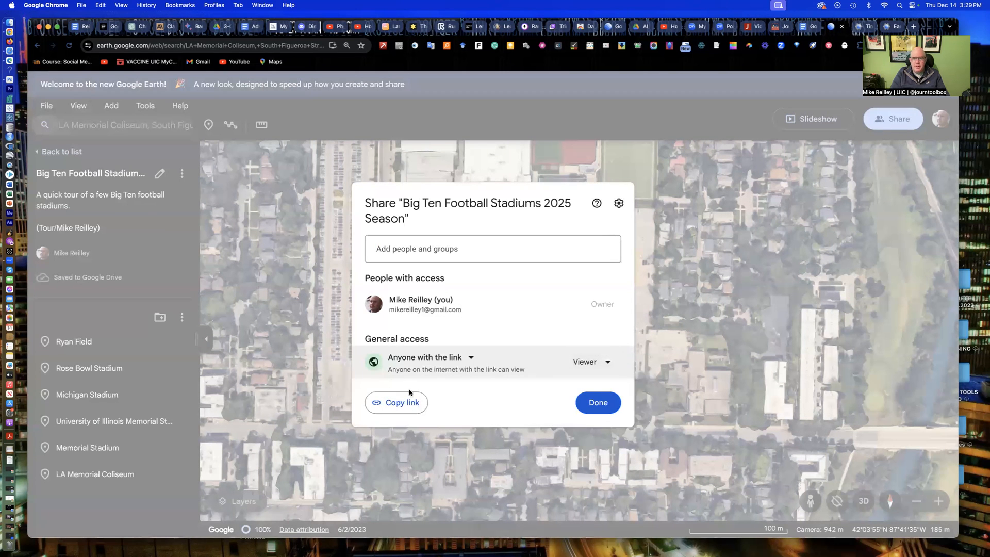
{"action": "left_click", "coordinate": [396, 402]}
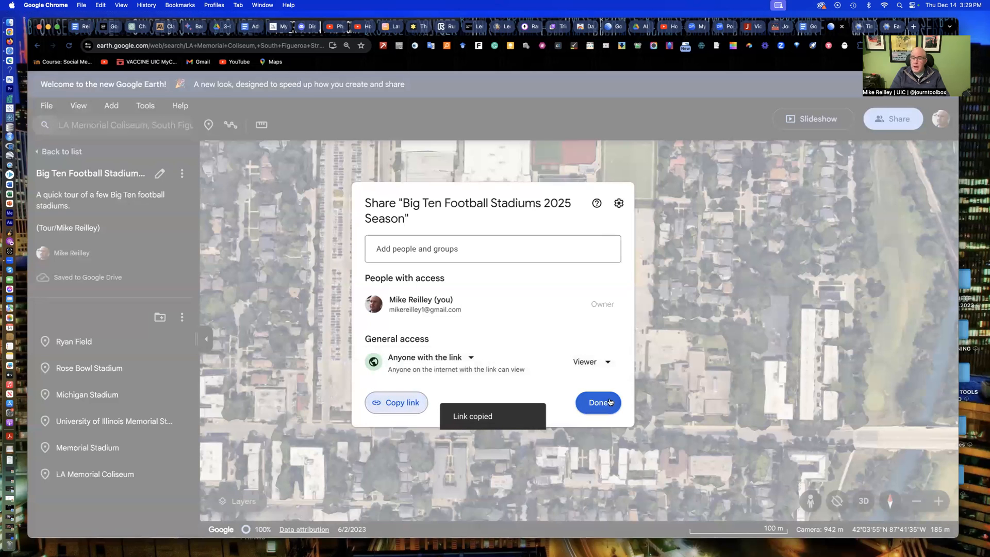
{"action": "left_click", "coordinate": [597, 402]}
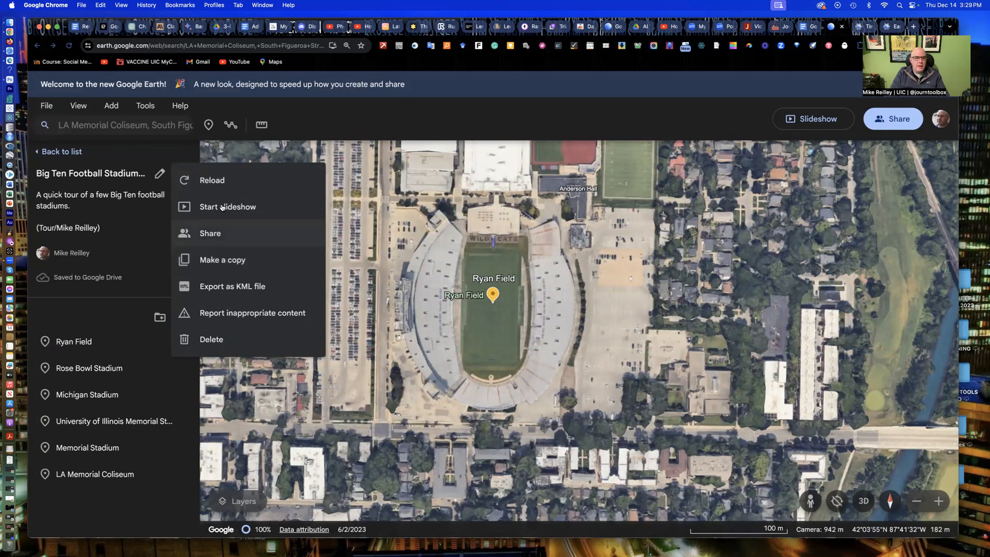
Play the stadiums slideshow forward to LA Memorial Coliseum, then step back three stops
{"action": "left_click", "coordinate": [228, 206]}
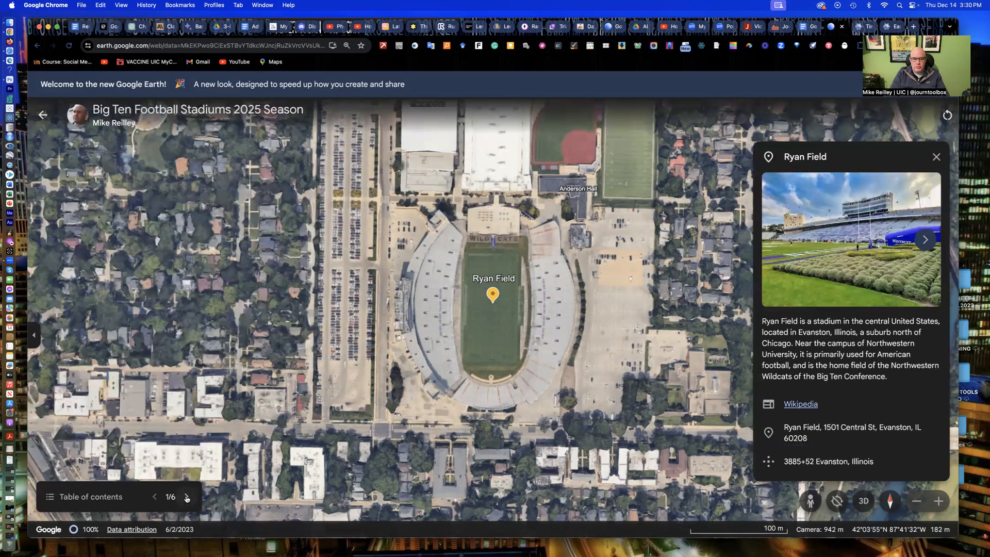
{"action": "mouse_move", "coordinate": [186, 499]}
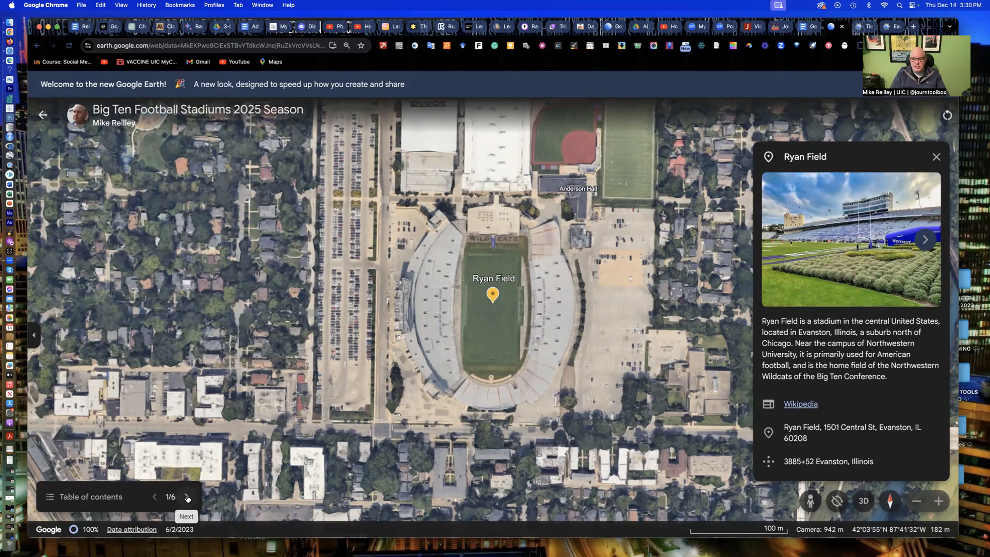
{"action": "left_click", "coordinate": [186, 495]}
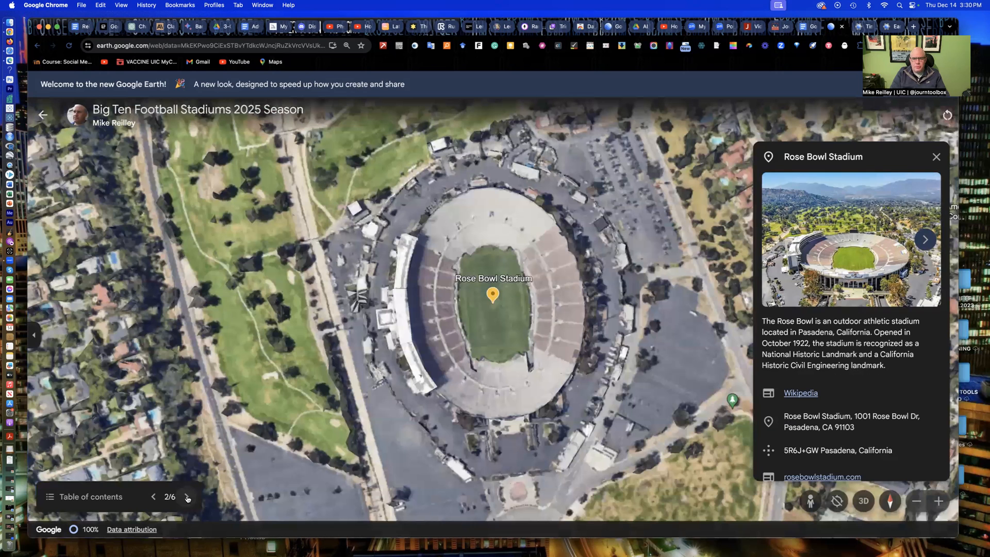
{"action": "left_click", "coordinate": [188, 498]}
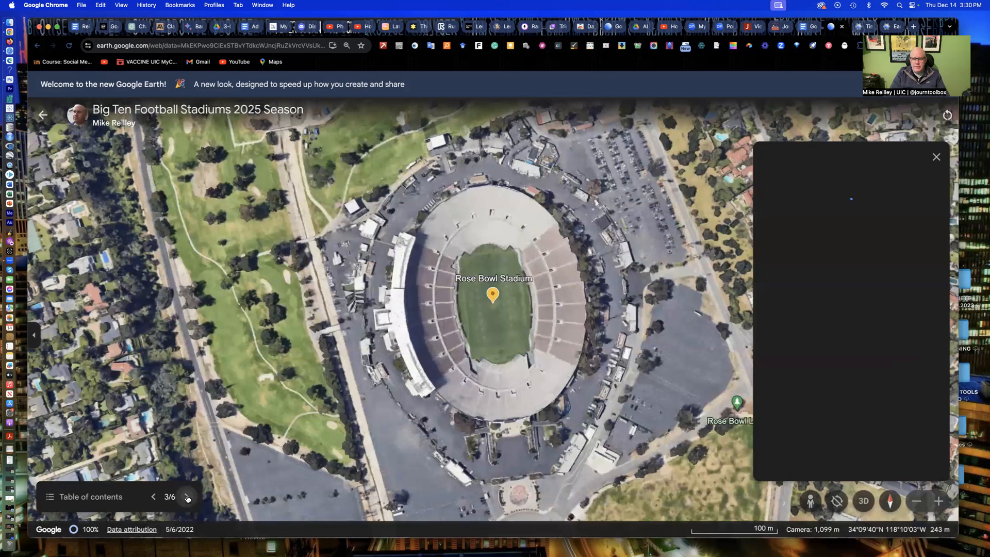
{"action": "left_click", "coordinate": [187, 497]}
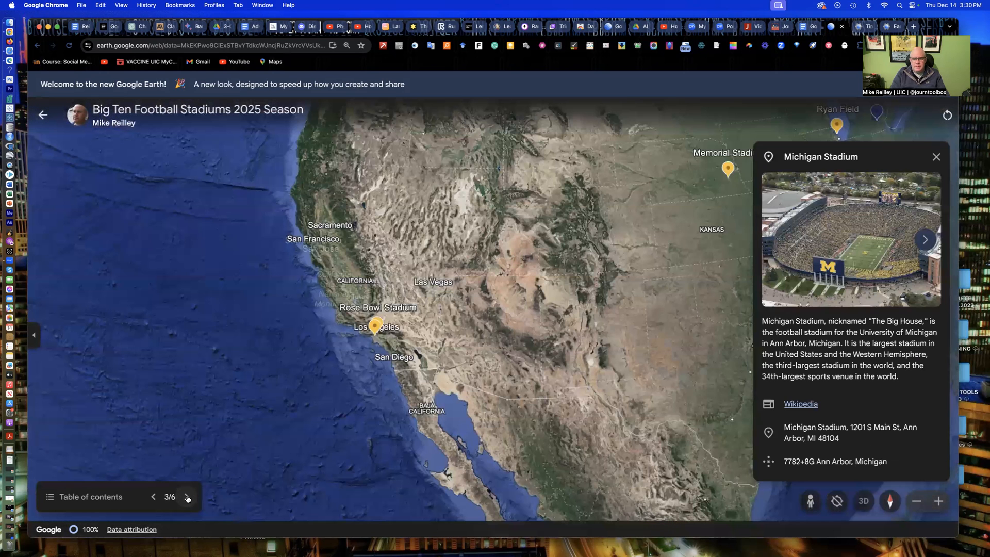
{"action": "left_click", "coordinate": [187, 496]}
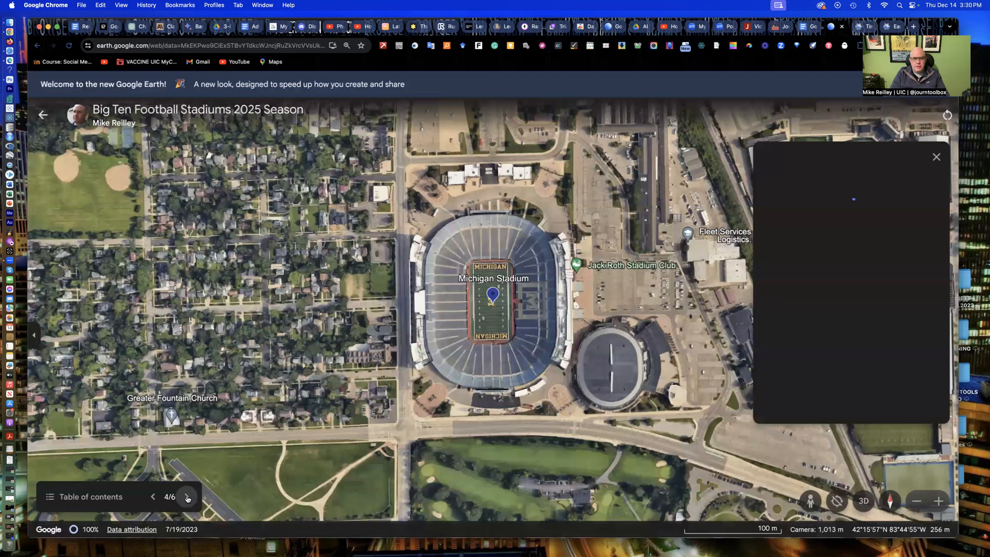
{"action": "left_click", "coordinate": [188, 497]}
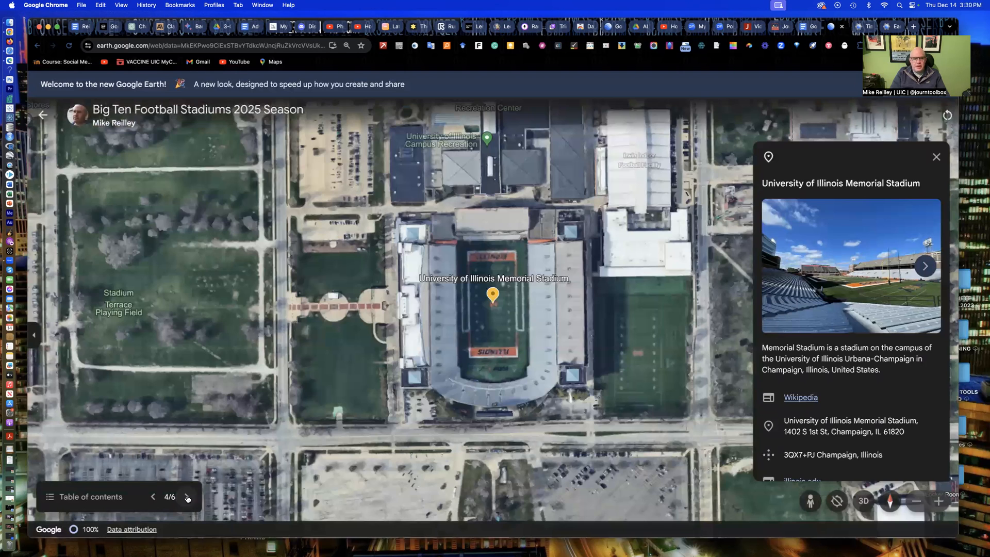
{"action": "left_click", "coordinate": [187, 497]}
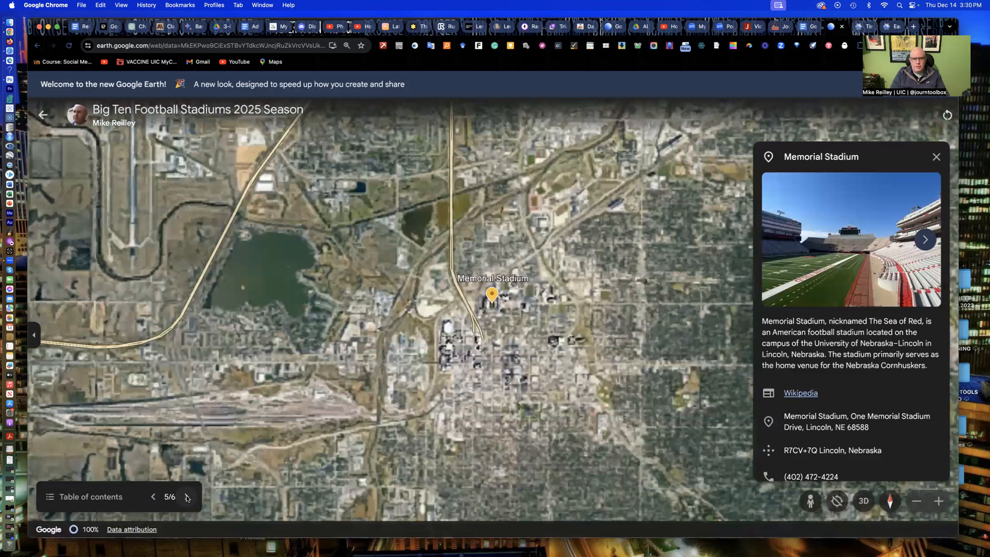
{"action": "left_click", "coordinate": [187, 497]}
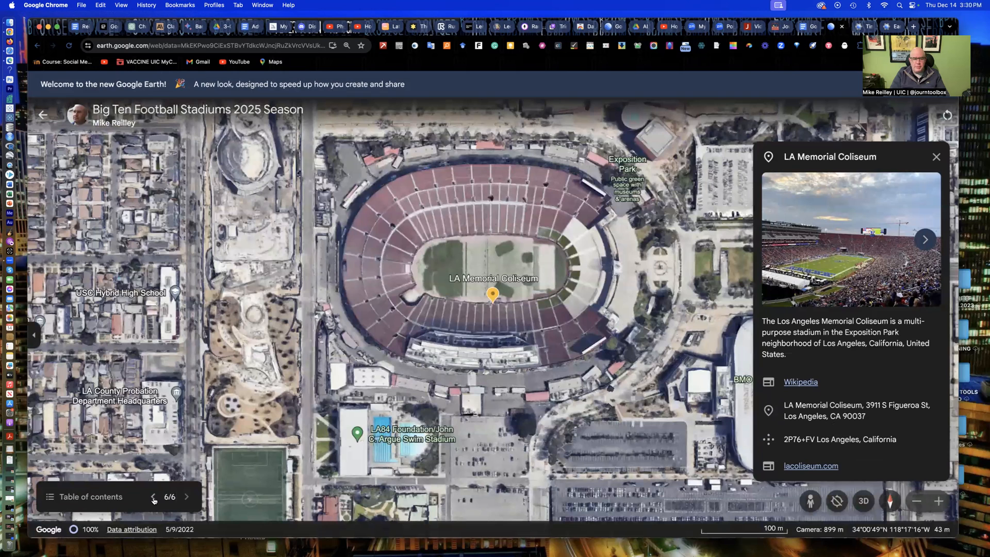
{"action": "left_click", "coordinate": [153, 496]}
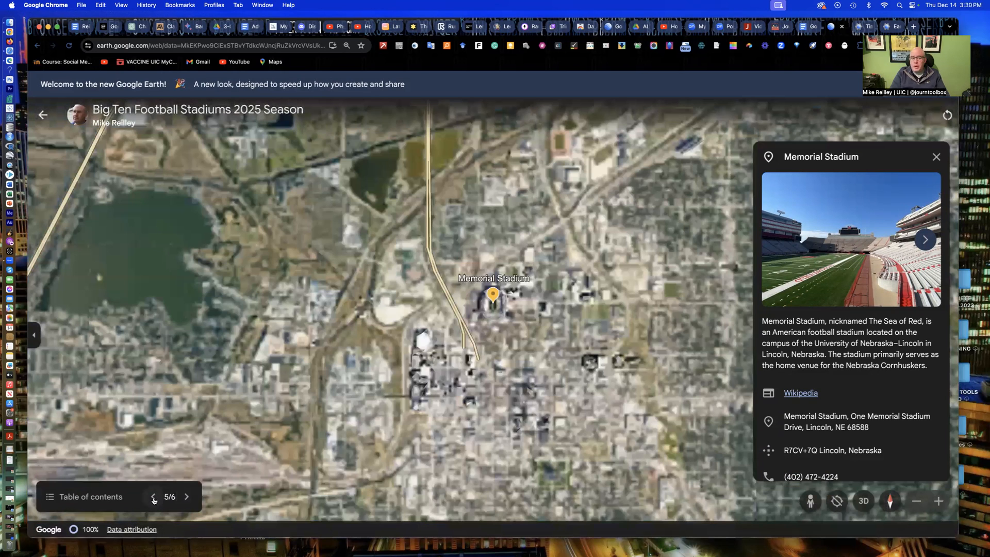
{"action": "left_click", "coordinate": [153, 497]}
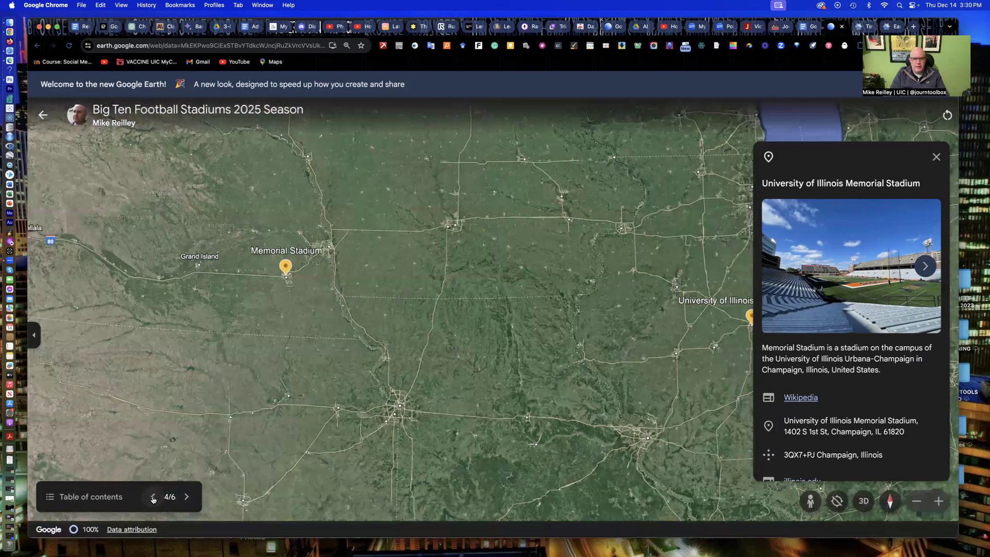
{"action": "left_click", "coordinate": [152, 498]}
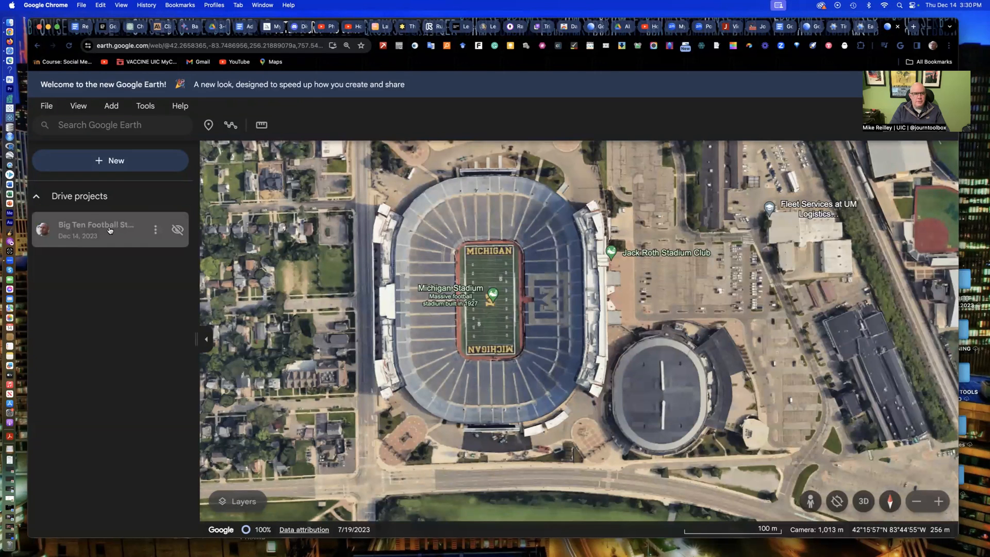
Reopen the Big Ten Football Stadiums project from the Drive projects list
{"action": "left_click", "coordinate": [96, 228]}
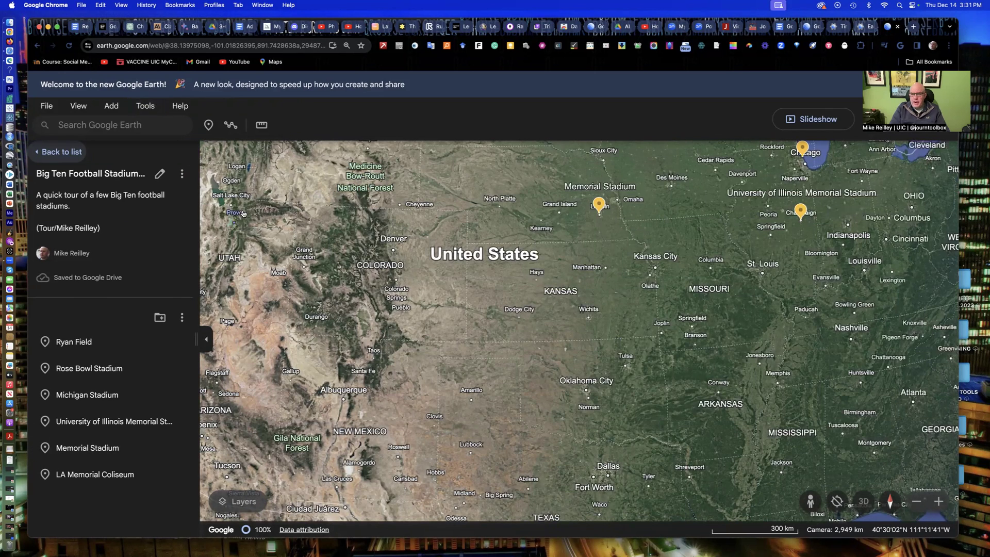
{"action": "mouse_move", "coordinate": [812, 119]}
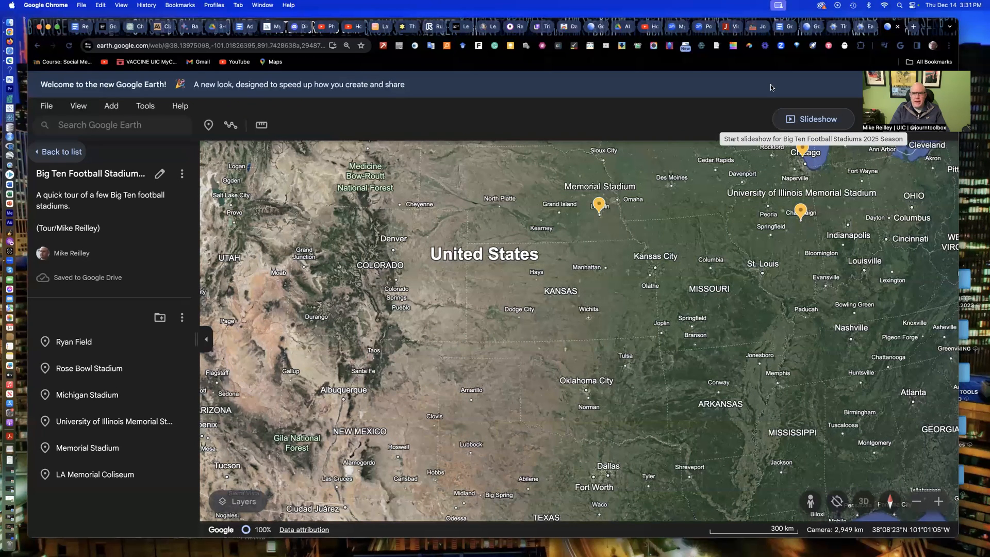
{"action": "mouse_move", "coordinate": [782, 28]}
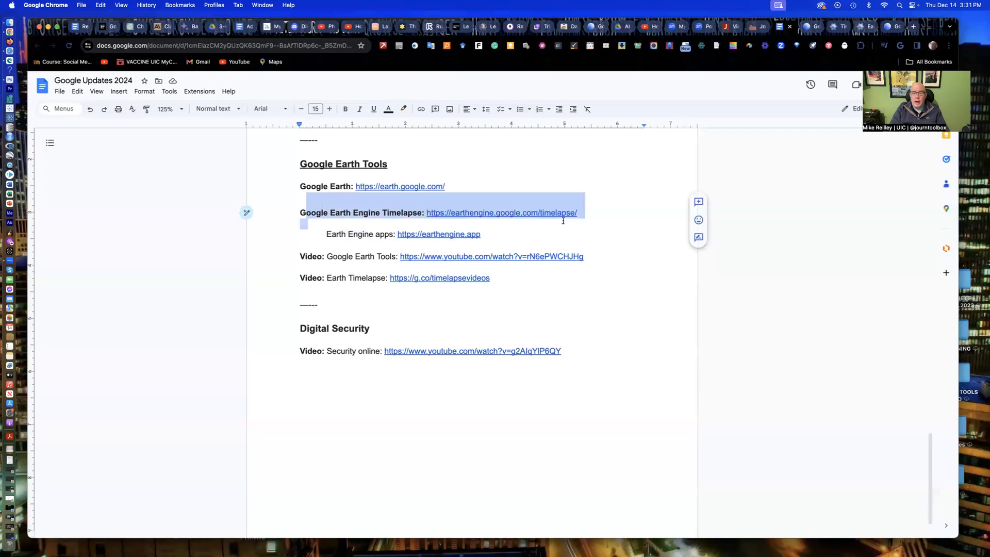
Open the Earth Engine Timelapse page from the handout link's preview
{"action": "left_click", "coordinate": [501, 212]}
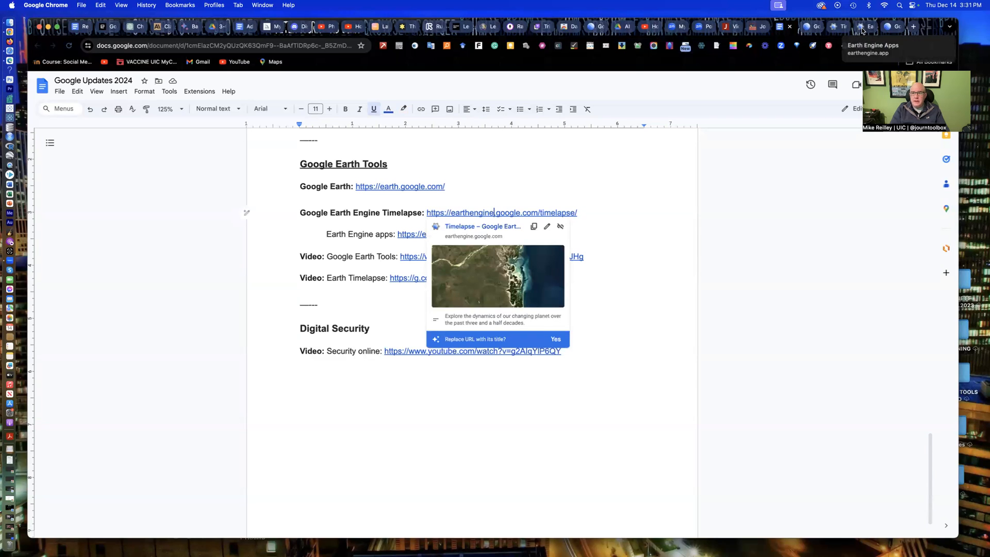
{"action": "left_click", "coordinate": [869, 26]}
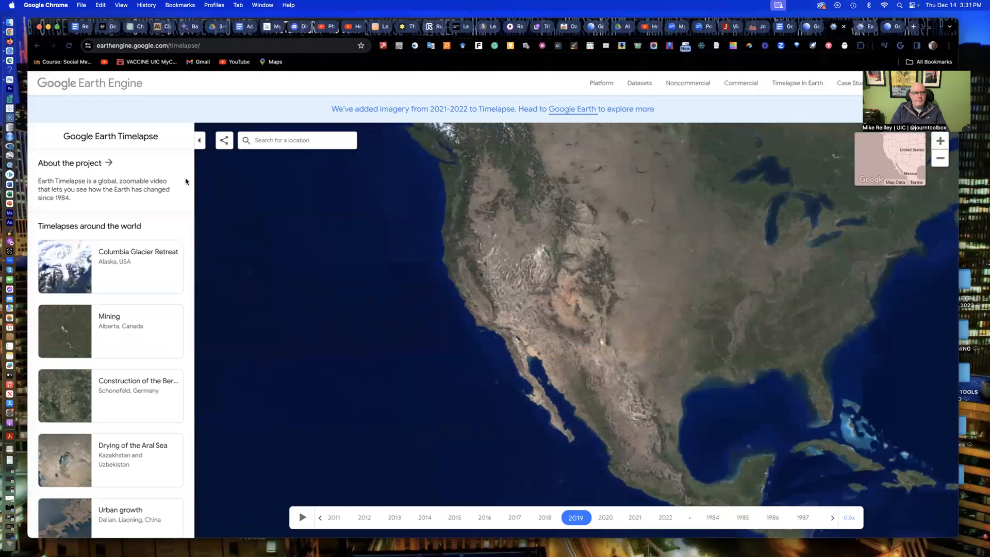
{"action": "mouse_move", "coordinate": [440, 122]}
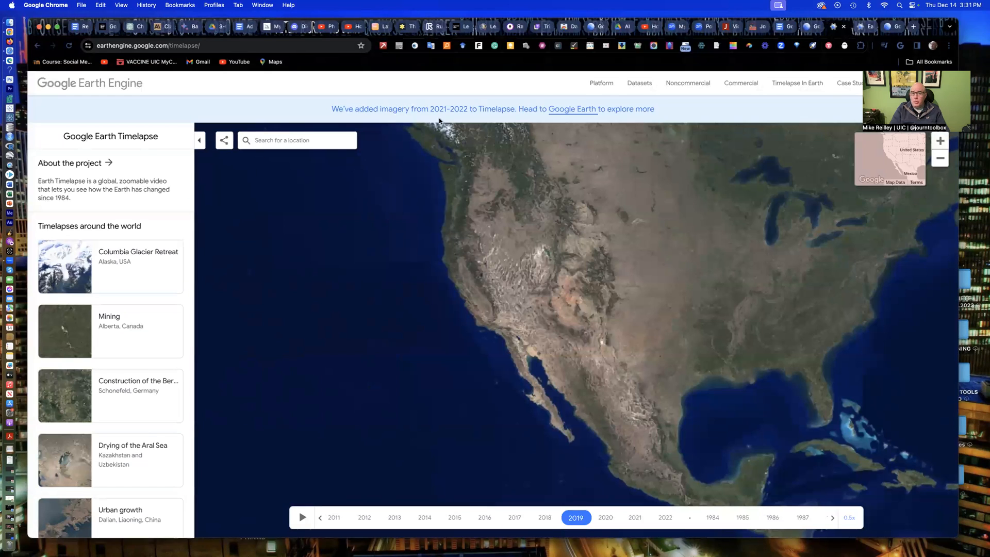
{"action": "mouse_move", "coordinate": [462, 111]}
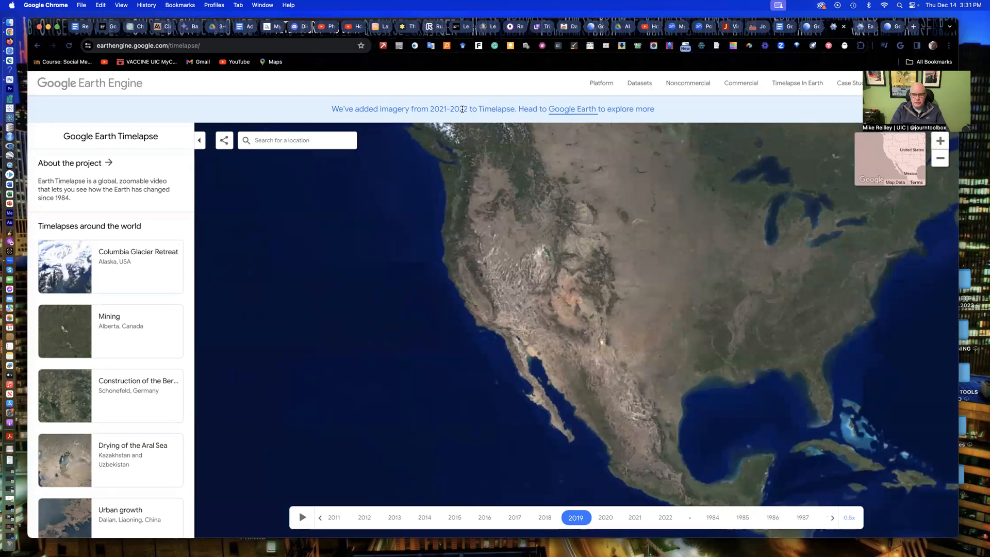
Play the North America timelapse animation from the year timeline
{"action": "left_click", "coordinate": [301, 517]}
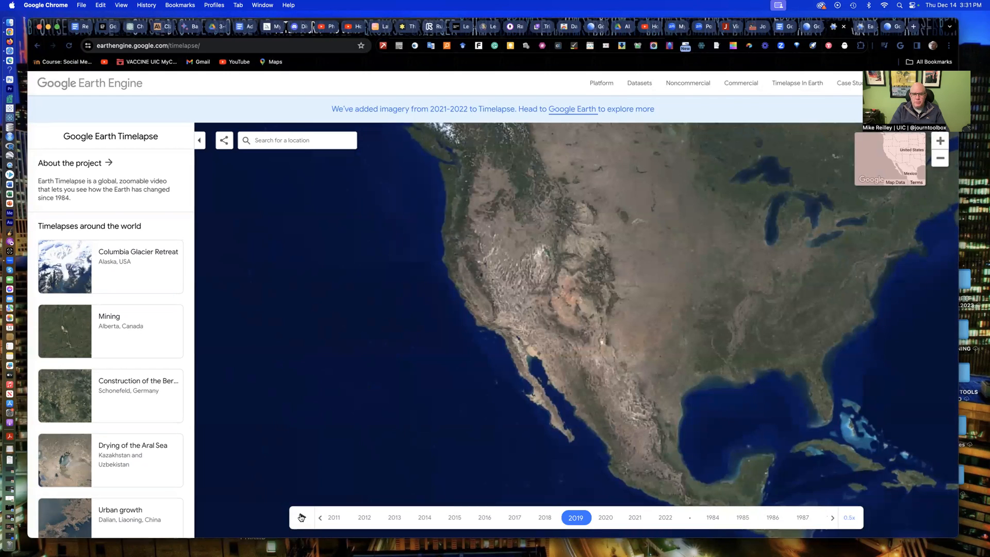
{"action": "left_click", "coordinate": [301, 517]}
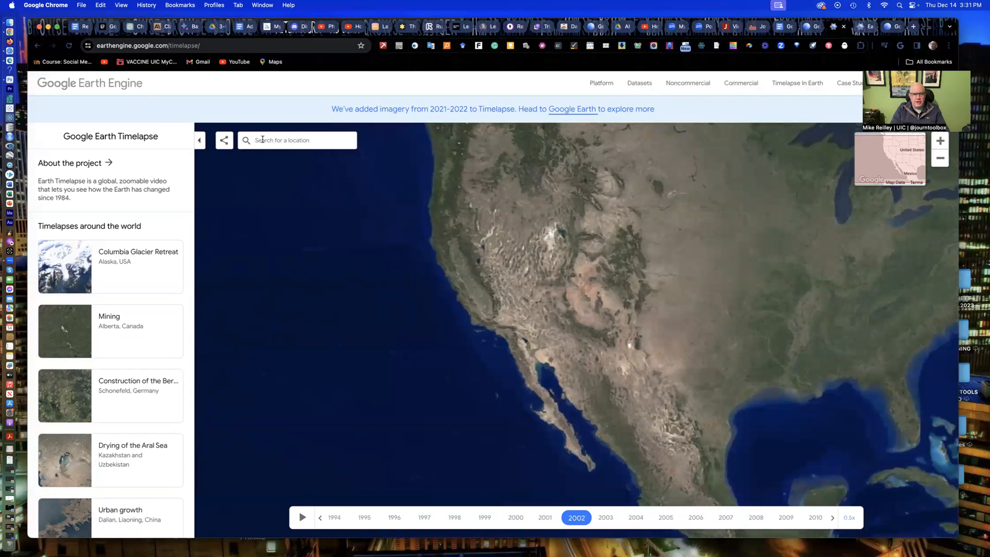
Search 'Mali' and jump the Timelapse map to Malibu, CA, USA
{"action": "type", "text": "Mali"}
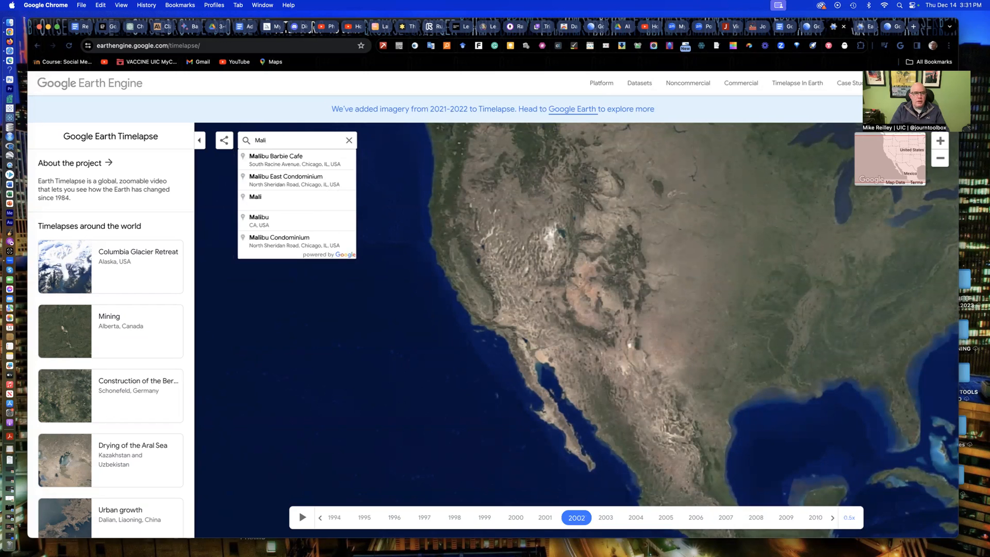
{"action": "left_click", "coordinate": [259, 220]}
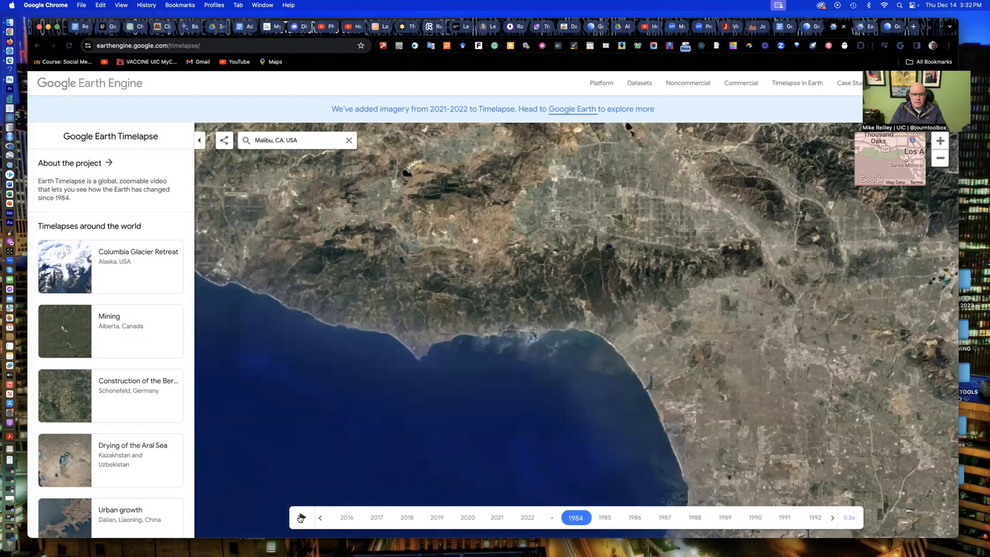
Play the Malibu timelapse, jump to 2016 and 2019, advance to 2022, then show sharing options
{"action": "left_click", "coordinate": [301, 517]}
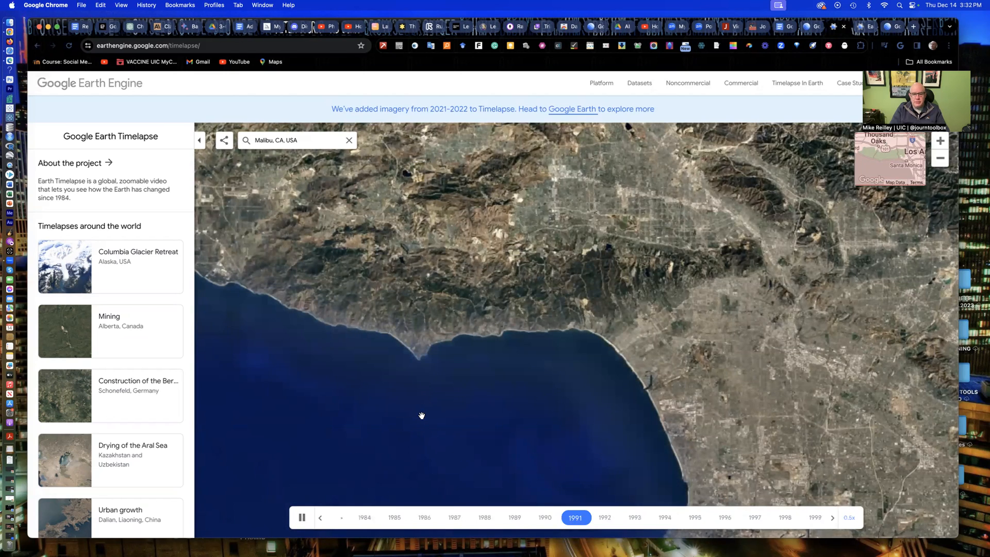
{"action": "left_click", "coordinate": [302, 517]}
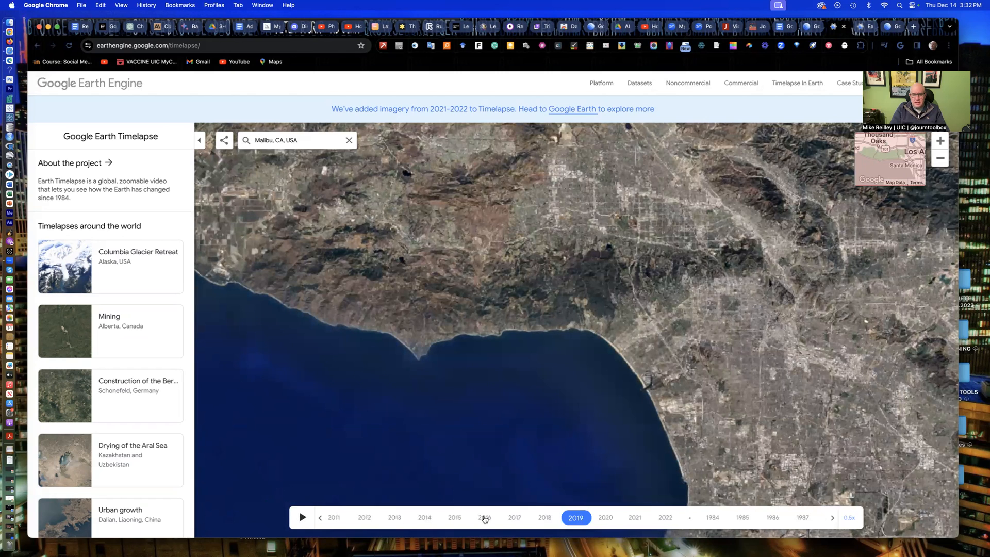
{"action": "left_click", "coordinate": [320, 517]}
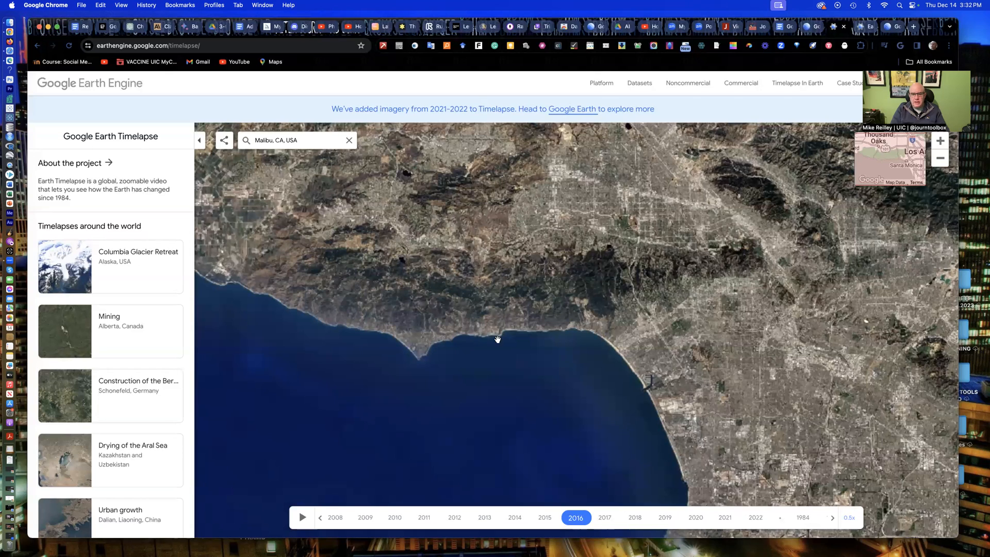
{"action": "mouse_move", "coordinate": [370, 304]}
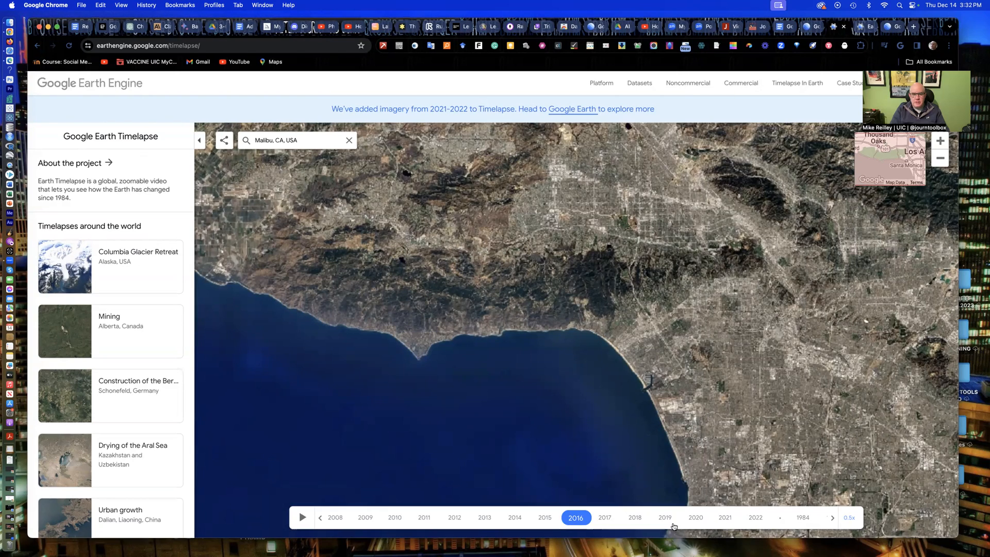
{"action": "left_click", "coordinate": [664, 517]}
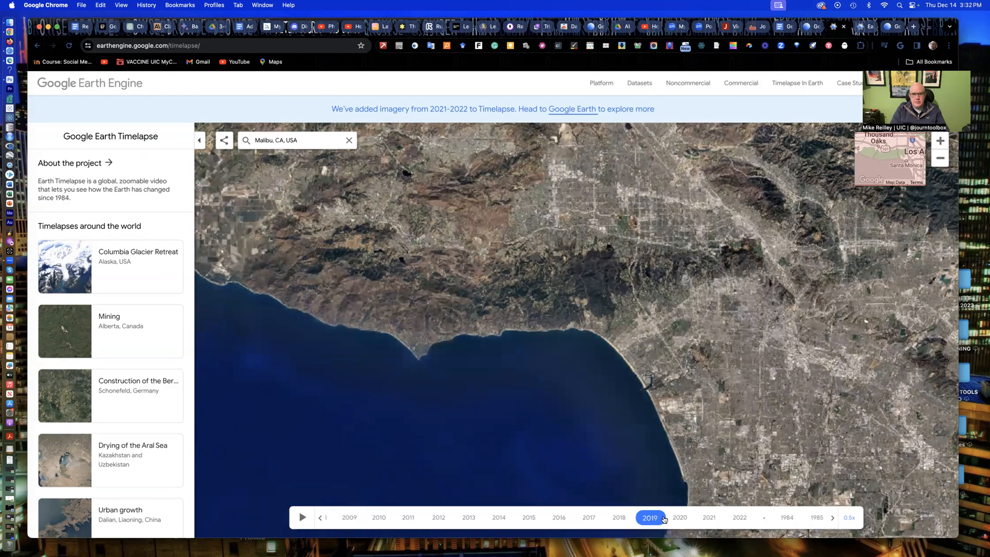
{"action": "left_click", "coordinate": [832, 517]}
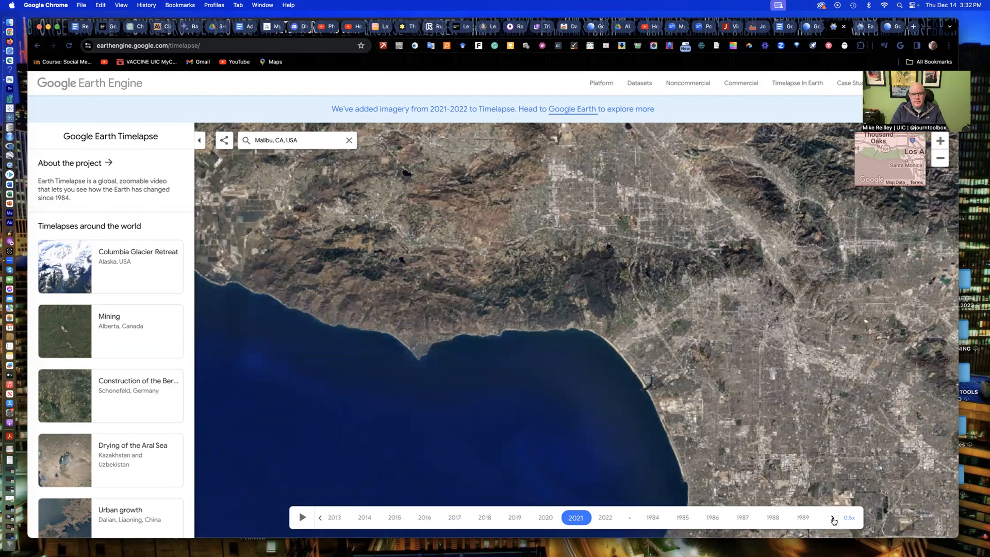
{"action": "left_click", "coordinate": [604, 517]}
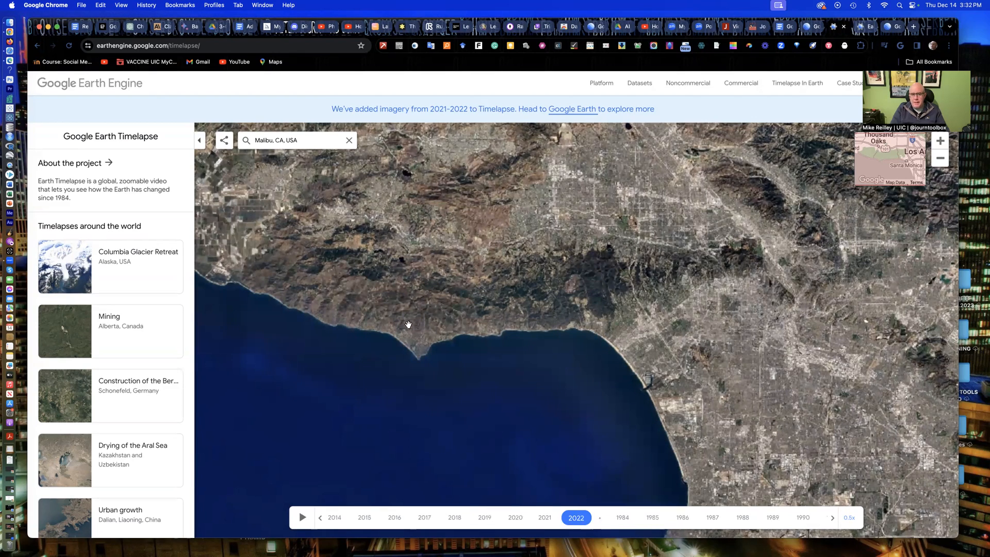
{"action": "mouse_move", "coordinate": [369, 329]}
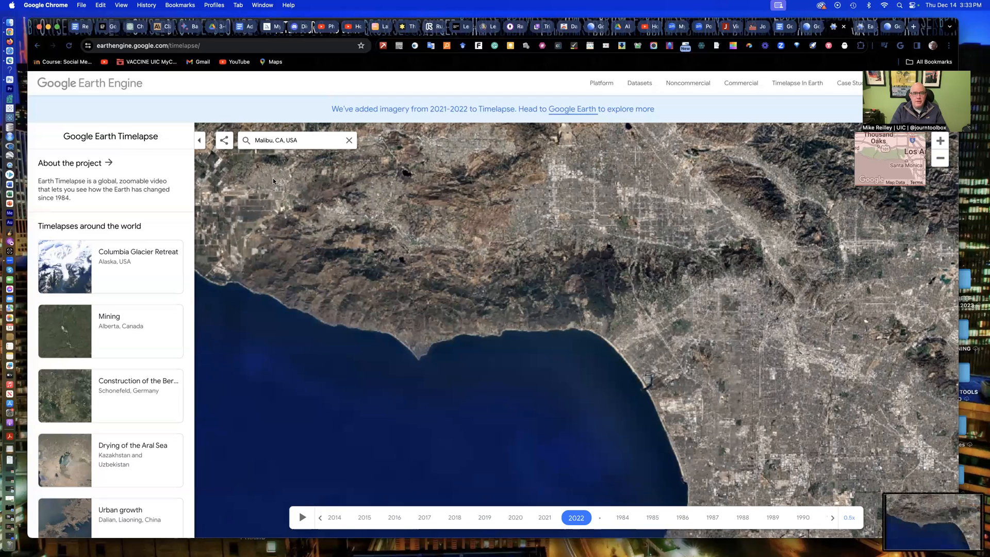
{"action": "left_click", "coordinate": [223, 140]}
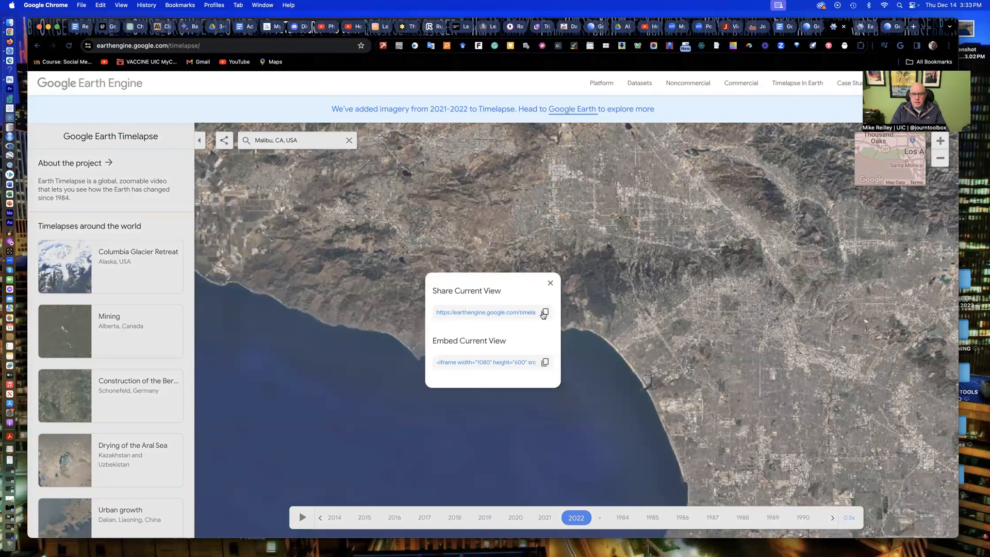
{"action": "left_click", "coordinate": [550, 282]}
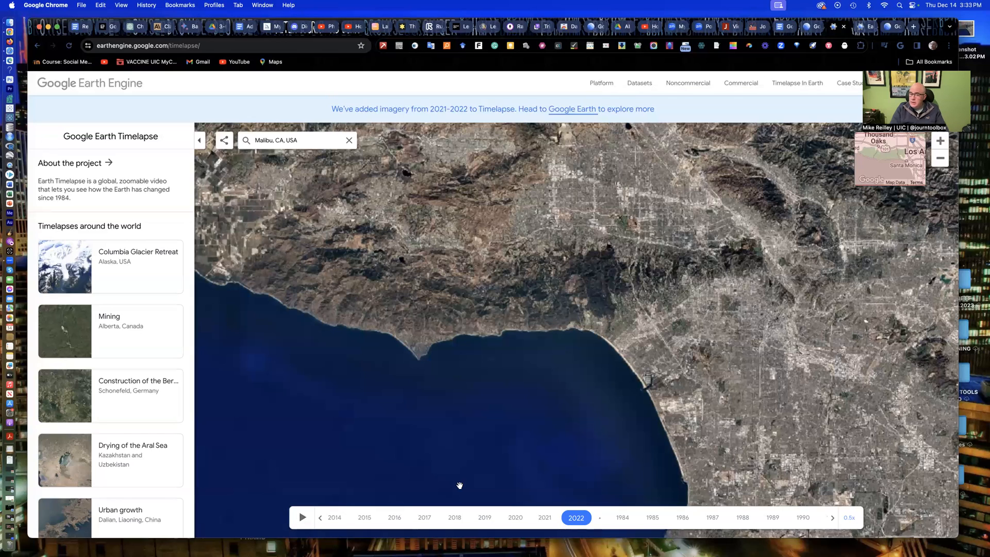
{"action": "mouse_move", "coordinate": [346, 249]}
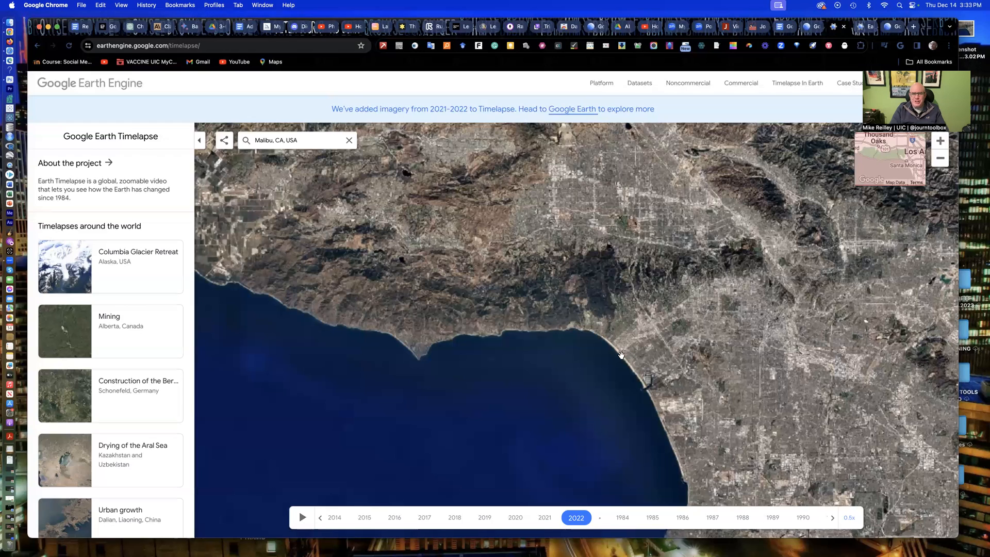
{"action": "mouse_move", "coordinate": [385, 260]}
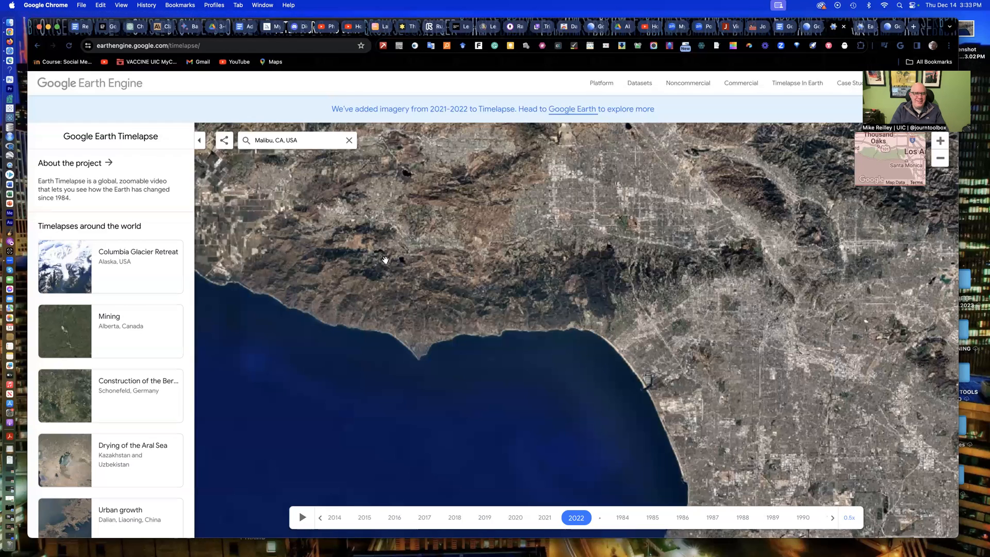
{"action": "mouse_move", "coordinate": [286, 143]}
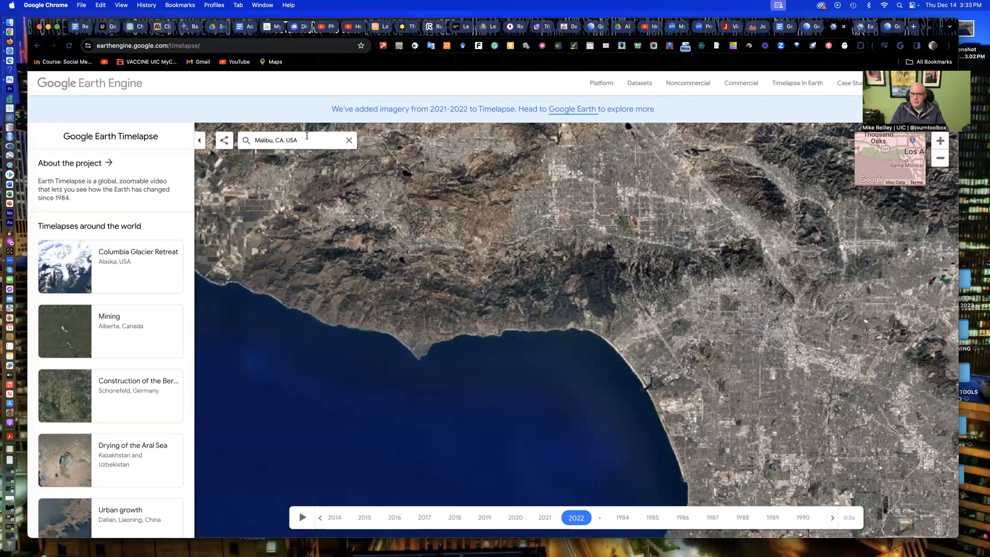
{"action": "mouse_move", "coordinate": [526, 136]}
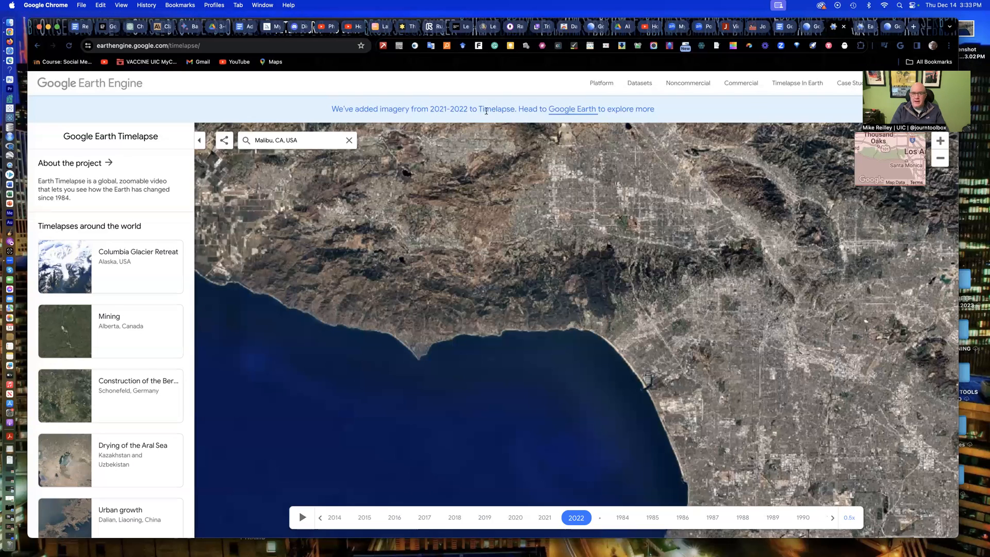
{"action": "mouse_move", "coordinate": [506, 117]}
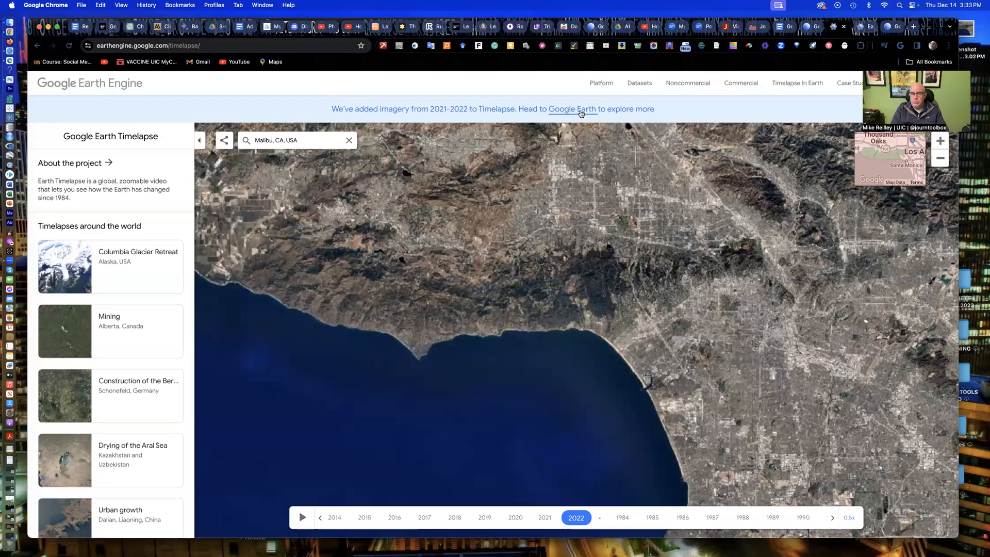
Go to the Google Earth tour gallery and browse its story tour cards, then return to top
{"action": "left_click", "coordinate": [573, 108]}
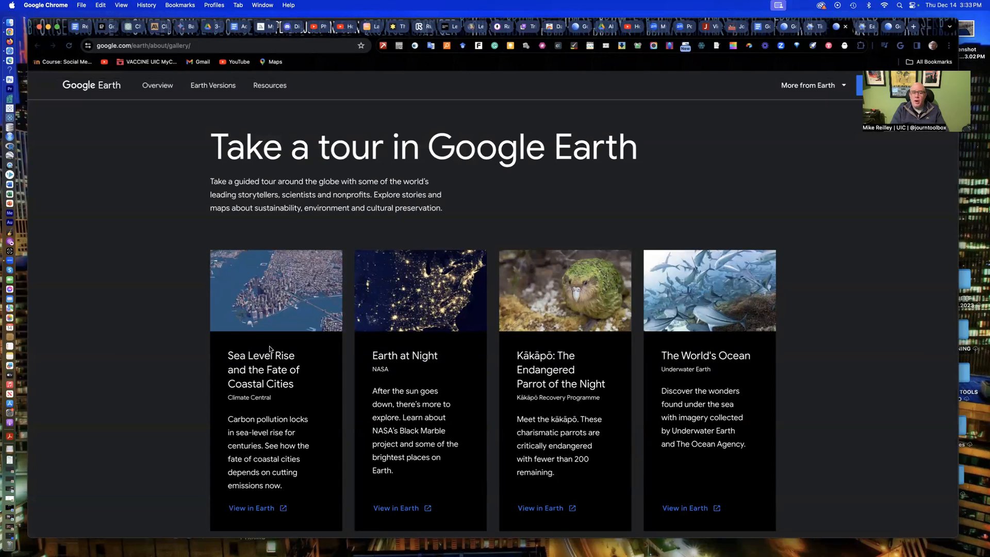
{"action": "scroll", "scroll_direction": "down", "scroll_amount": 3}
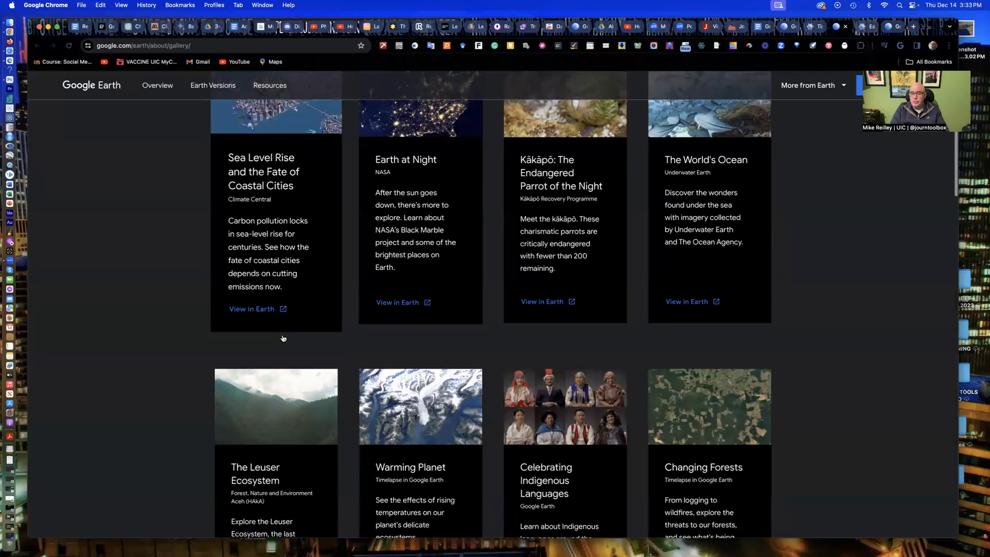
{"action": "scroll", "scroll_direction": "down", "scroll_amount": 3}
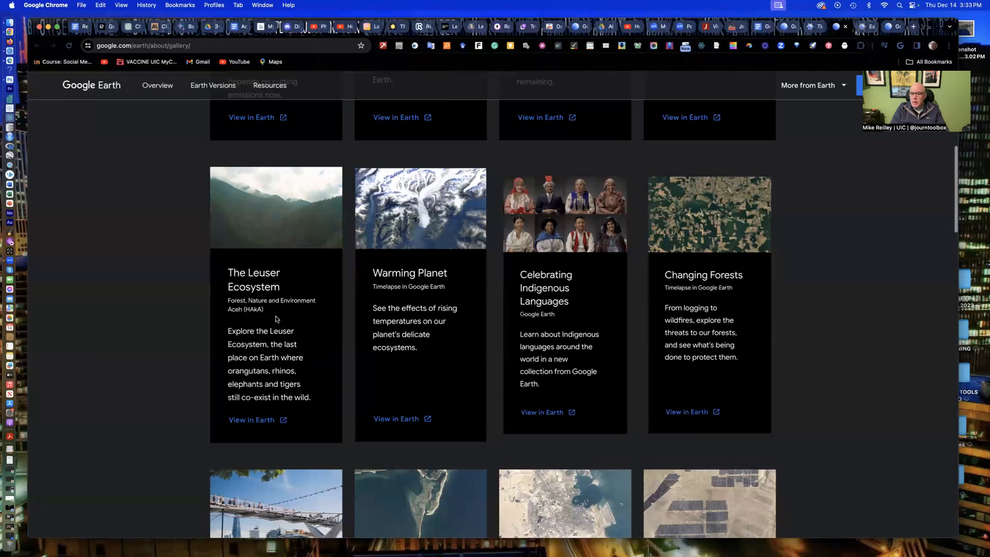
{"action": "scroll", "scroll_direction": "down", "scroll_amount": 3}
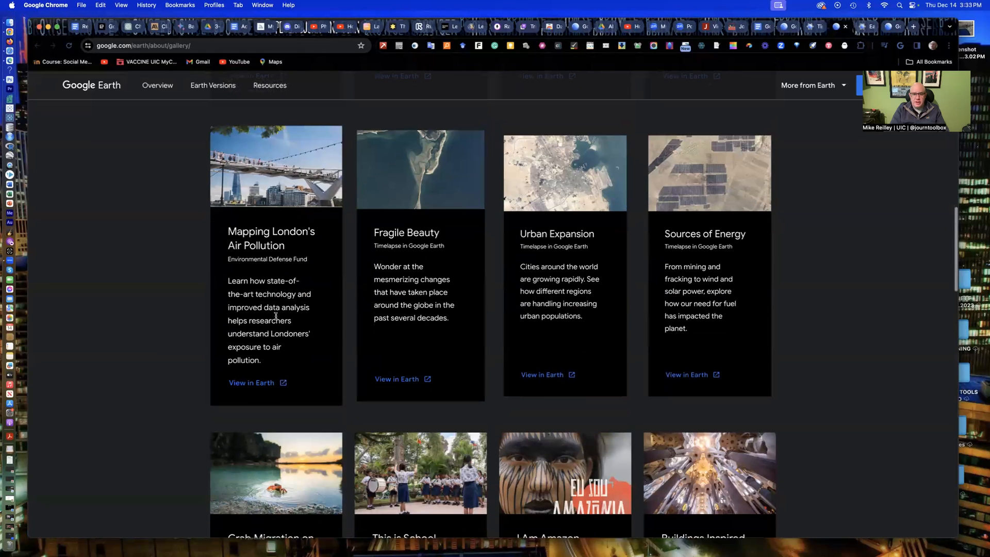
{"action": "scroll", "scroll_direction": "up", "scroll_amount": 3}
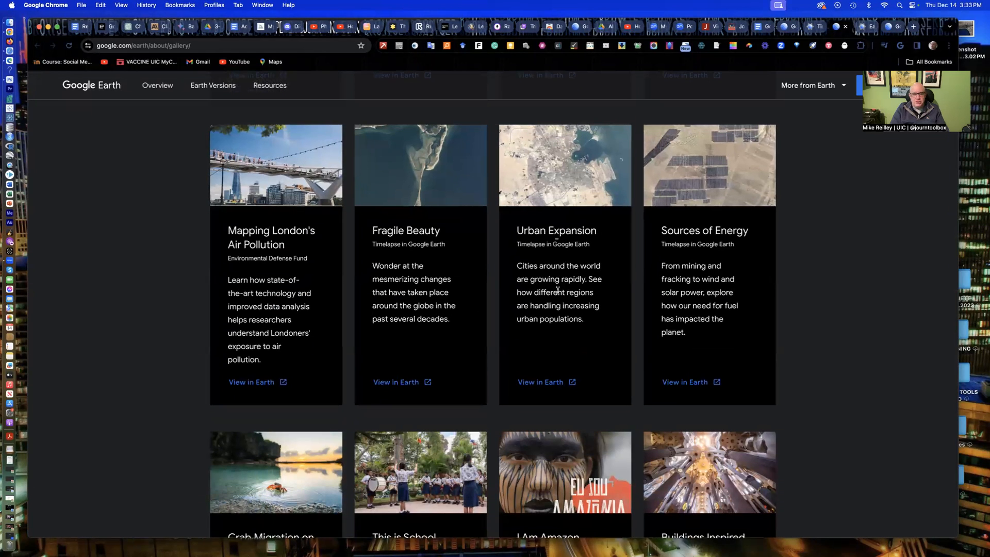
{"action": "scroll", "scroll_direction": "down", "scroll_amount": 3}
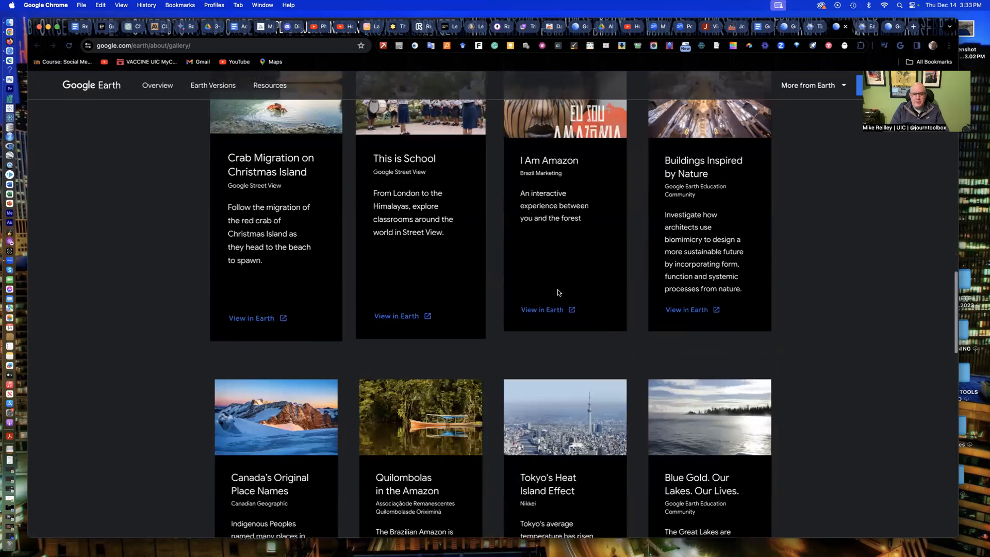
{"action": "scroll", "scroll_direction": "down", "scroll_amount": 3}
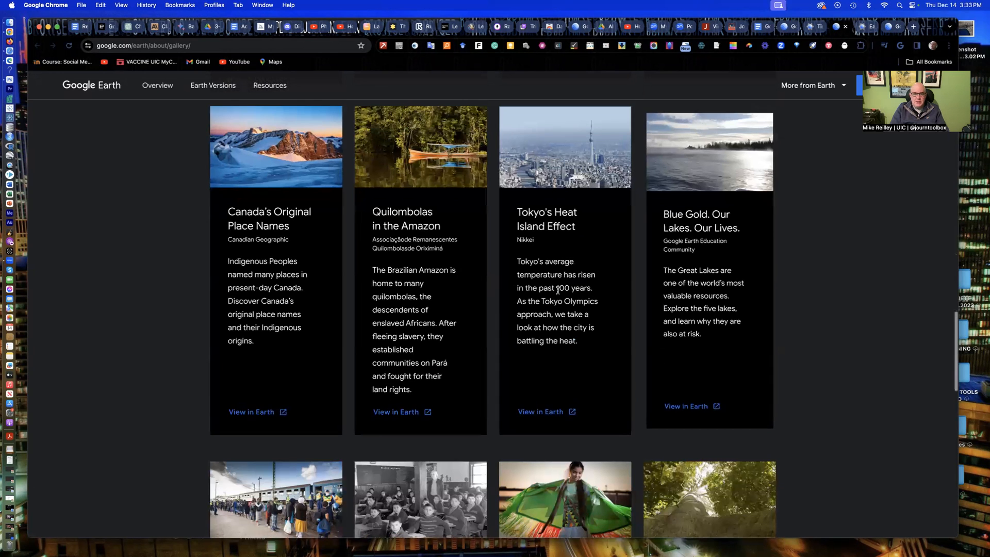
{"action": "scroll", "scroll_direction": "down", "scroll_amount": 3}
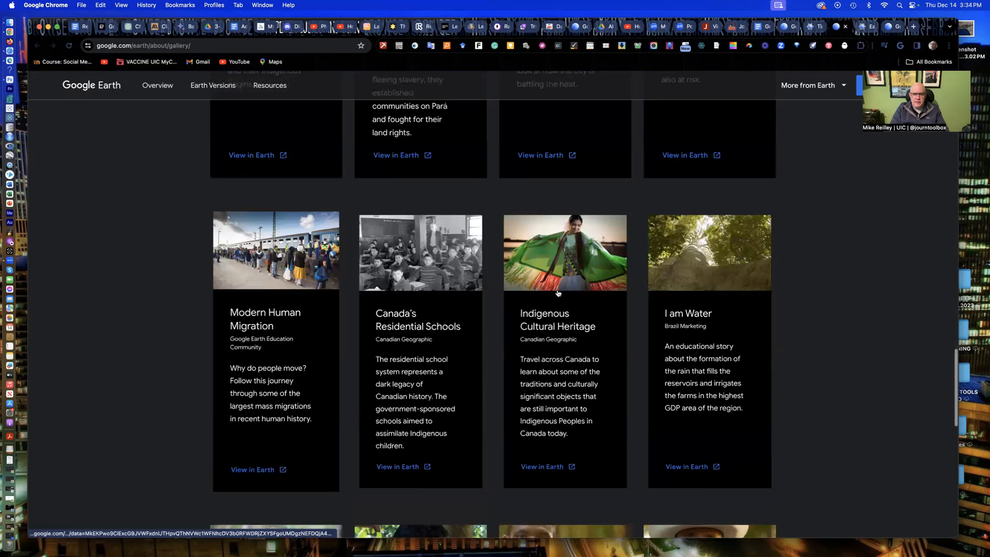
{"action": "scroll", "scroll_direction": "down", "scroll_amount": 3}
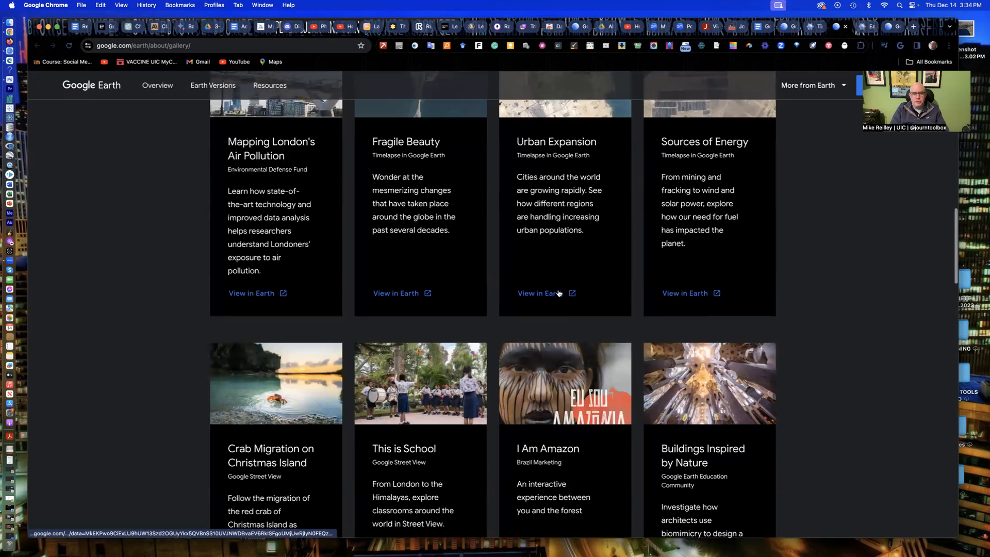
{"action": "scroll", "scroll_direction": "up", "scroll_amount": 3}
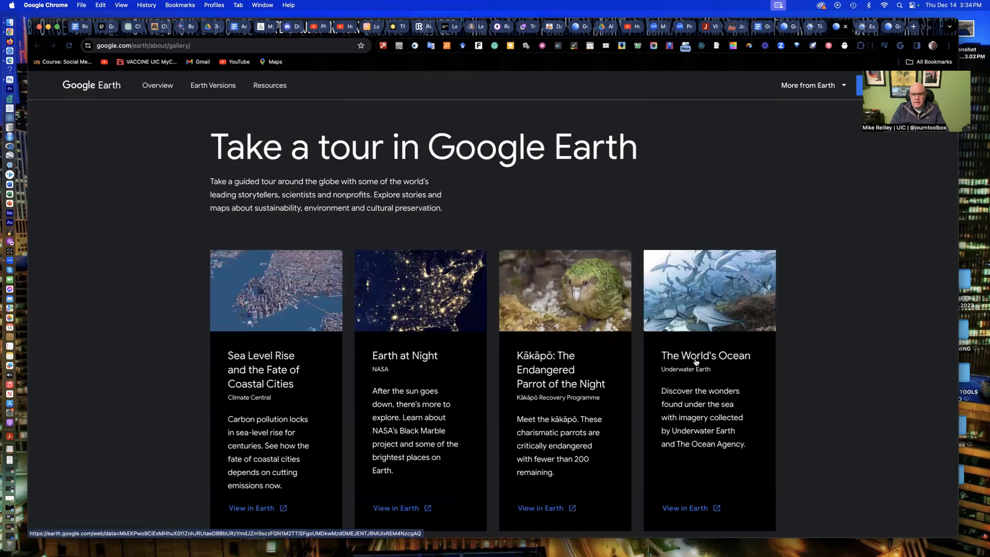
{"action": "mouse_move", "coordinate": [580, 355]}
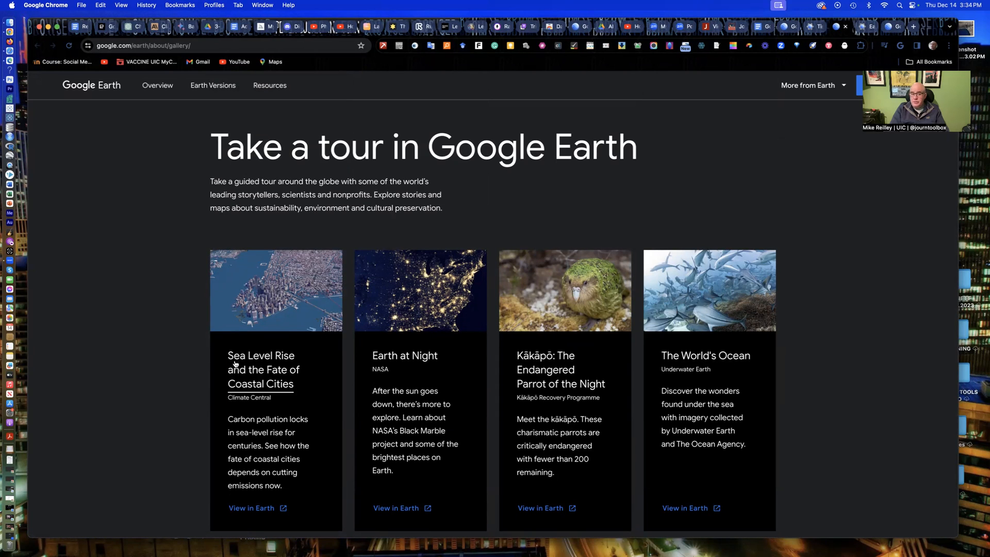
{"action": "mouse_move", "coordinate": [279, 392]}
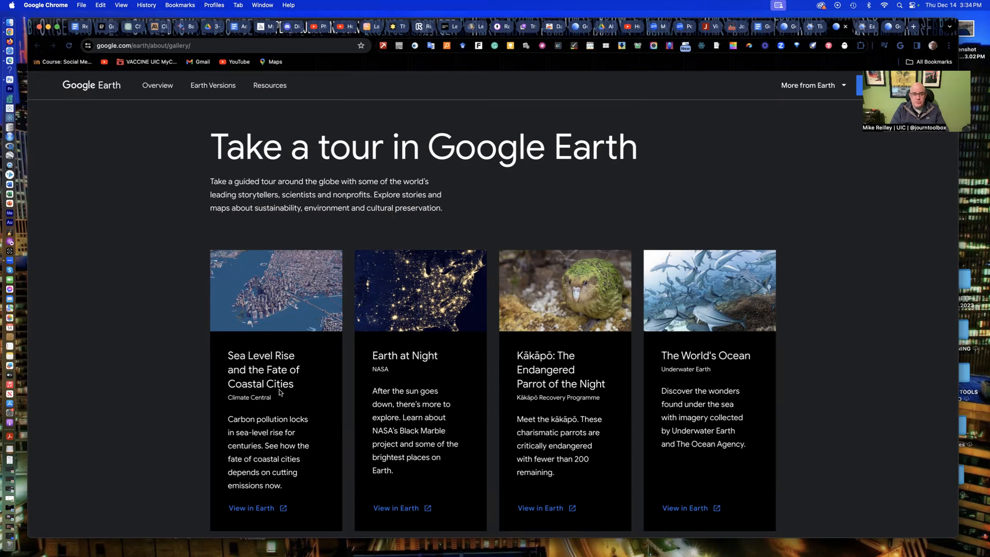
{"action": "mouse_move", "coordinate": [321, 332]}
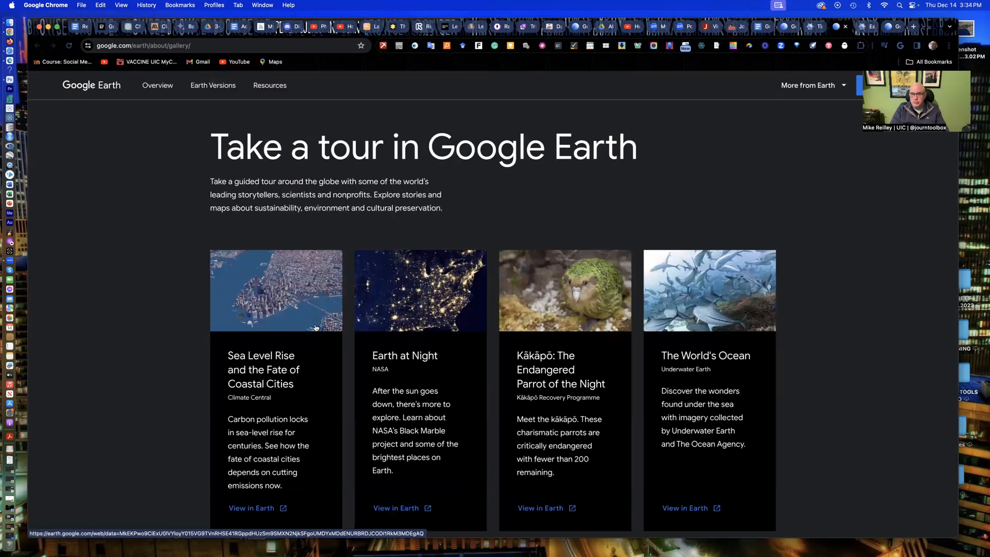
{"action": "mouse_move", "coordinate": [508, 82]}
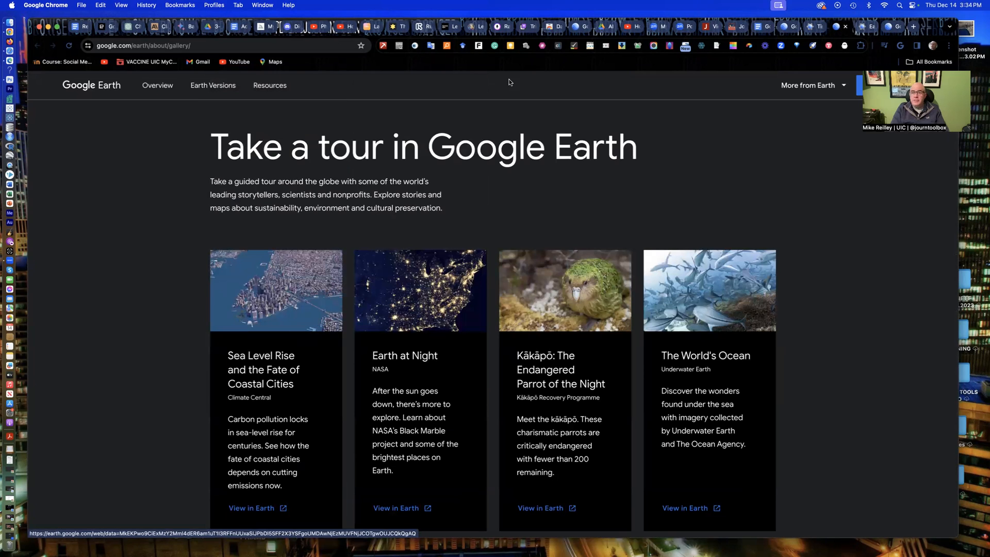
{"action": "mouse_move", "coordinate": [870, 26]}
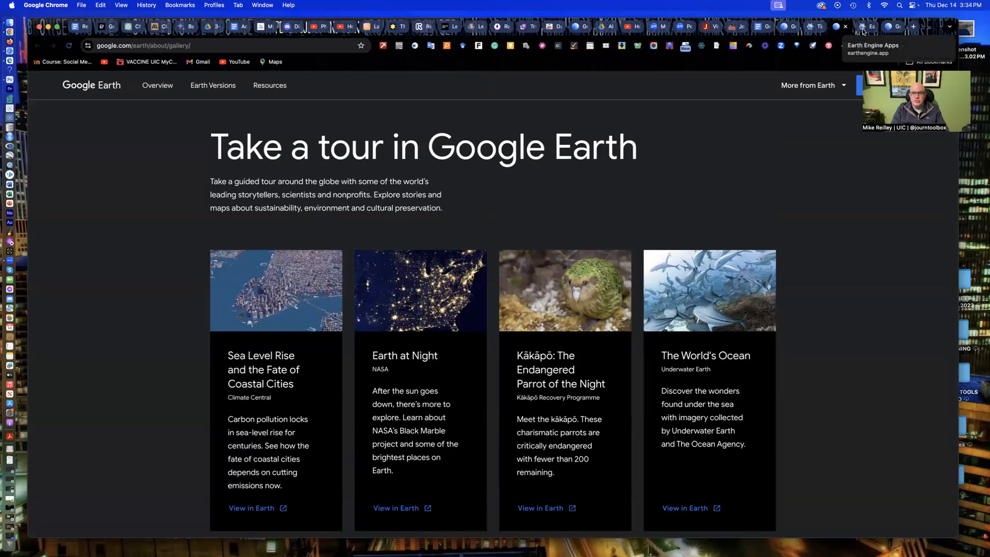
{"action": "mouse_move", "coordinate": [760, 26]}
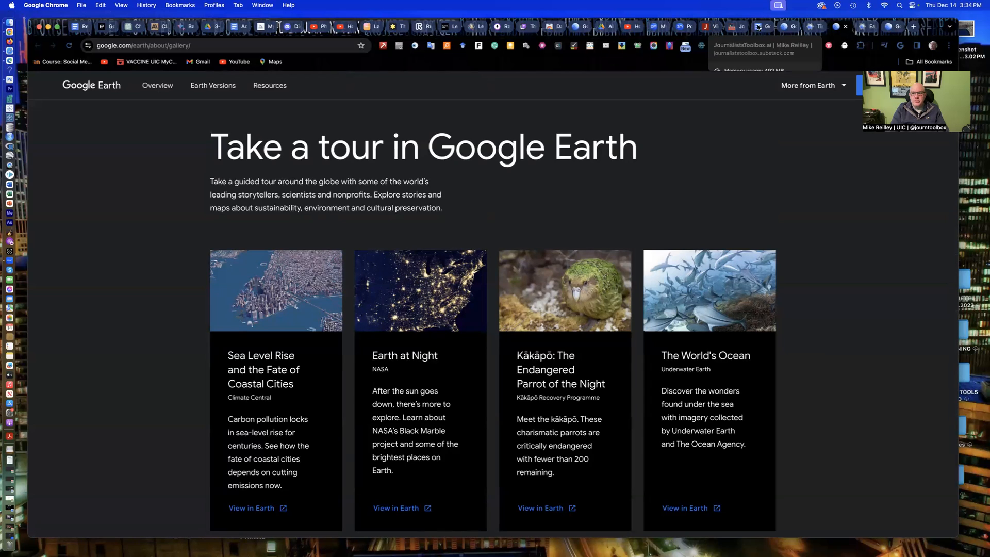
From the handout, open the Earth Engine Apps gallery and browse the Curated Applications grid
{"action": "left_click", "coordinate": [737, 26]}
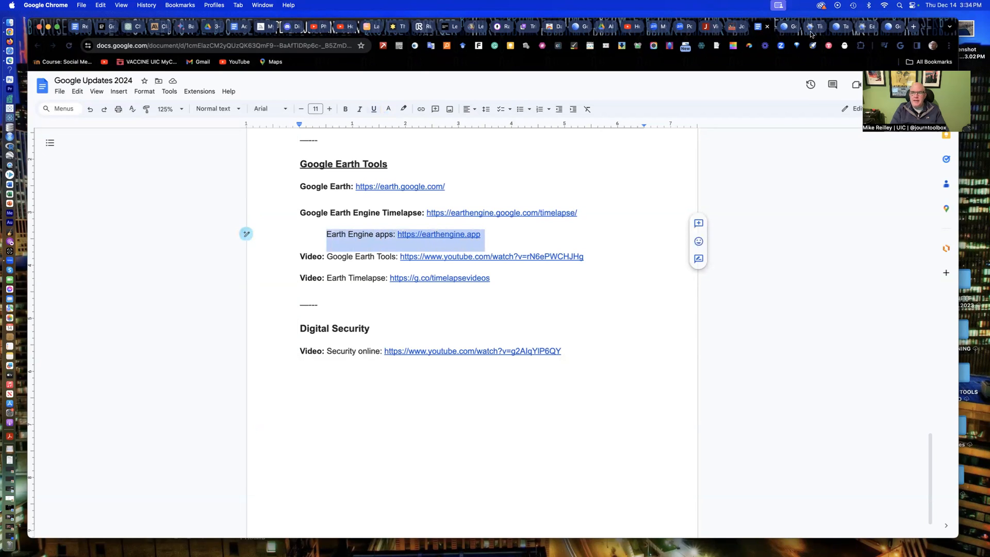
{"action": "left_click", "coordinate": [438, 234]}
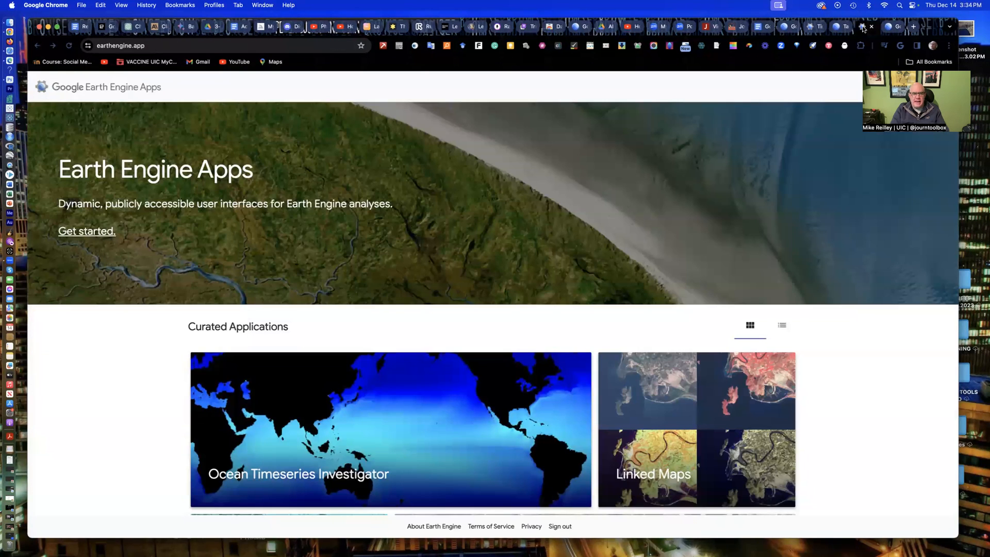
{"action": "scroll", "scroll_direction": "down", "scroll_amount": 3}
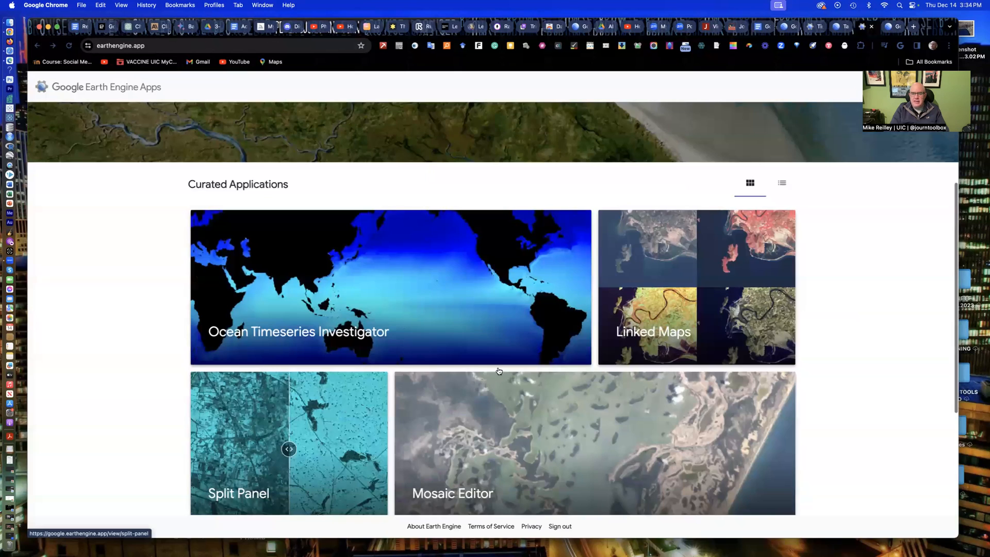
{"action": "scroll", "scroll_direction": "down", "scroll_amount": 3}
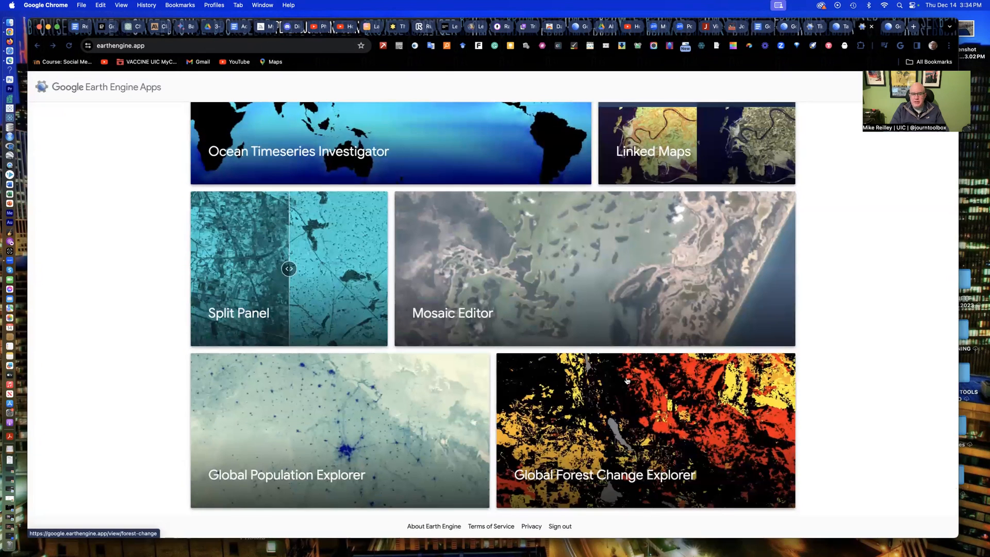
{"action": "scroll", "scroll_direction": "up", "scroll_amount": 3}
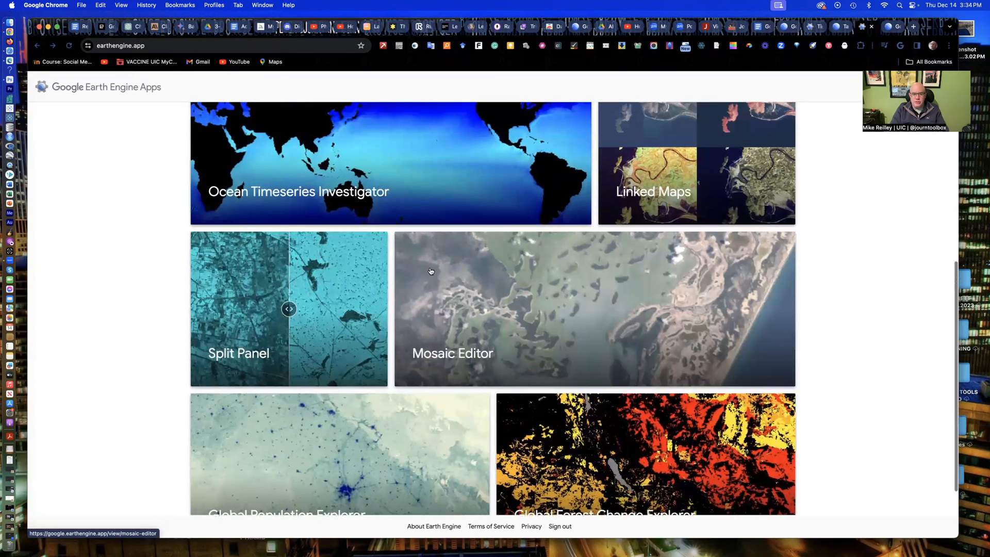
{"action": "scroll", "scroll_direction": "down", "scroll_amount": 3}
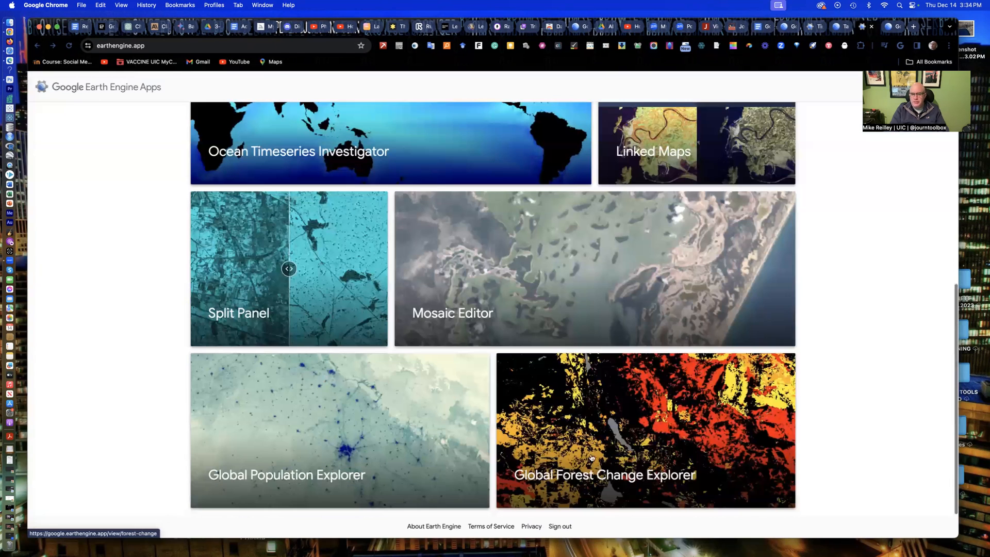
{"action": "mouse_move", "coordinate": [700, 467]}
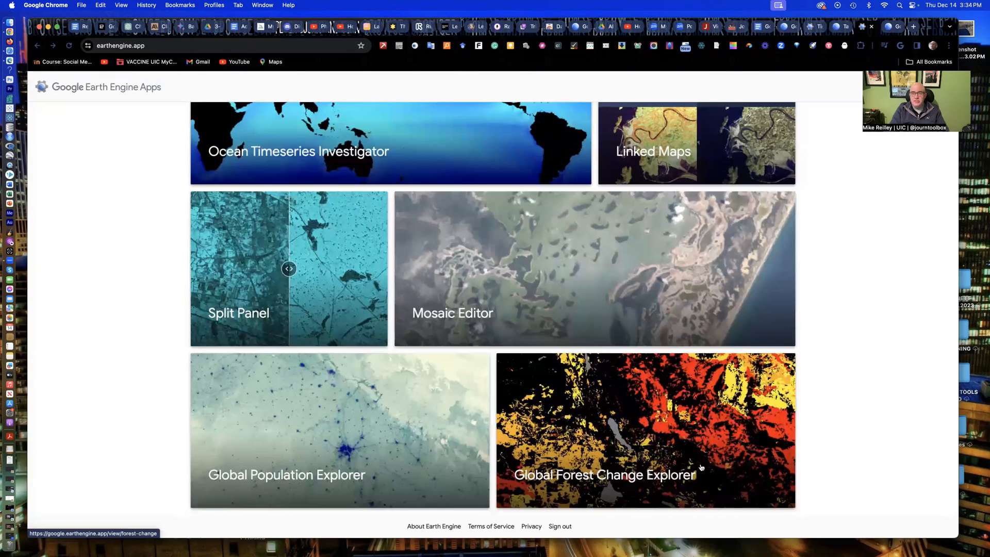
{"action": "scroll", "scroll_direction": "up", "scroll_amount": 3}
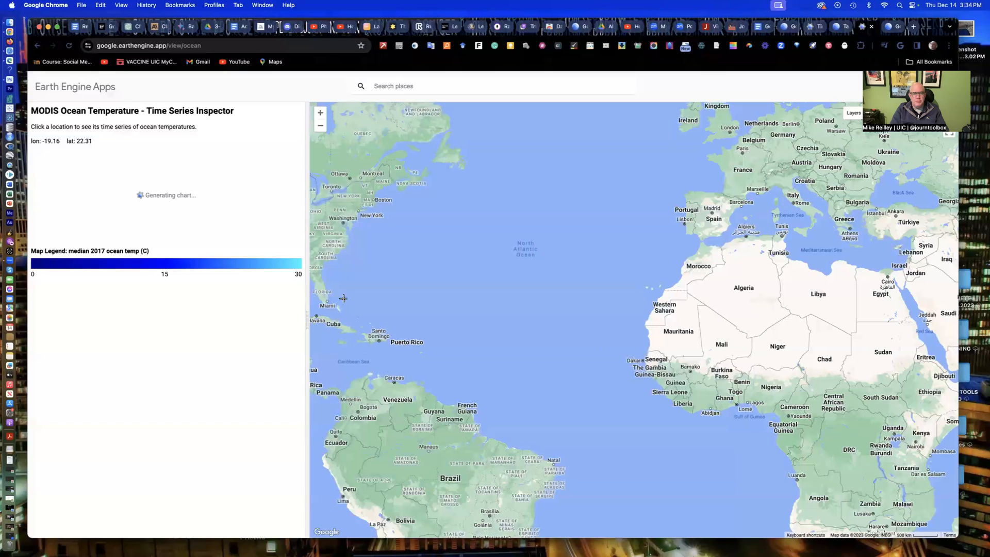
Load the 2017 sea surface temperature time series for an ocean point off Western Sahara
{"action": "left_click", "coordinate": [632, 319]}
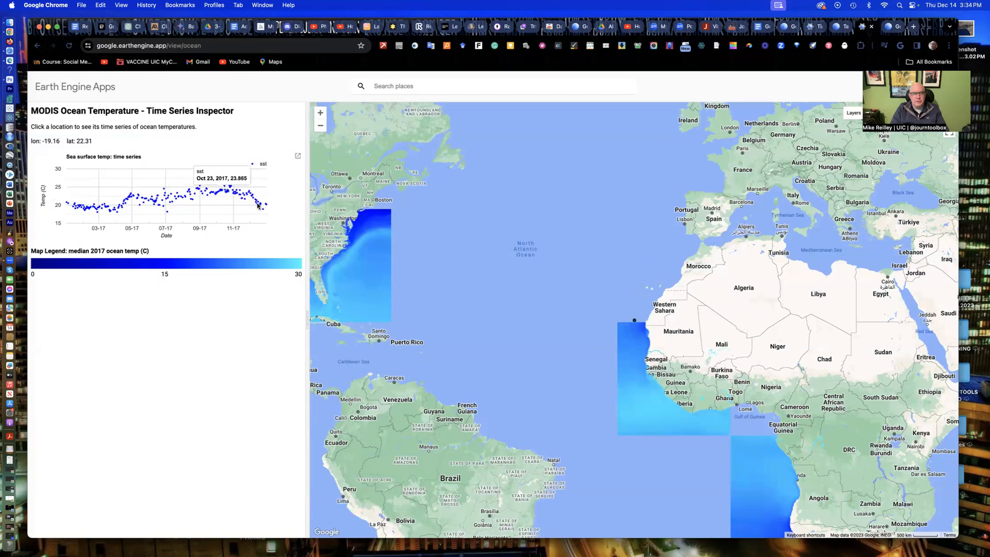
{"action": "mouse_move", "coordinate": [241, 187]}
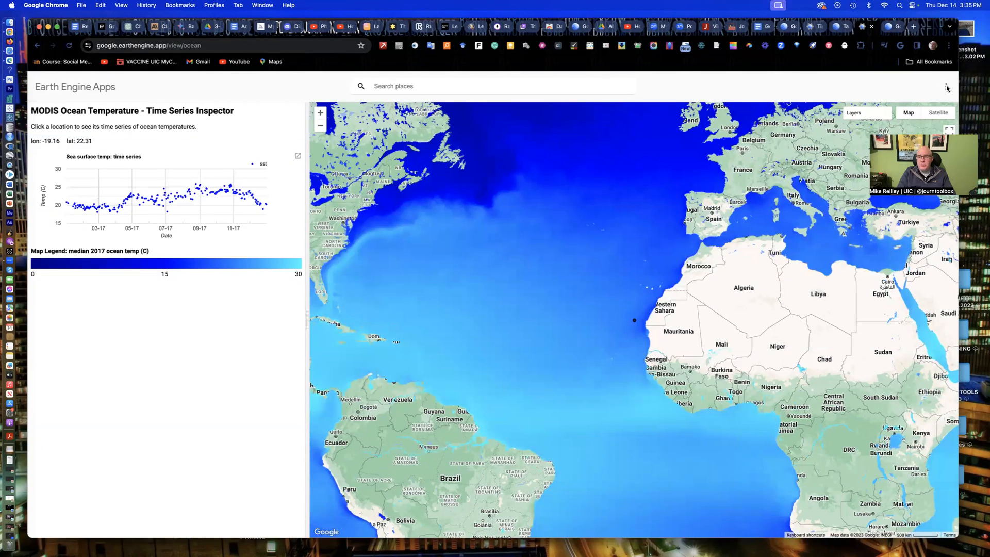
Open the Ocean Temperature app's information and source options menu
{"action": "left_click", "coordinate": [946, 87]}
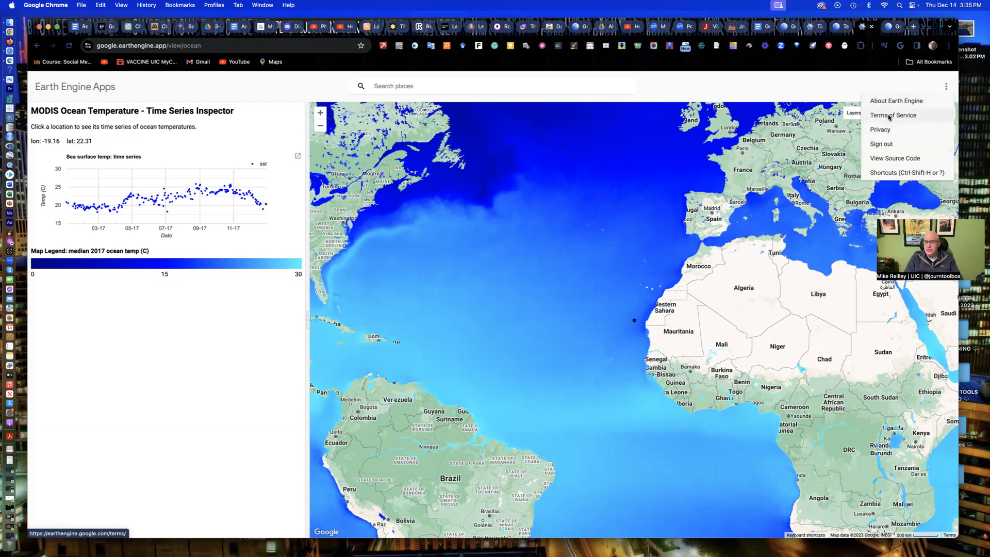
{"action": "mouse_move", "coordinate": [895, 101]}
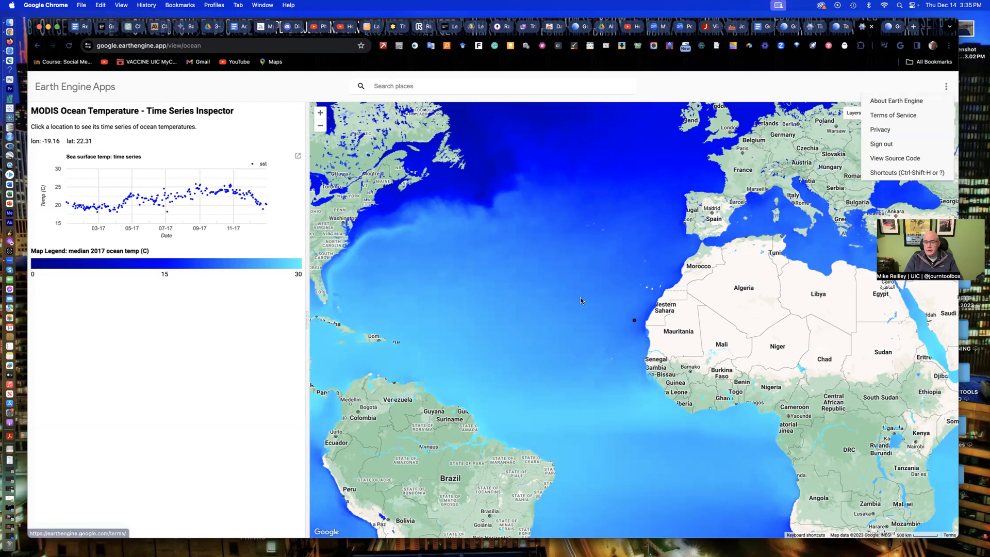
{"action": "mouse_move", "coordinate": [818, 72]}
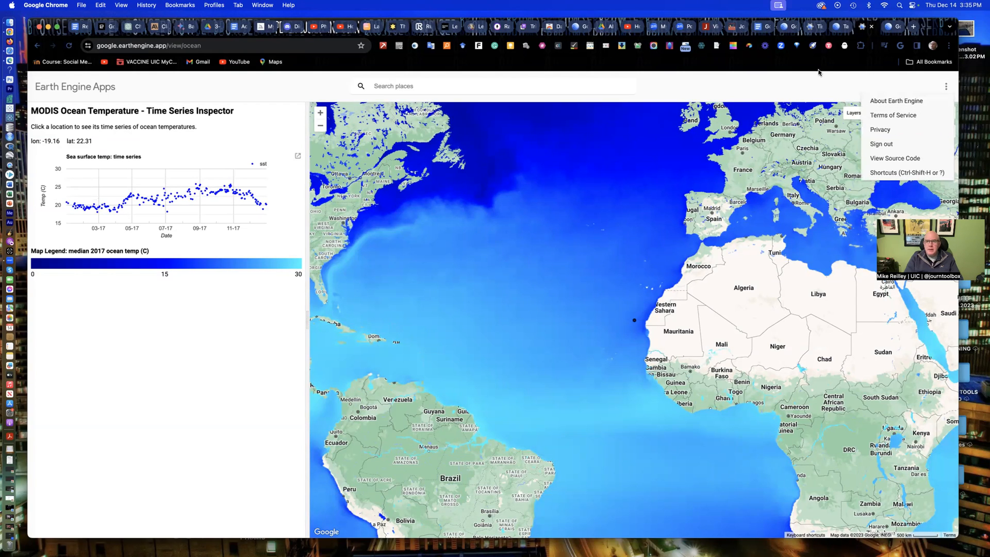
{"action": "mouse_move", "coordinate": [833, 62]}
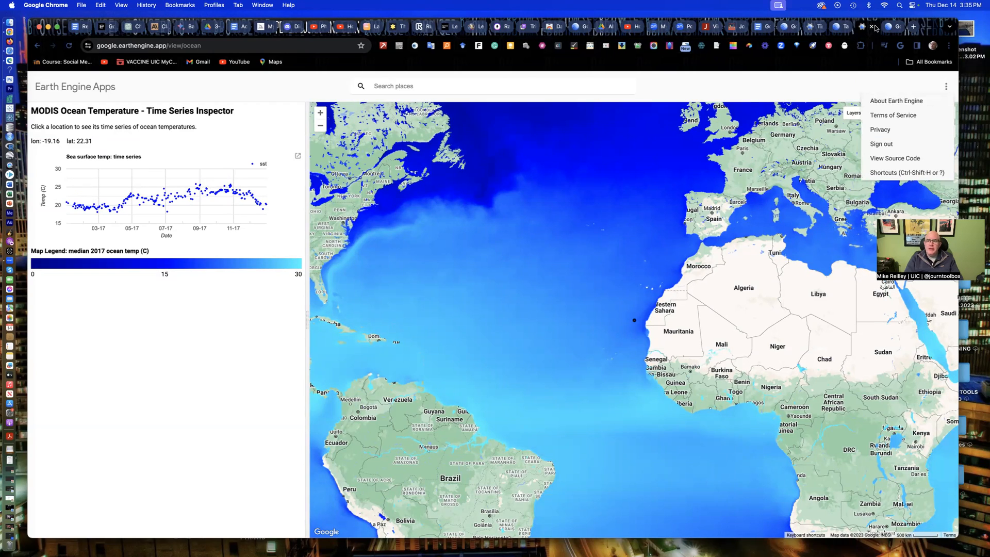
{"action": "mouse_move", "coordinate": [892, 26]}
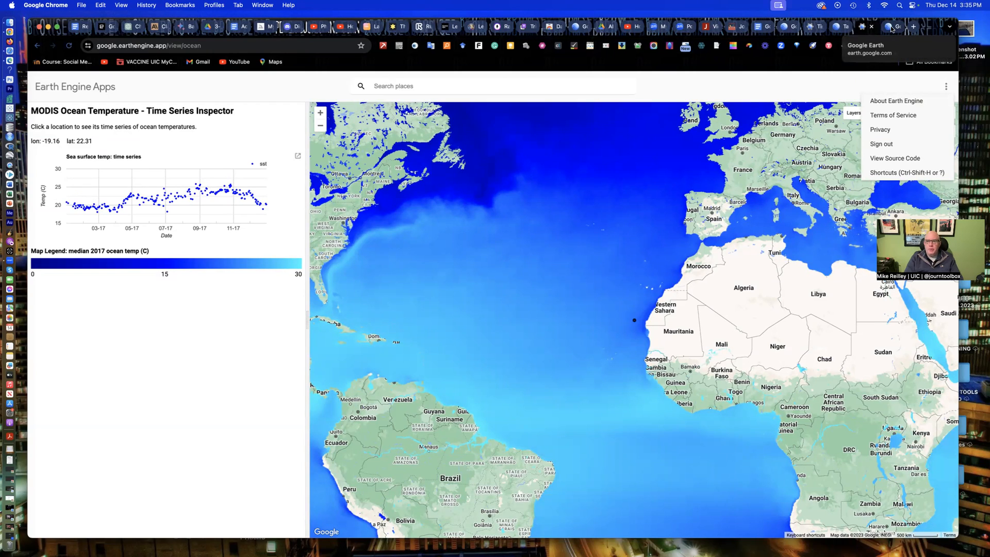
{"action": "mouse_move", "coordinate": [787, 27]}
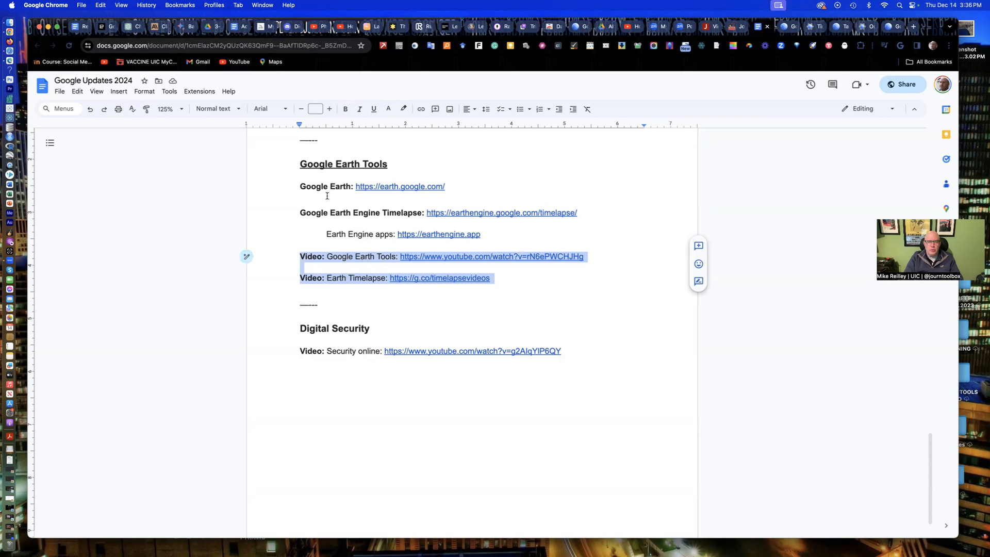
Scroll the Google Updates 2024 handout up to its top and back through its sections
{"action": "scroll", "scroll_direction": "up", "scroll_amount": 3}
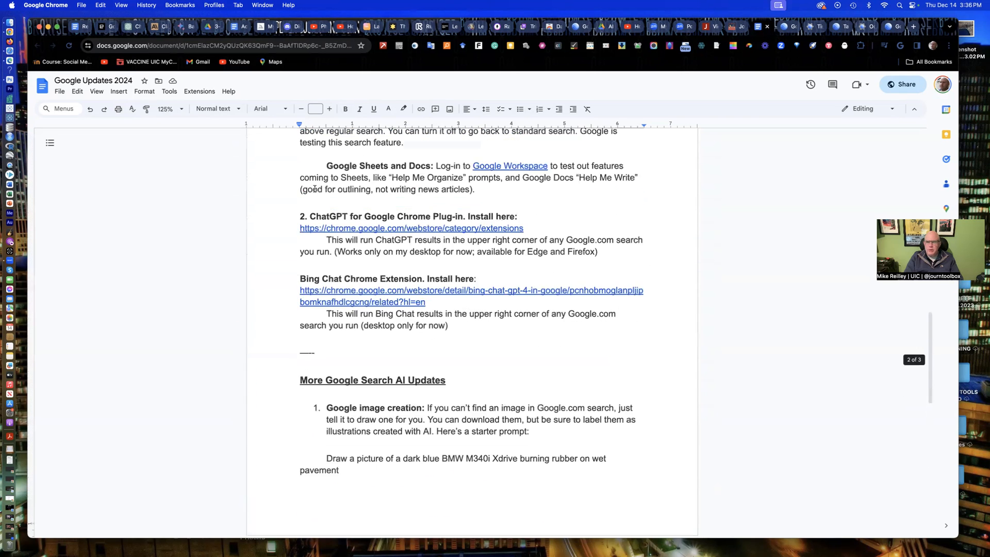
{"action": "scroll", "scroll_direction": "up", "scroll_amount": 3}
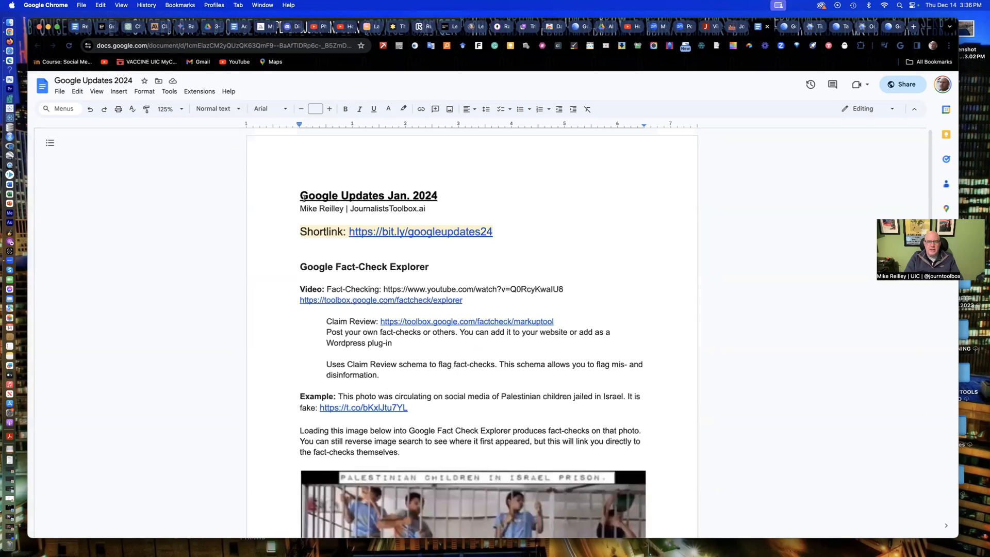
{"action": "left_click", "coordinate": [419, 231]}
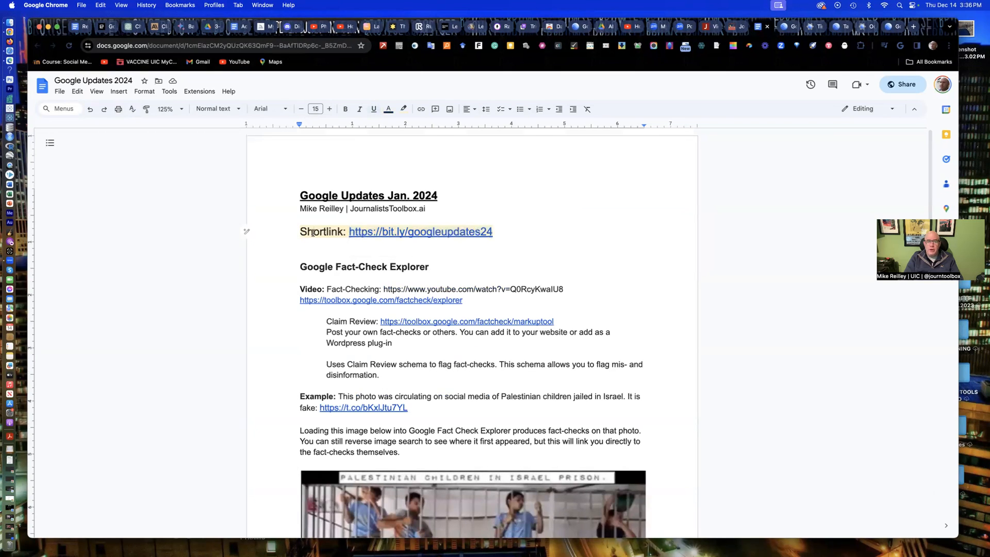
{"action": "scroll", "scroll_direction": "down", "scroll_amount": 3}
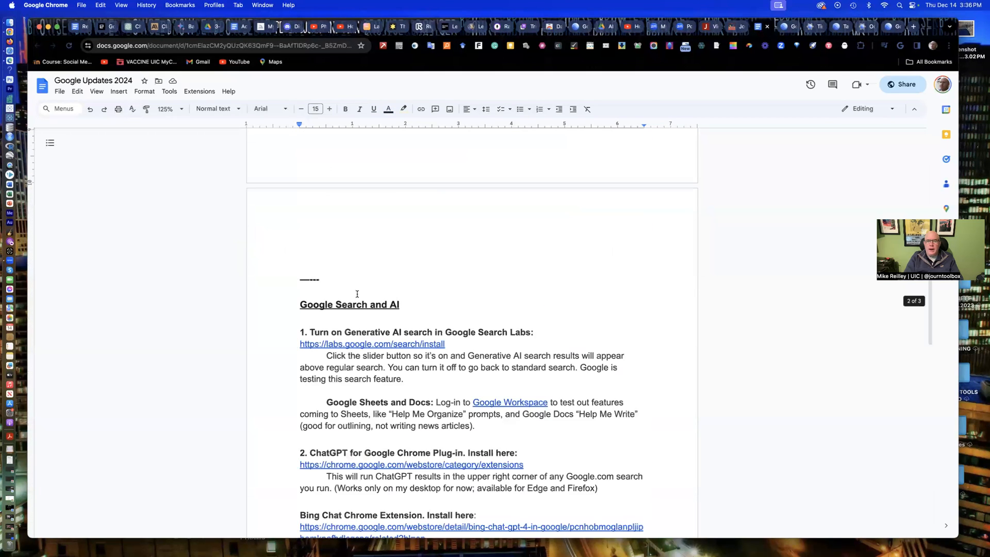
{"action": "scroll", "scroll_direction": "down", "scroll_amount": 3}
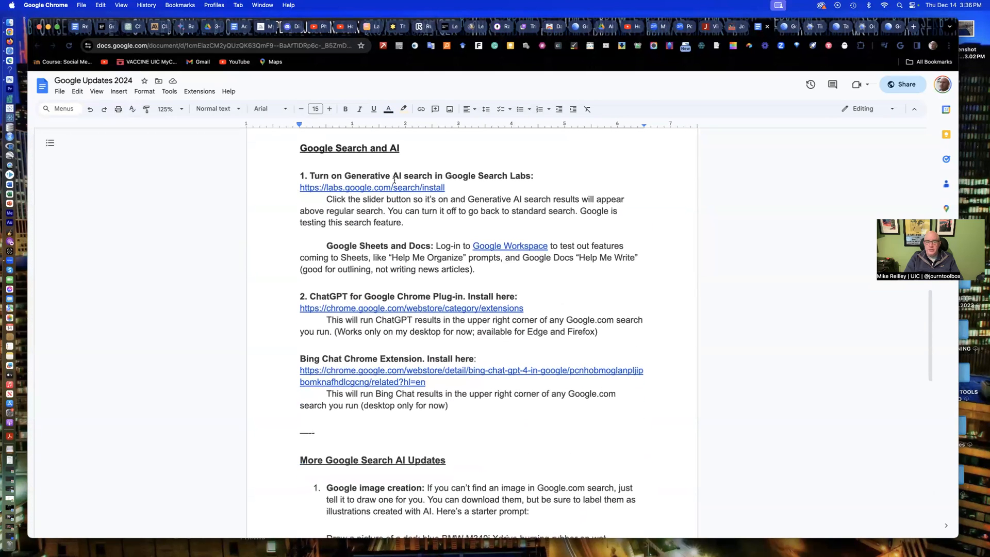
{"action": "scroll", "scroll_direction": "down", "scroll_amount": 3}
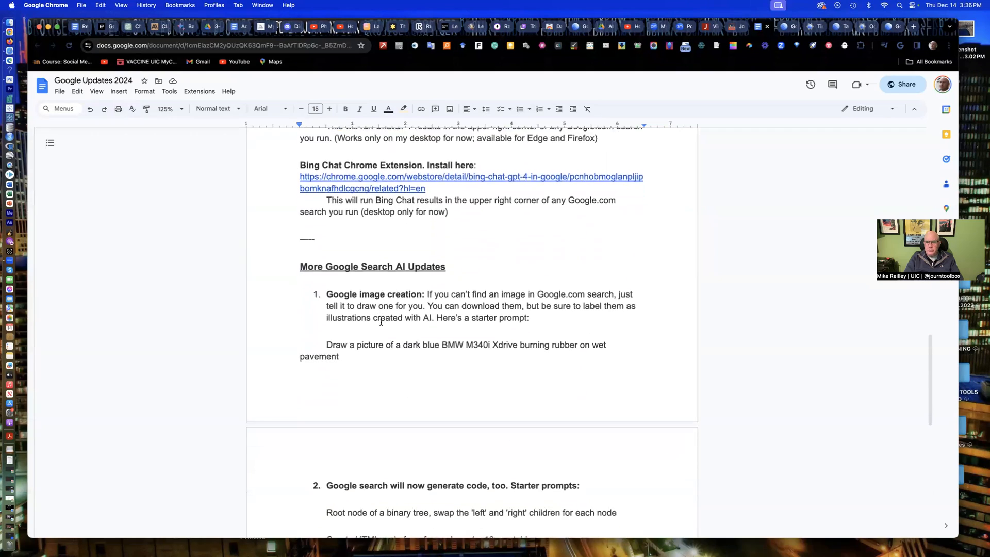
{"action": "scroll", "scroll_direction": "down", "scroll_amount": 3}
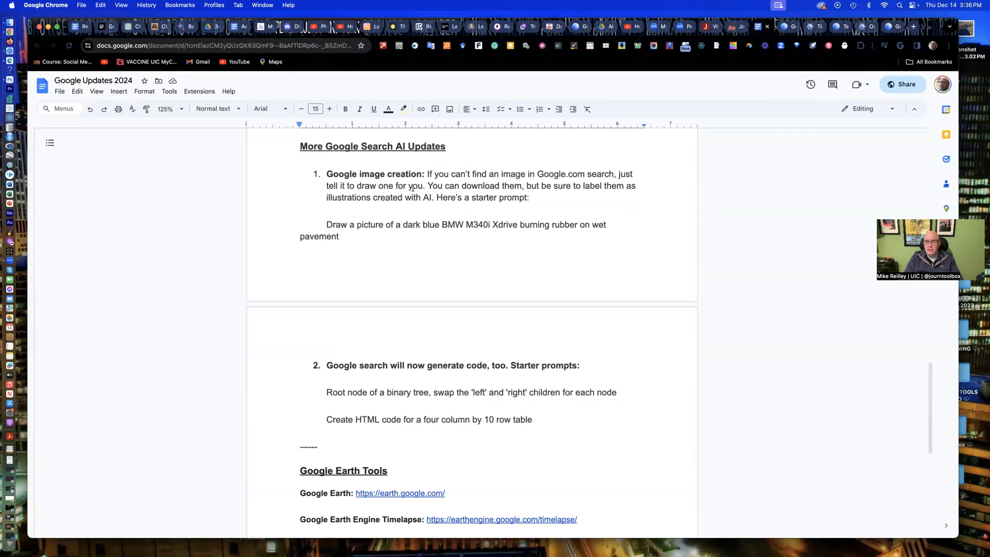
{"action": "scroll", "scroll_direction": "up", "scroll_amount": 3}
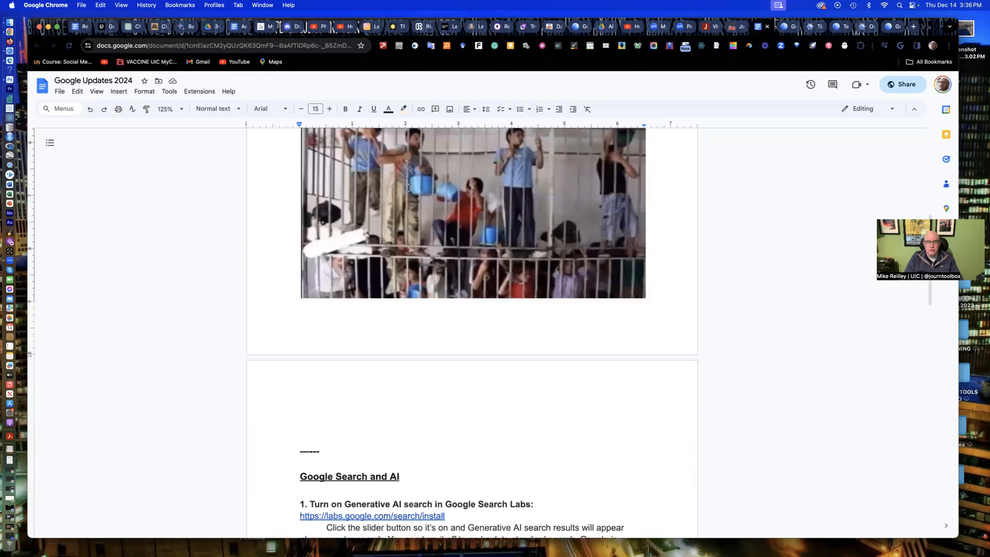
{"action": "scroll", "scroll_direction": "up", "scroll_amount": 3}
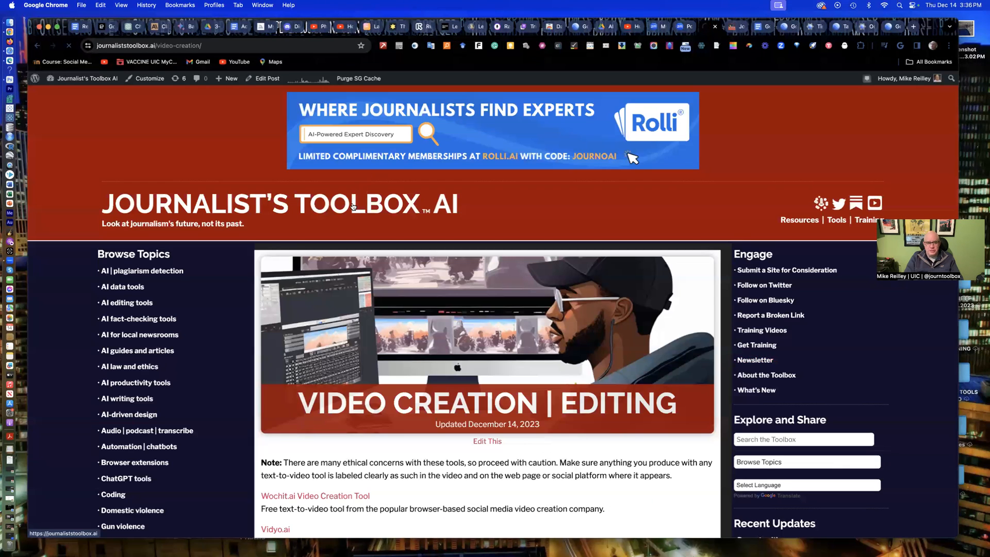
Return to the Journalist's Toolbox AI home page and scroll down its topic cards
{"action": "left_click", "coordinate": [86, 78]}
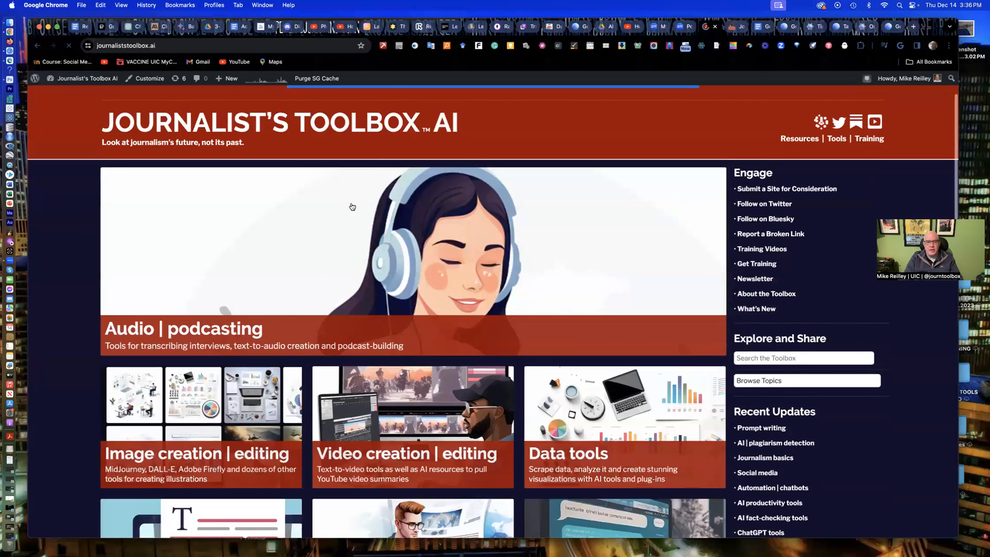
{"action": "scroll", "scroll_direction": "down", "scroll_amount": 3}
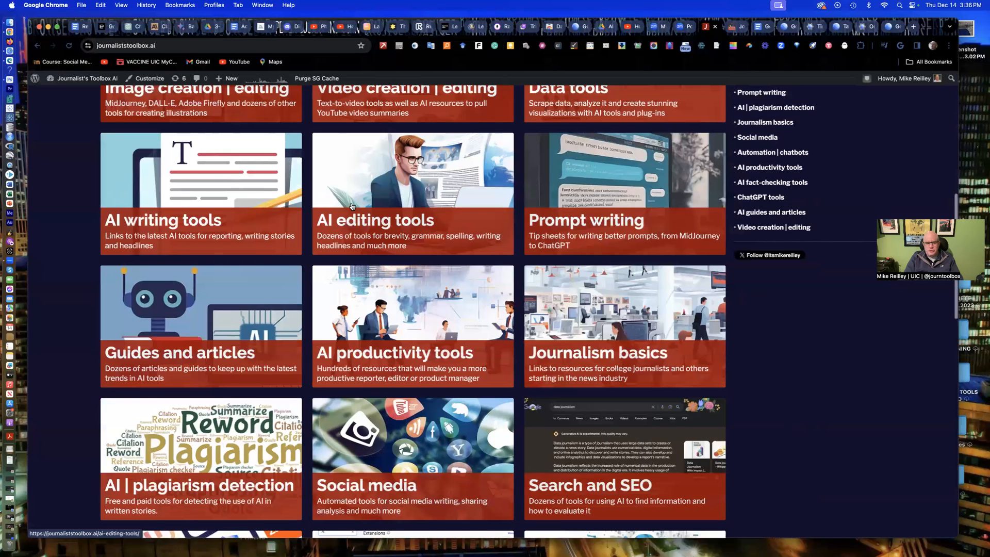
{"action": "scroll", "scroll_direction": "down", "scroll_amount": 3}
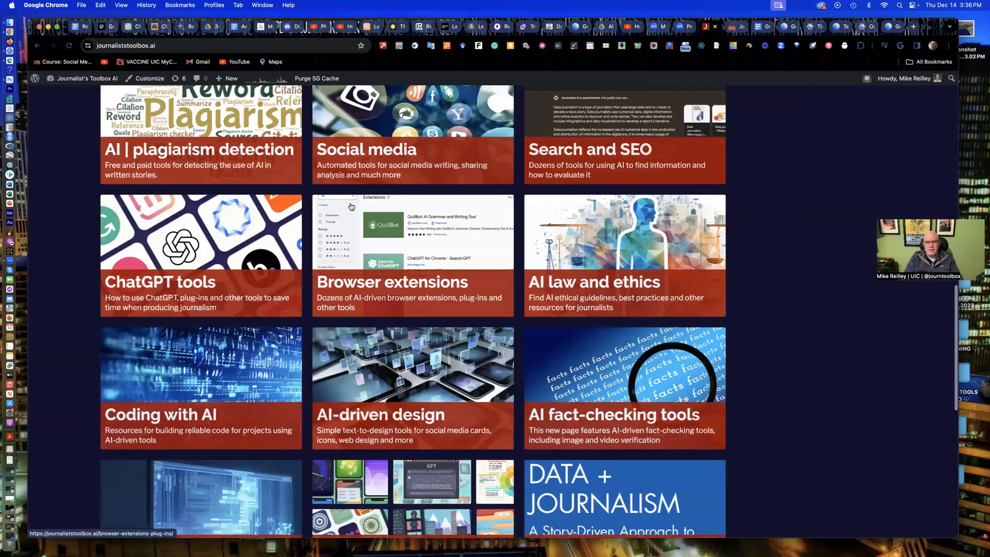